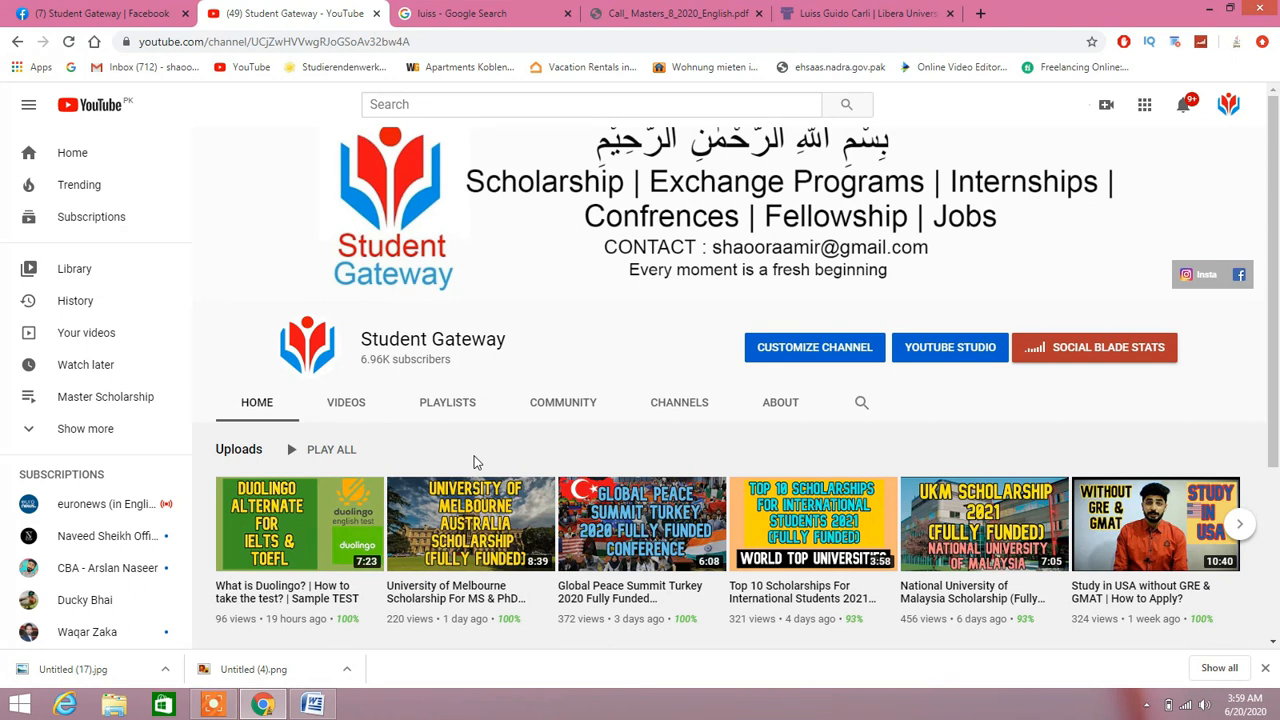
- Switch from the Student Gateway YouTube channel to the Google results for luiss
click(470, 12)
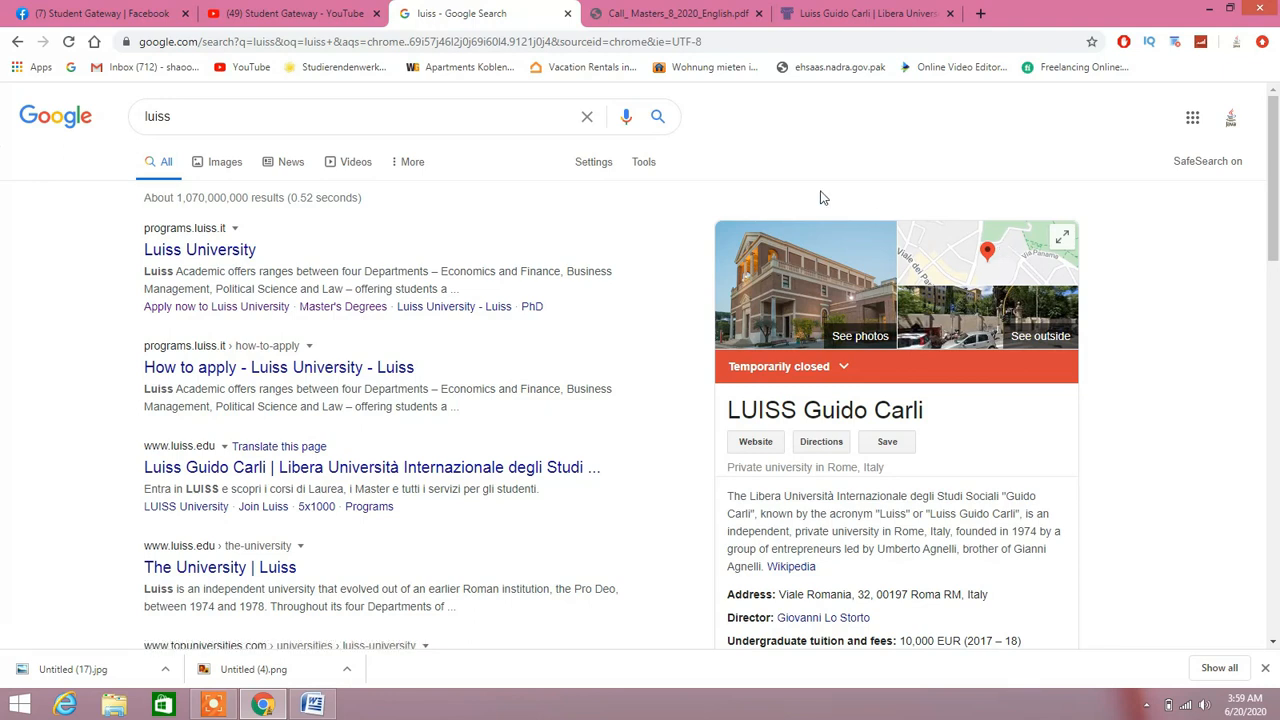
- View the Call_Masters_8_2020_English scholarship notice, briefly checking the Google results in between
click(680, 12)
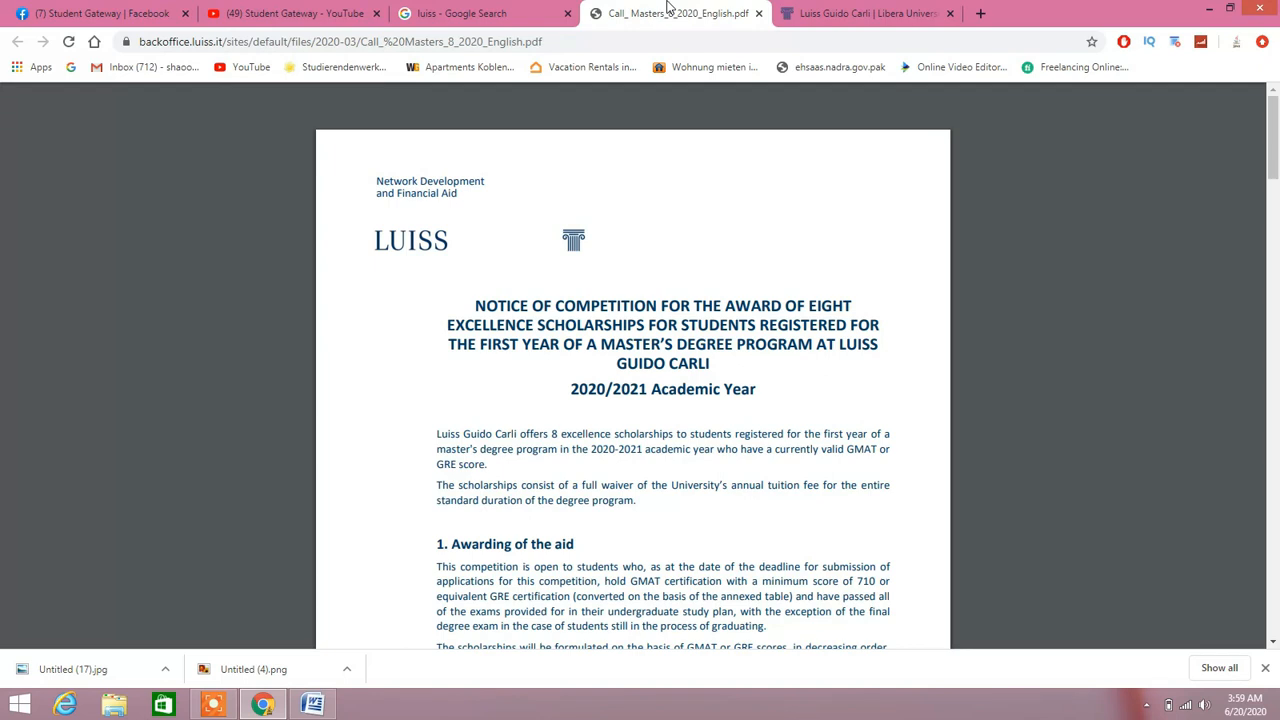
scroll(down, 3)
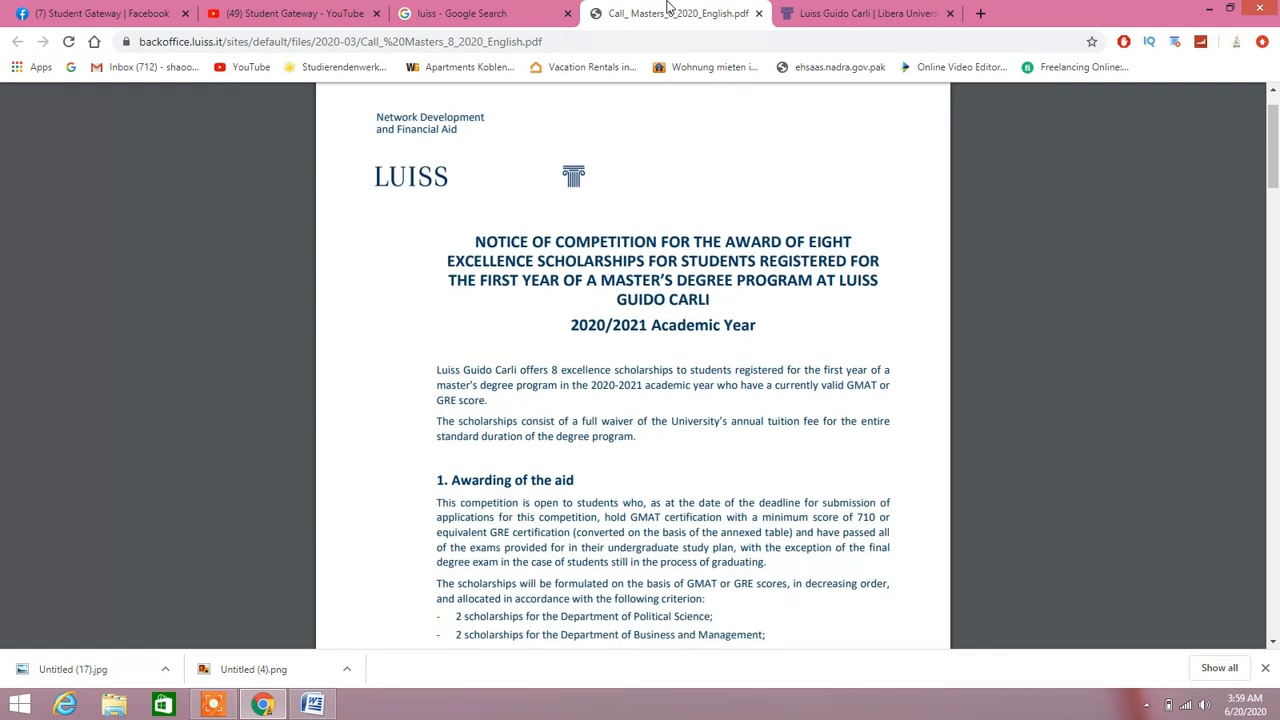
scroll(down, 3)
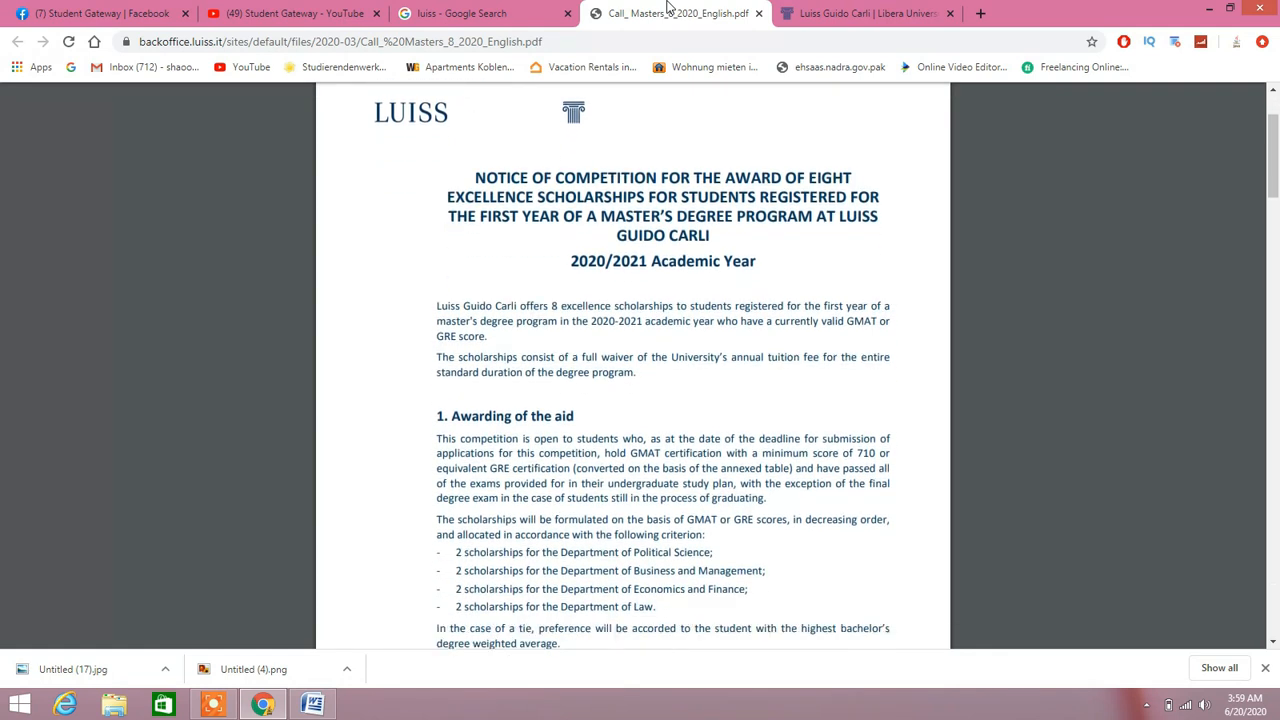
scroll(down, 3)
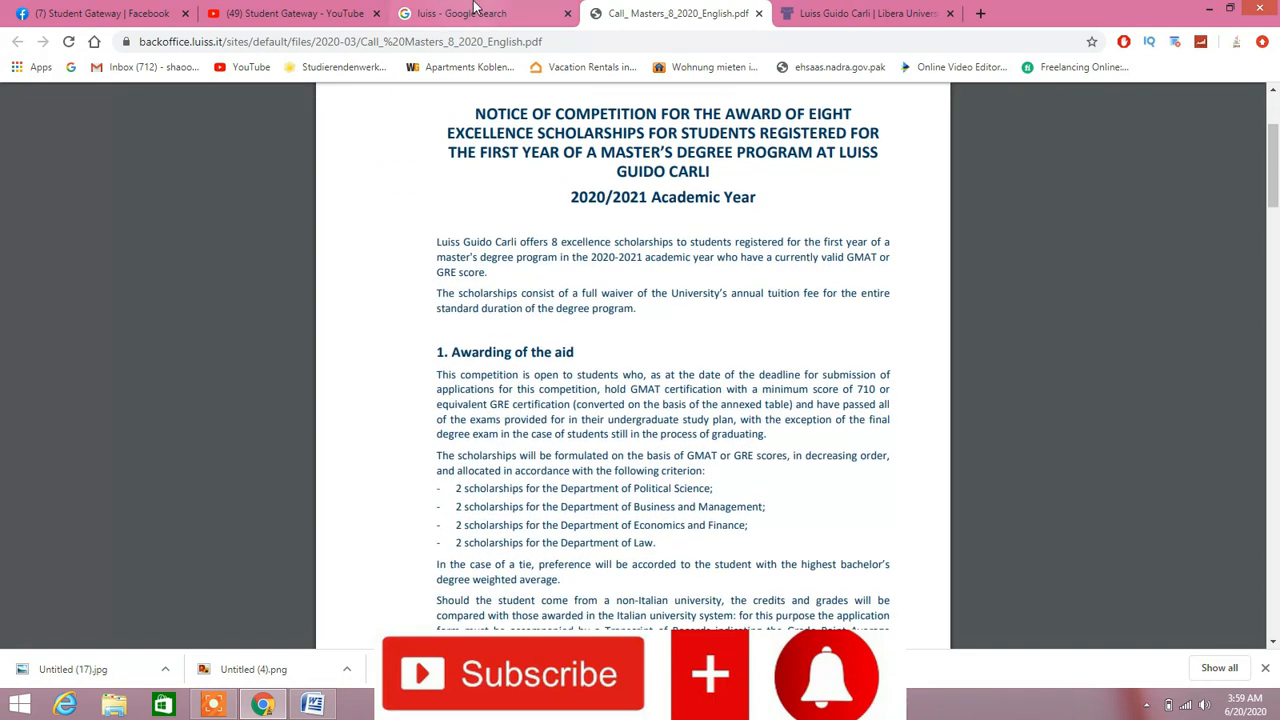
click(460, 12)
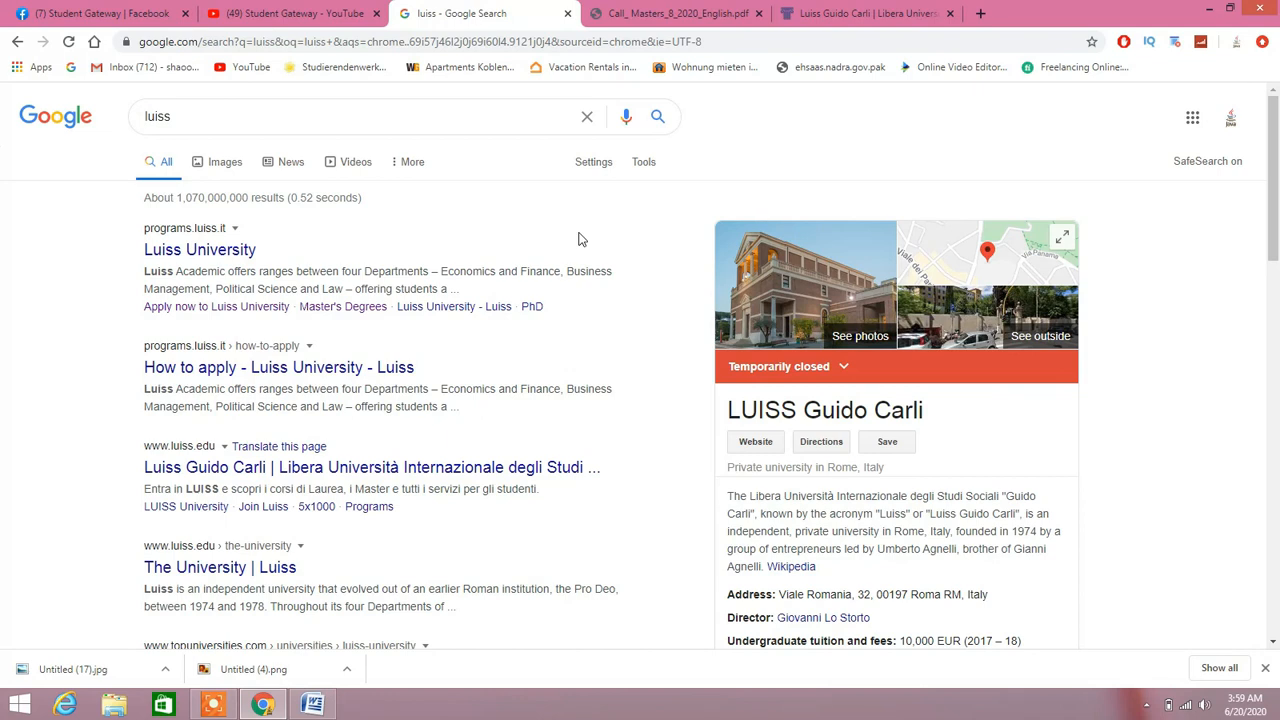
click(676, 12)
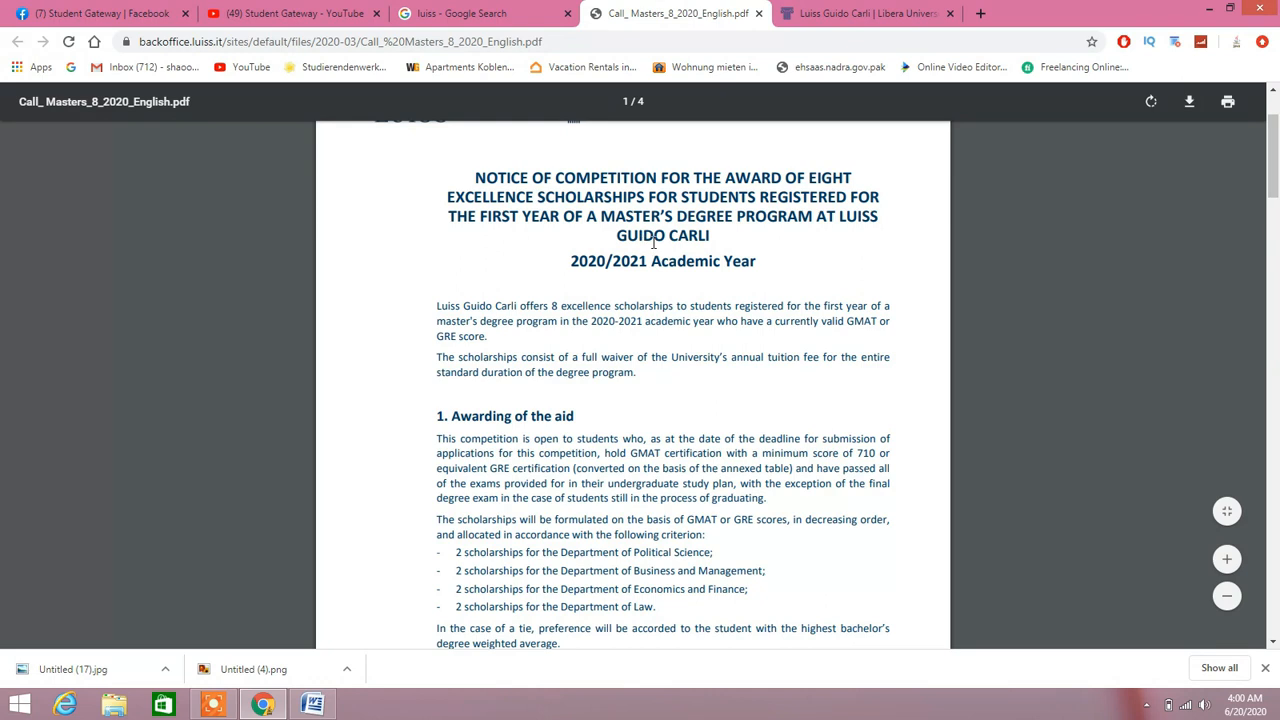
- Read the Awarding of the aid section down to the end of page 1 of the notice
scroll(down, 3)
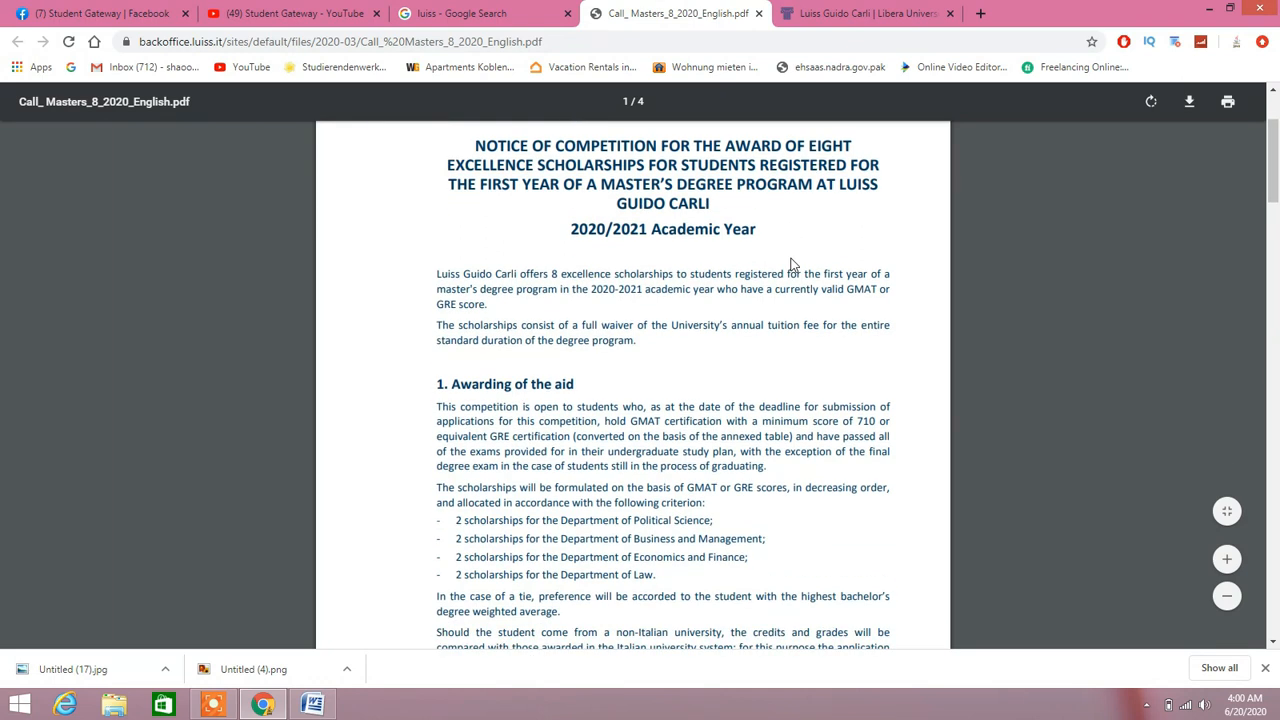
scroll(down, 3)
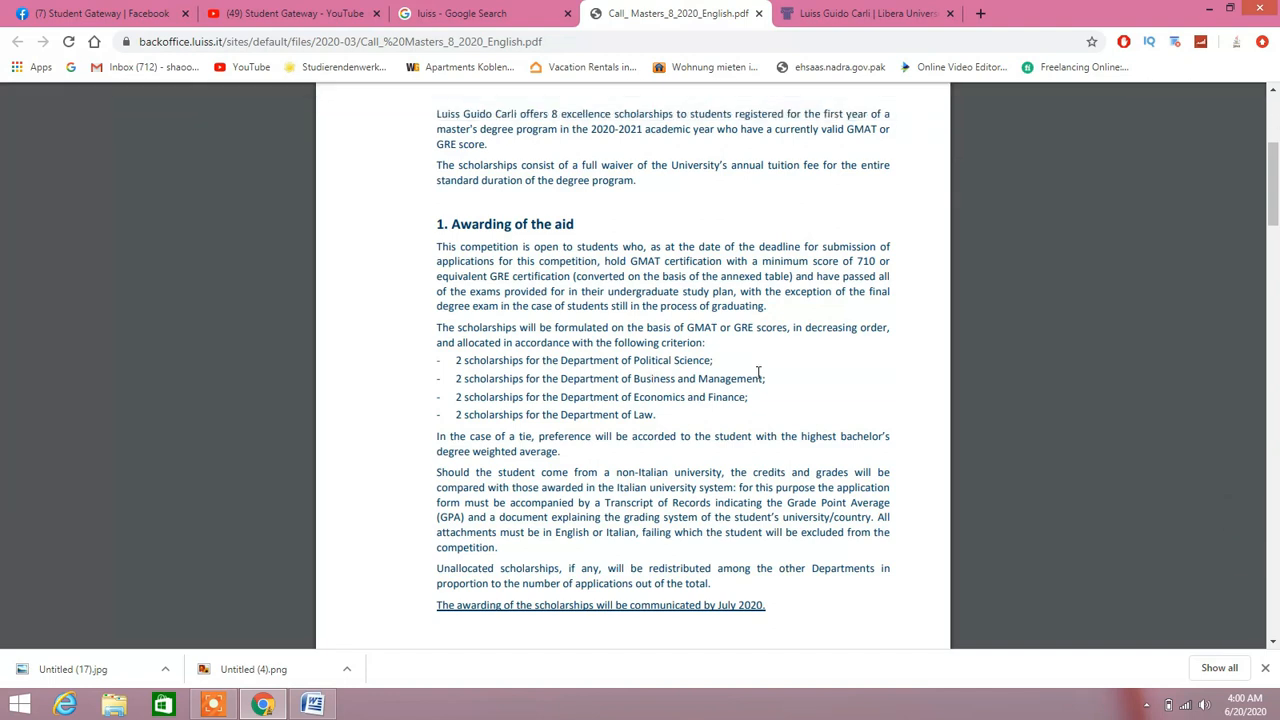
mouse_move(600, 372)
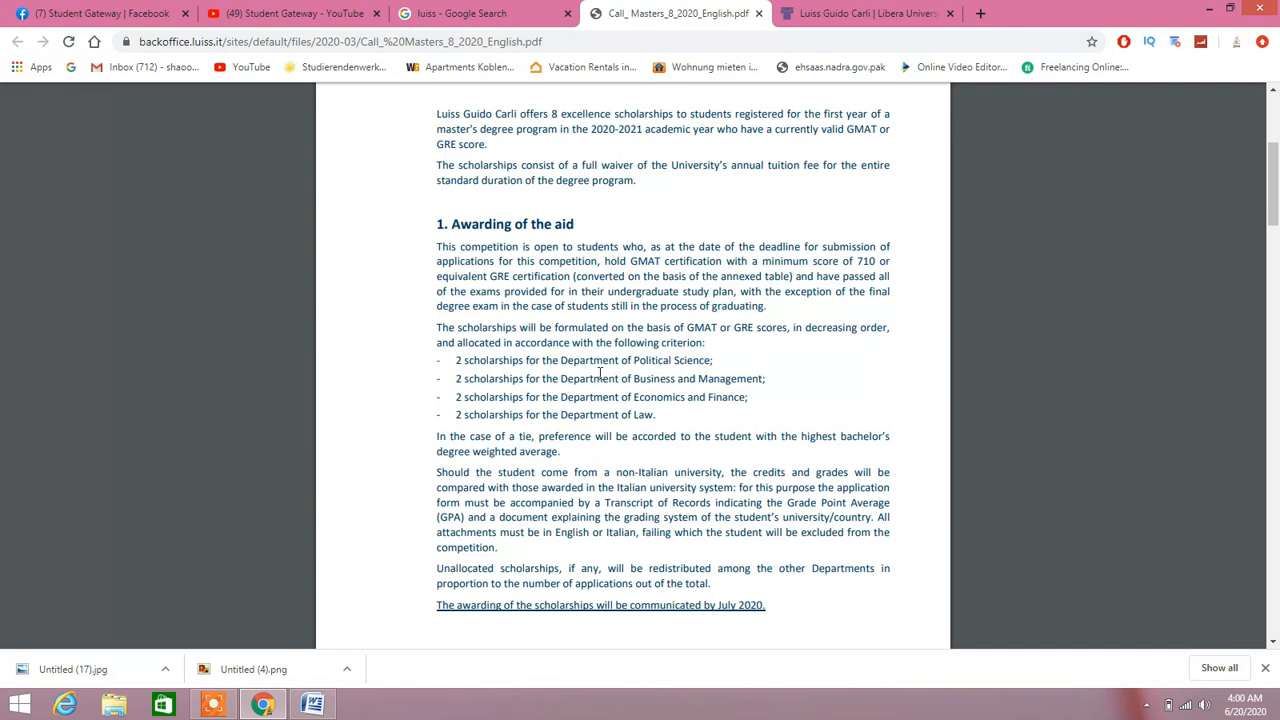
mouse_move(696, 408)
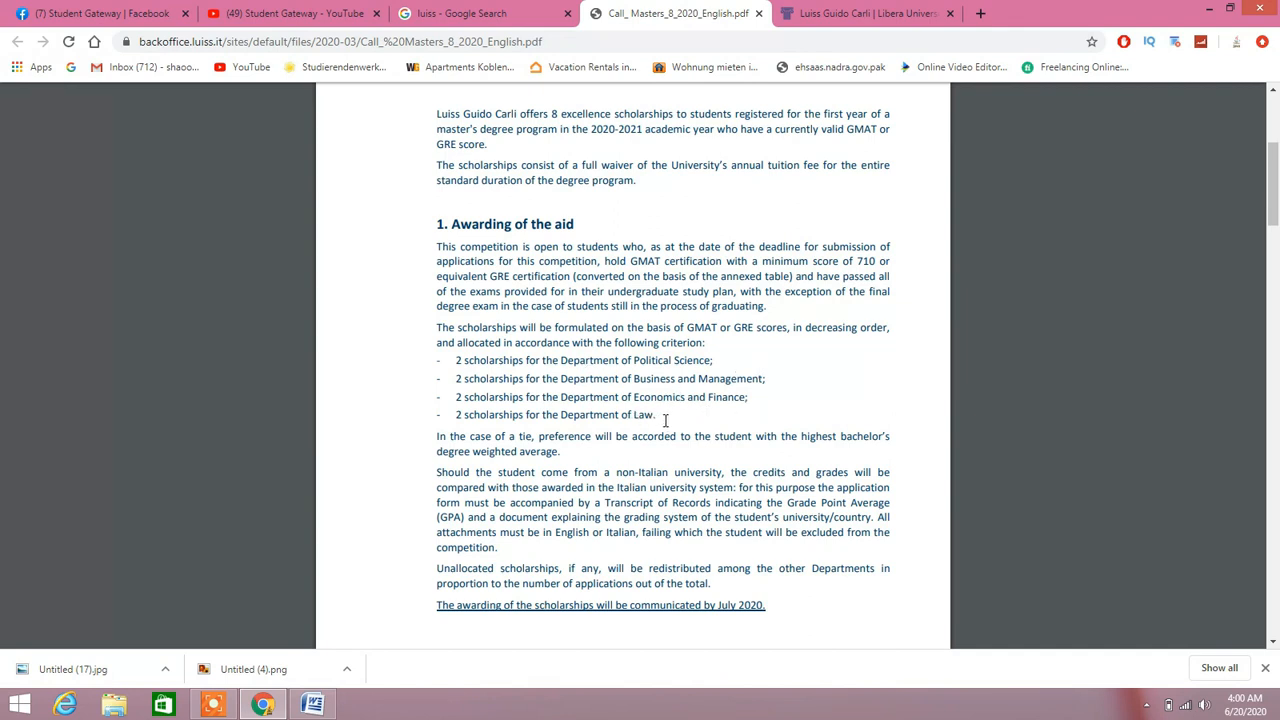
scroll(down, 3)
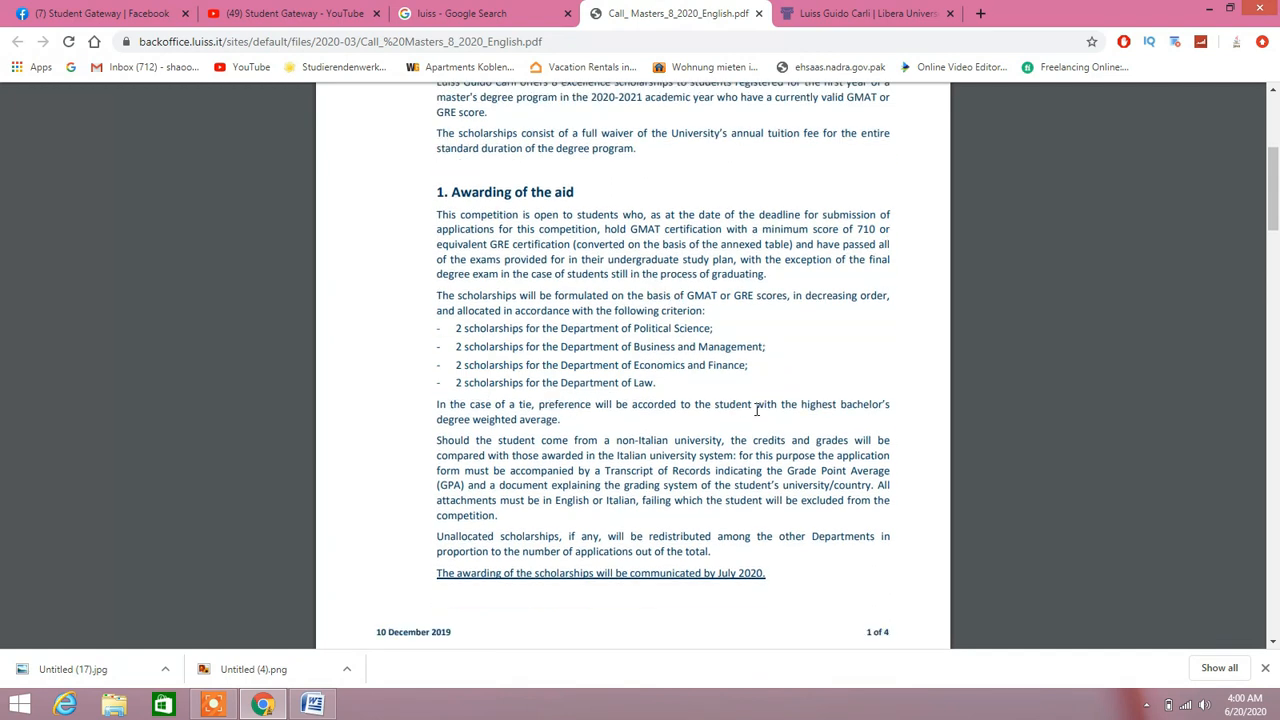
scroll(down, 3)
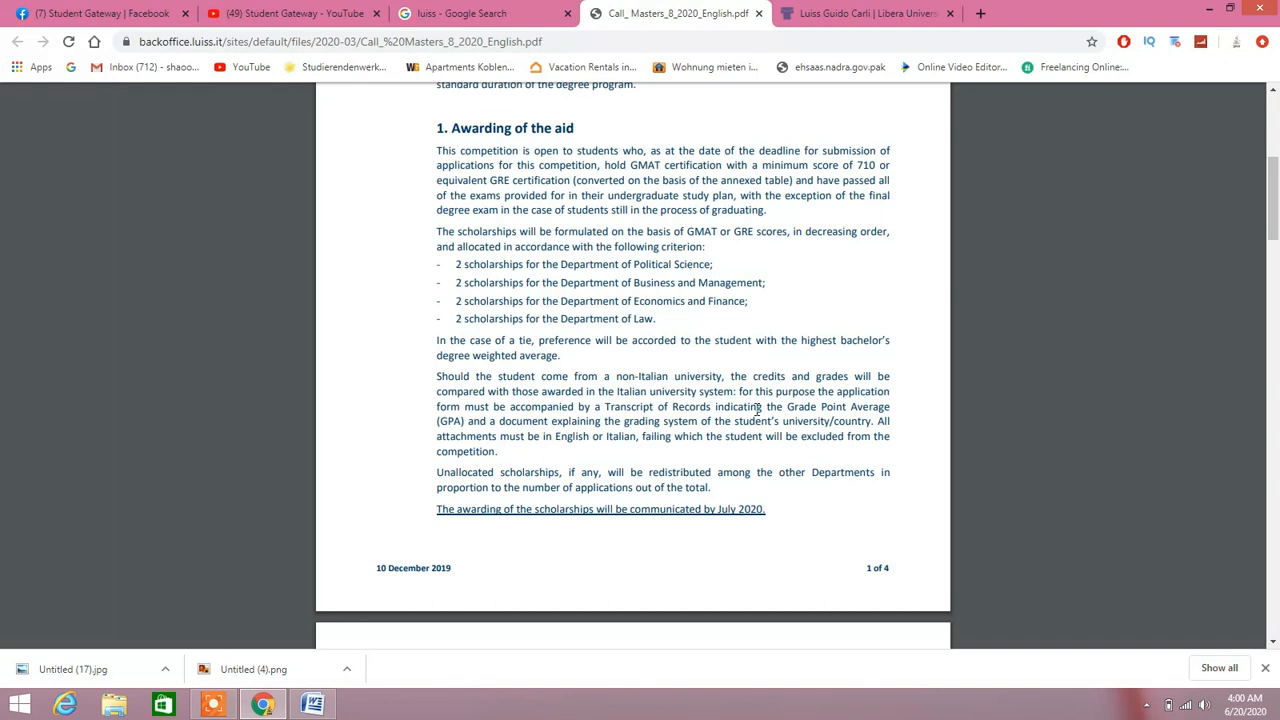
scroll(down, 3)
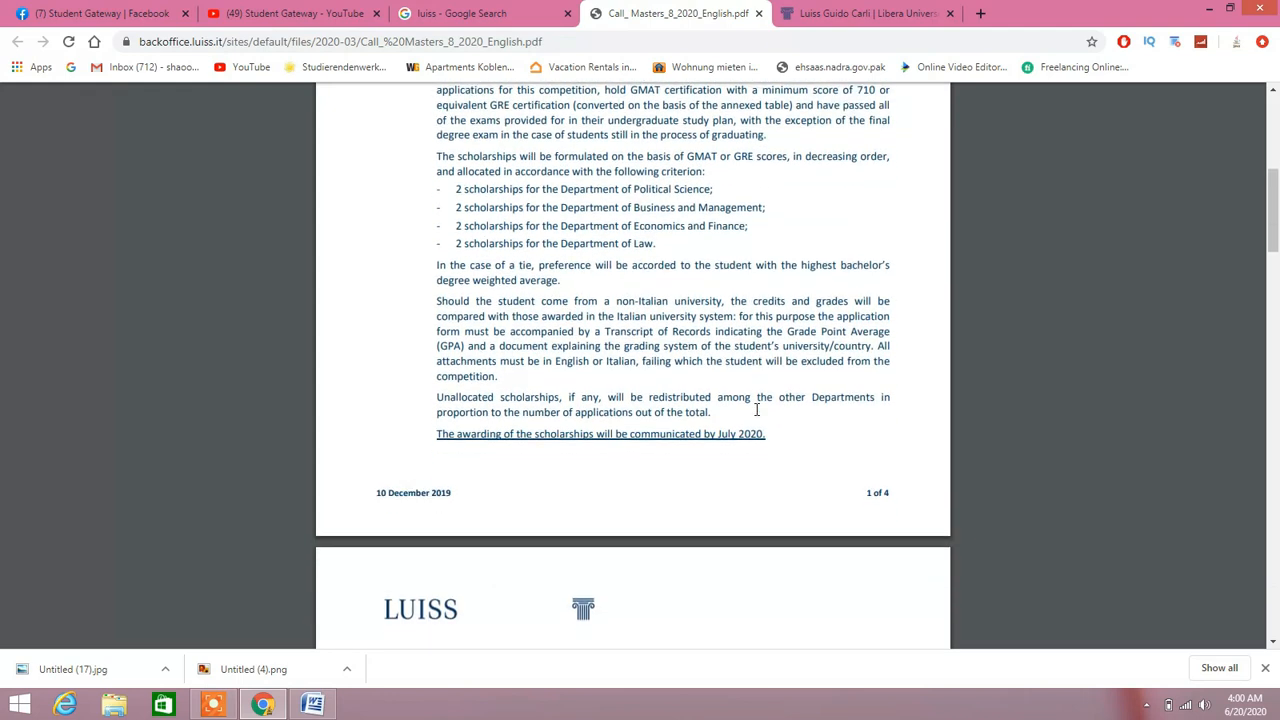
scroll(down, 3)
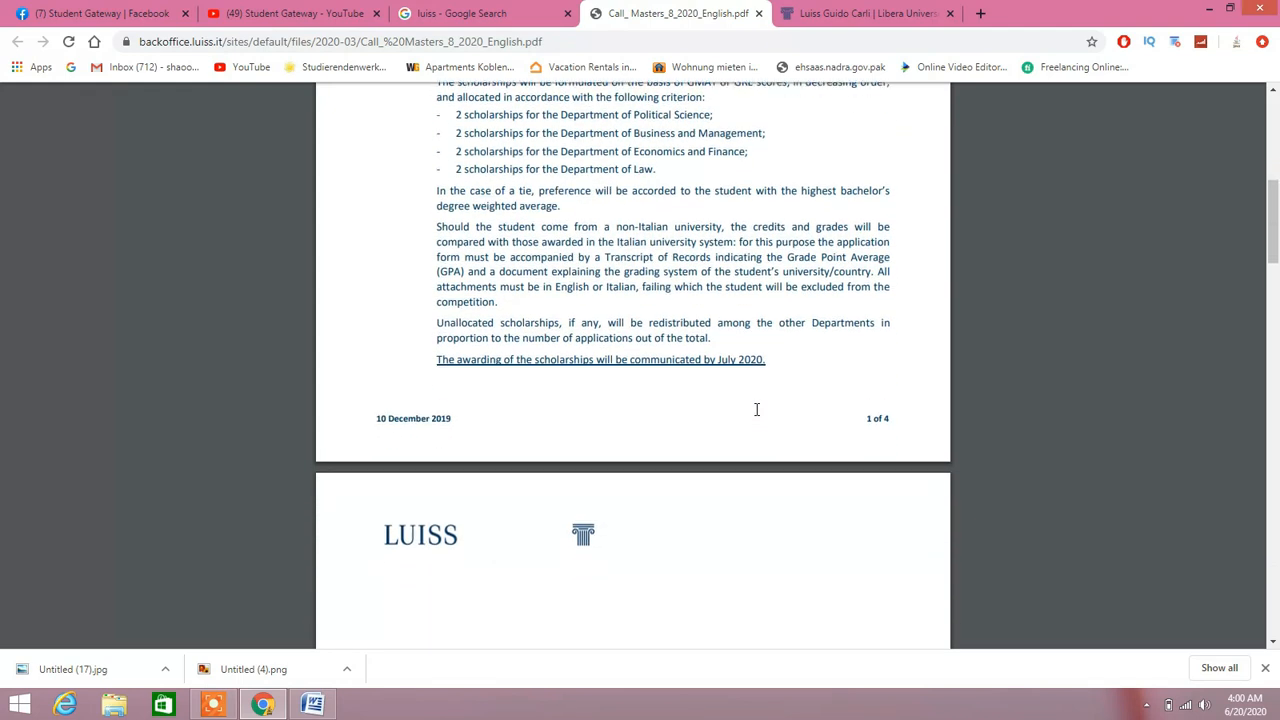
scroll(down, 3)
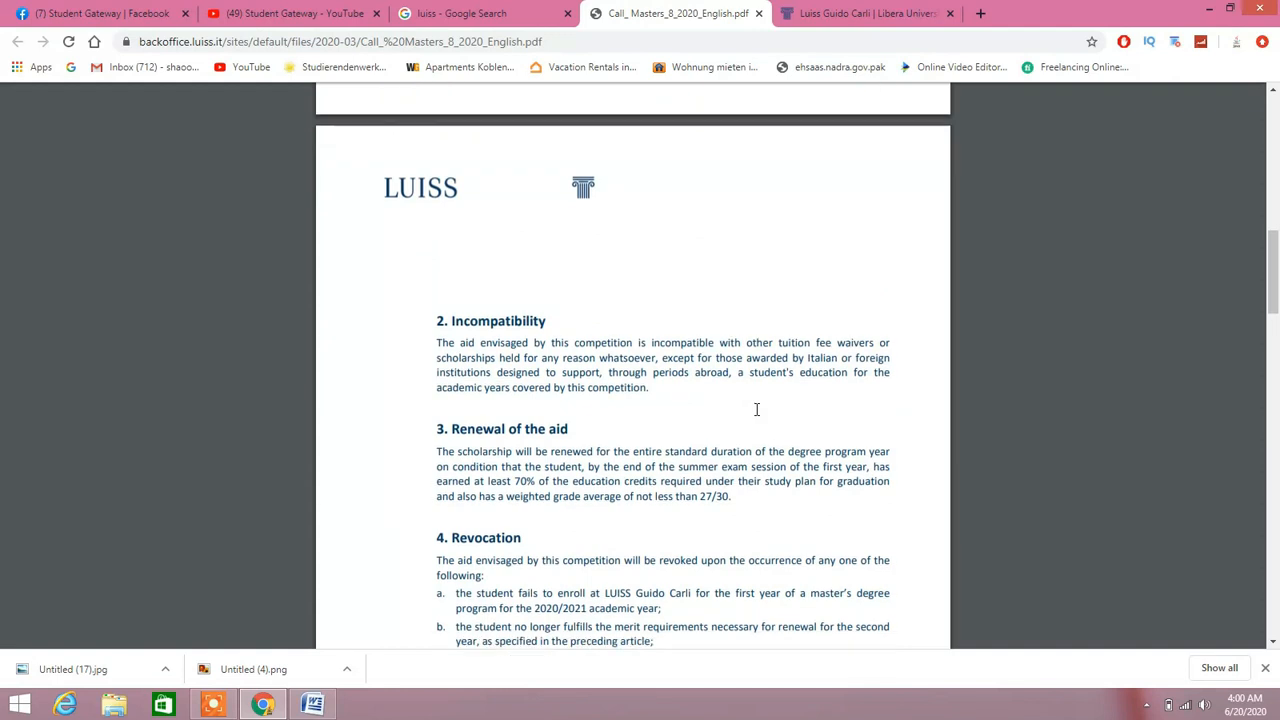
- Read page 2's incompatibility, renewal, revocation and submission rules, then go to the LUISS homepage
scroll(down, 3)
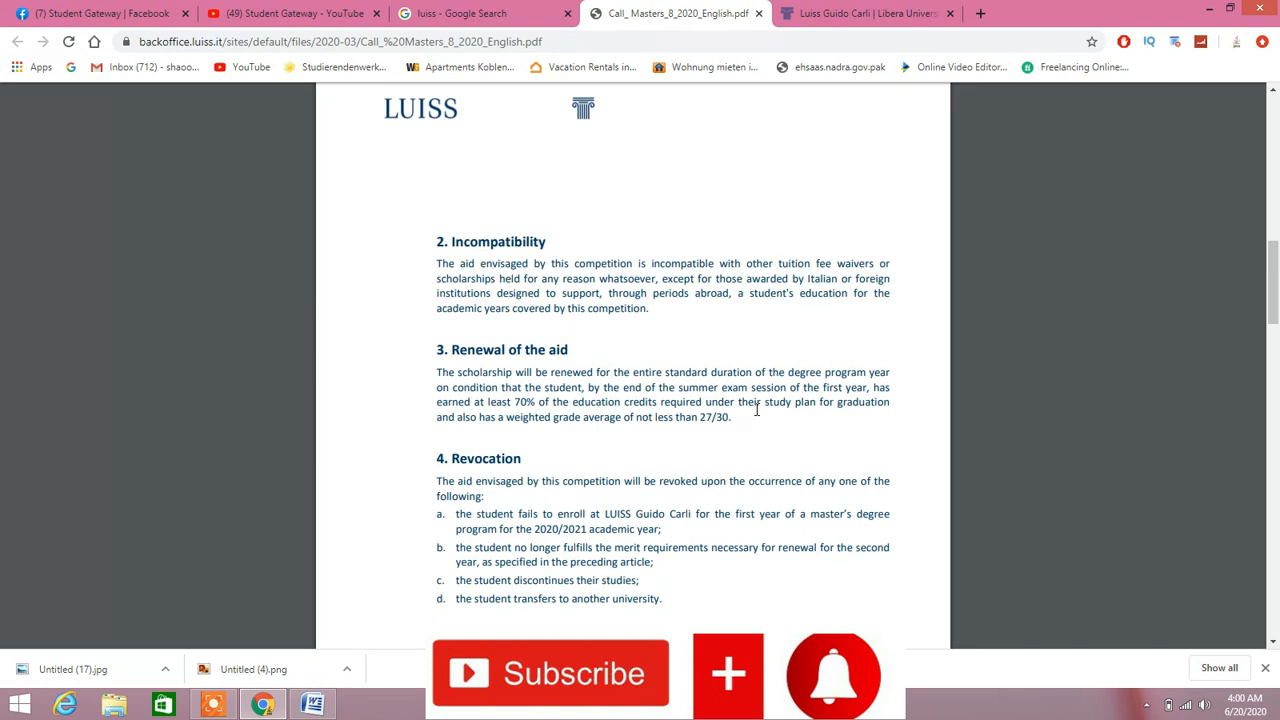
scroll(down, 3)
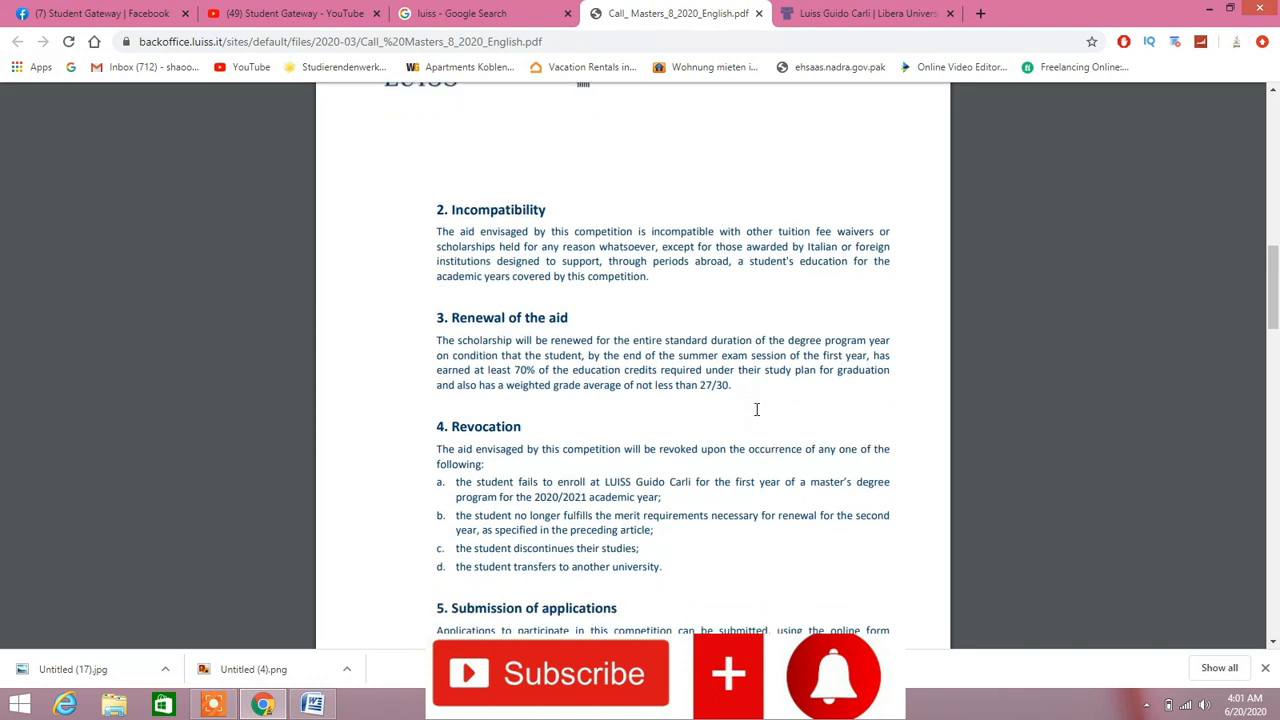
scroll(down, 3)
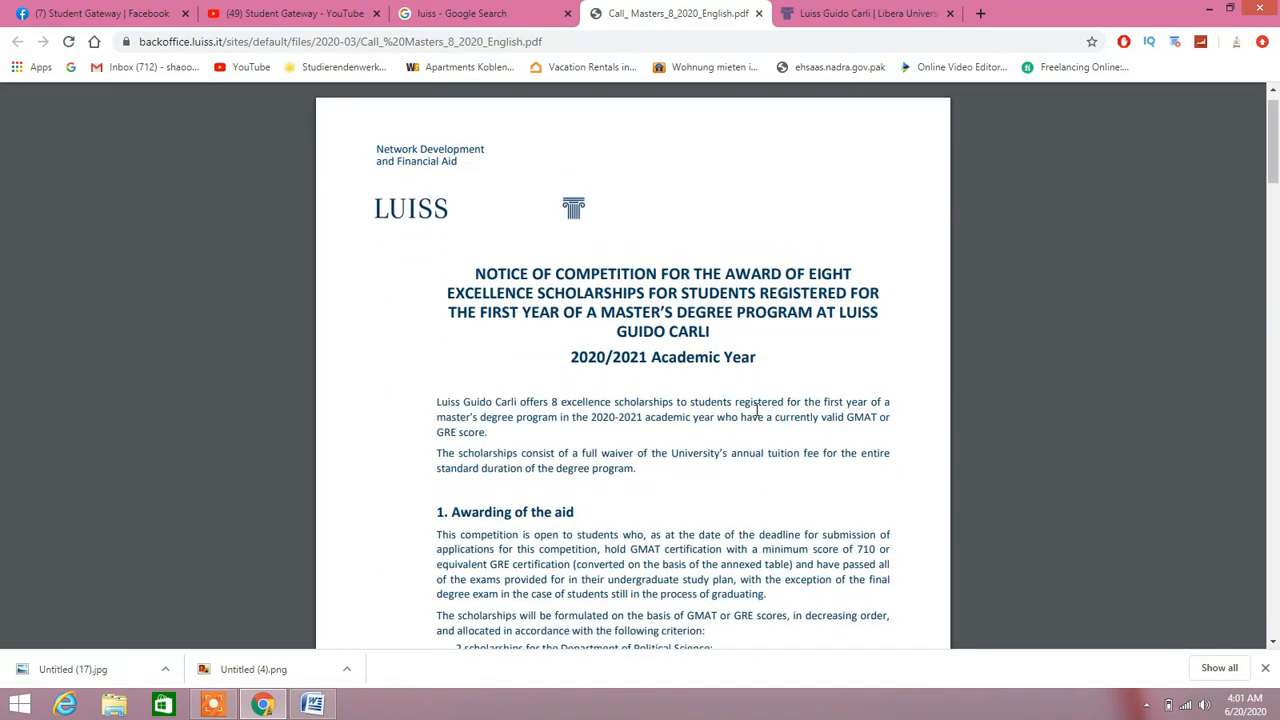
scroll(down, 3)
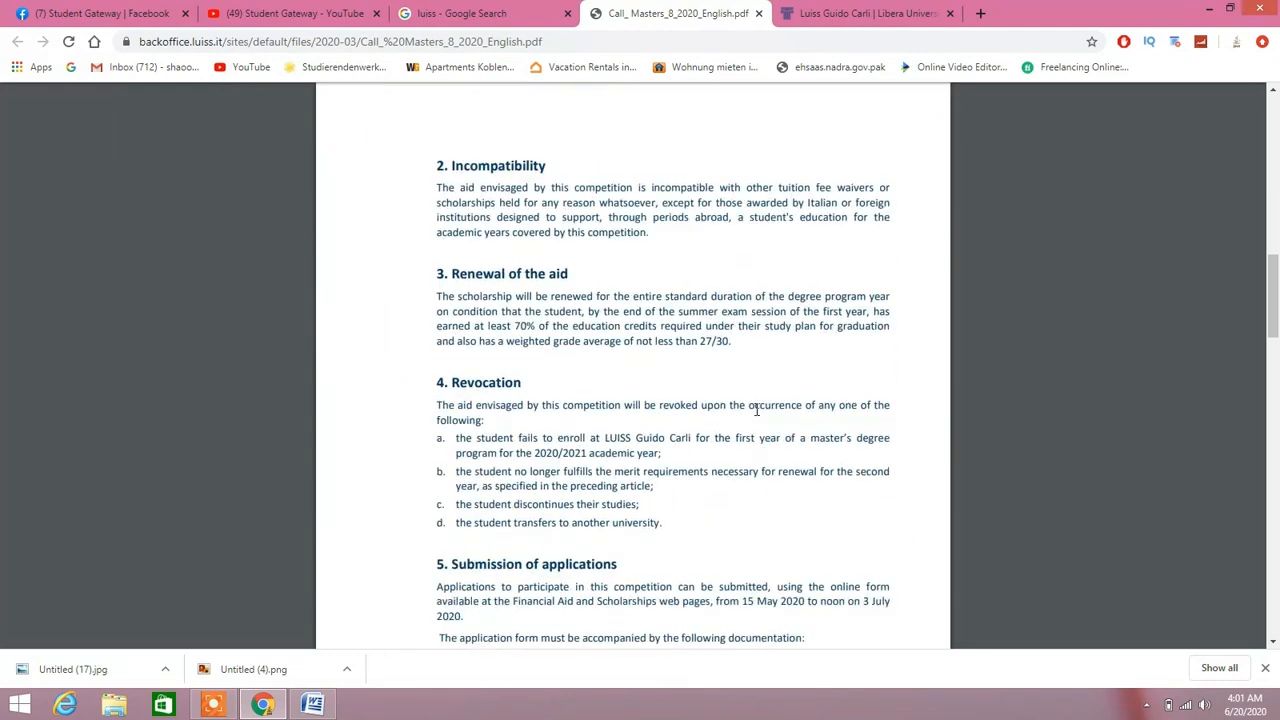
scroll(down, 3)
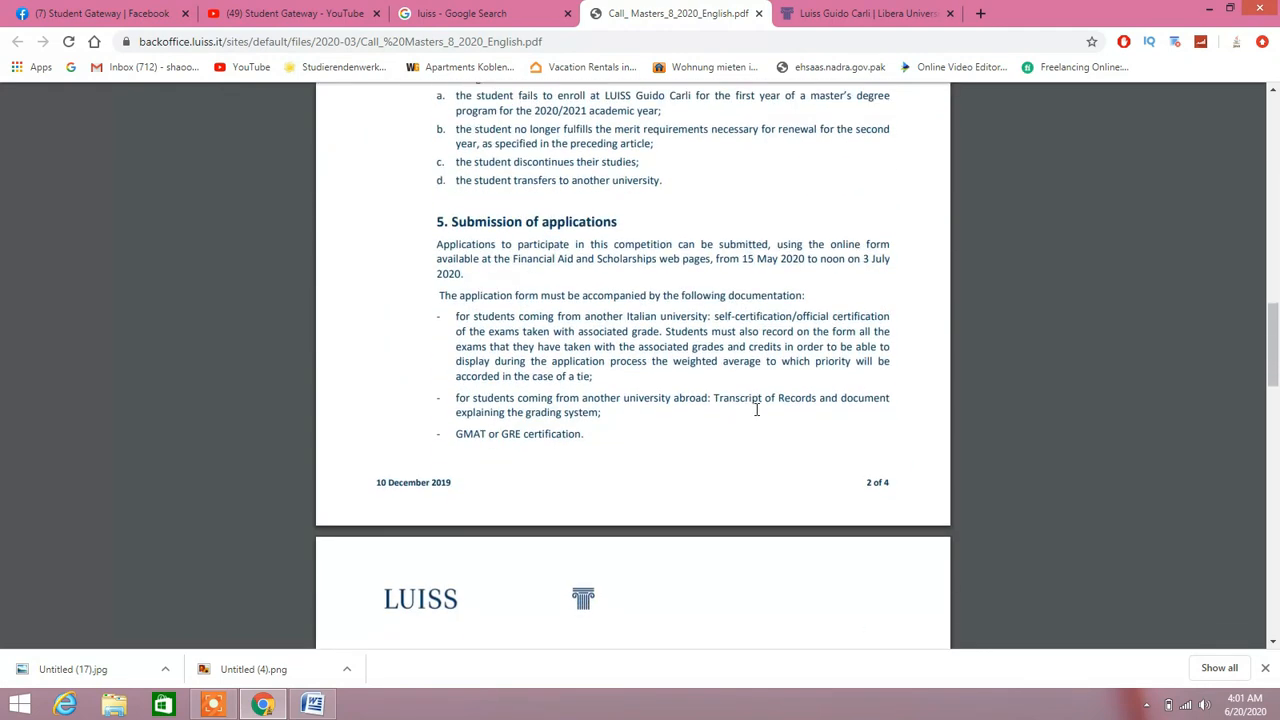
scroll(down, 3)
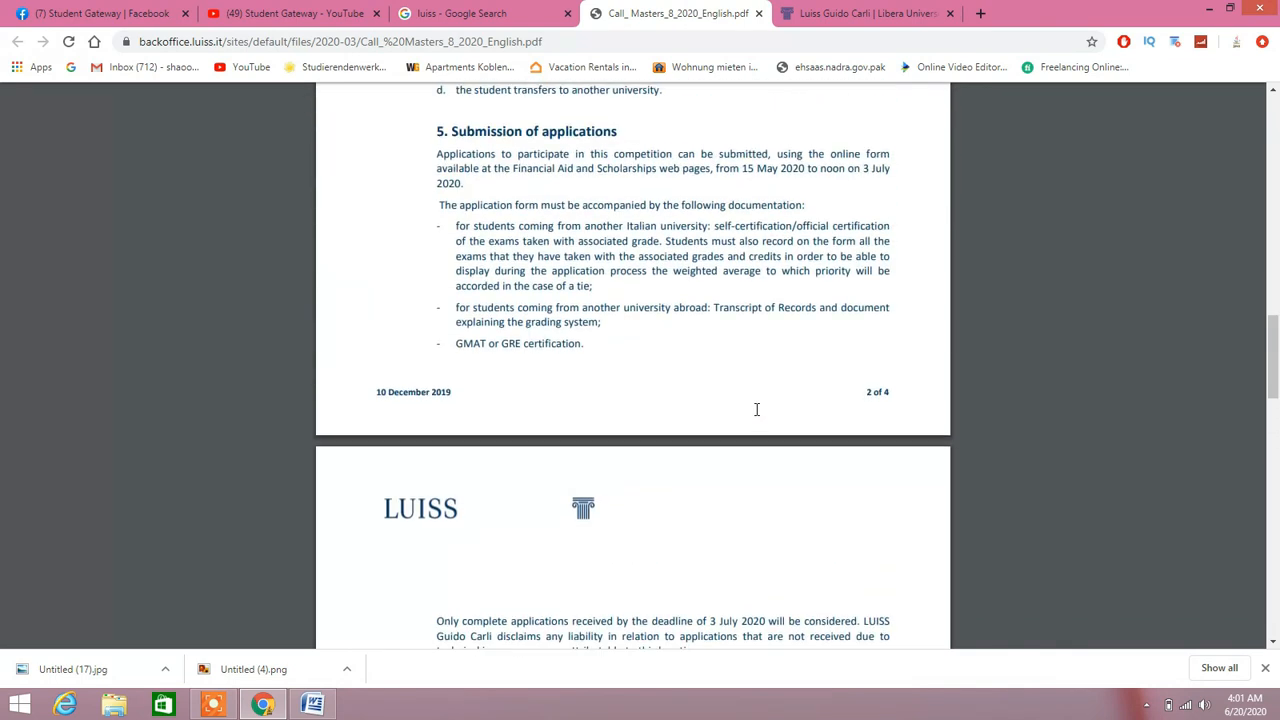
scroll(up, 3)
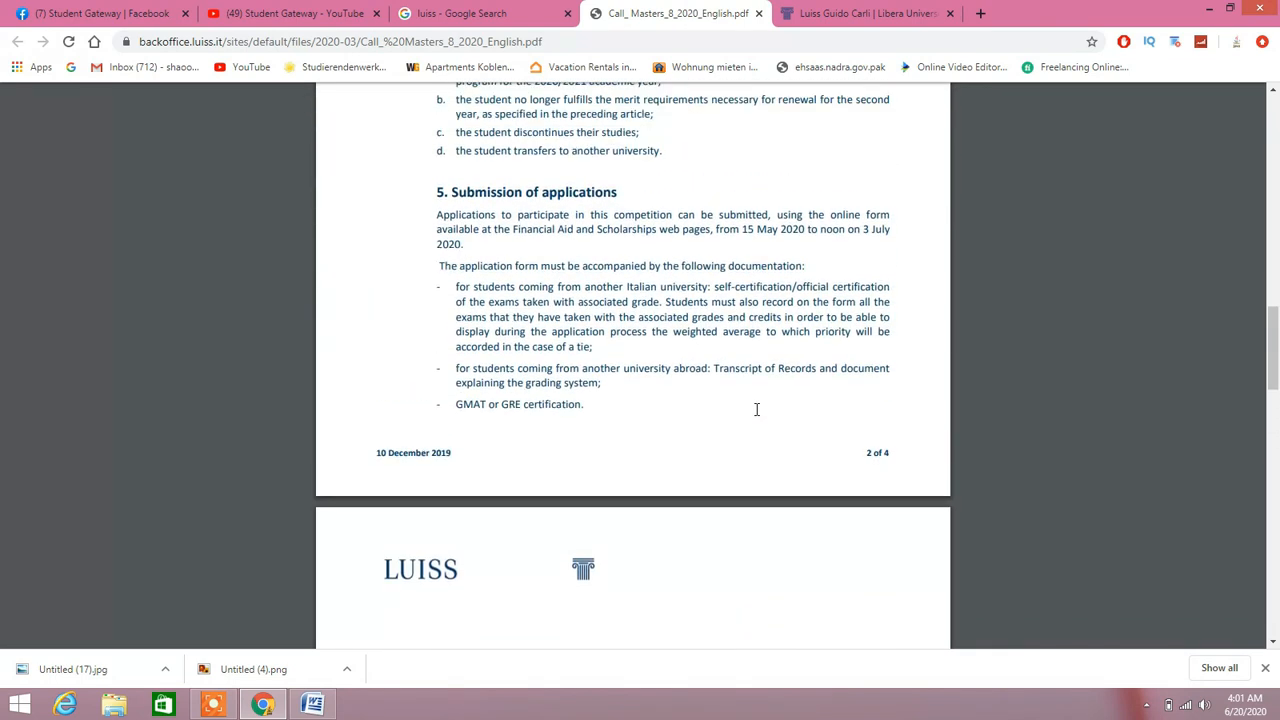
click(864, 12)
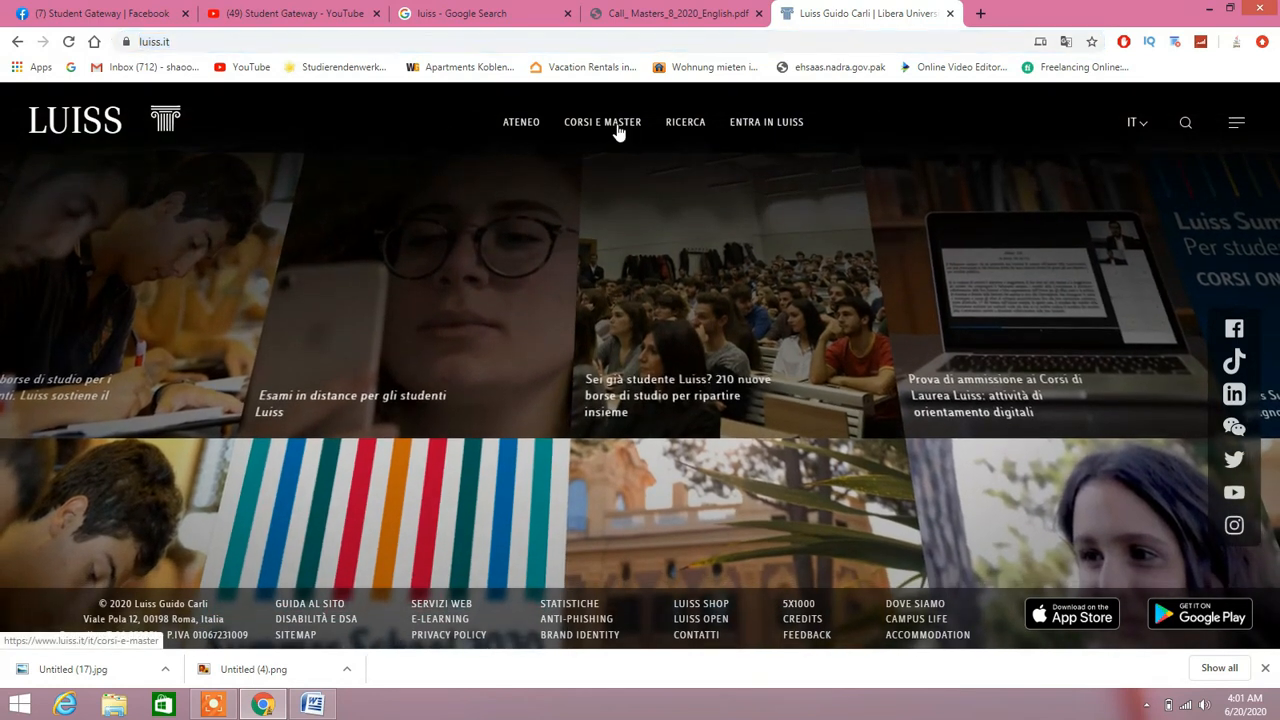
- Go to Corsi e Master, translate the page to English and enter the Master's Degree Courses section
click(602, 122)
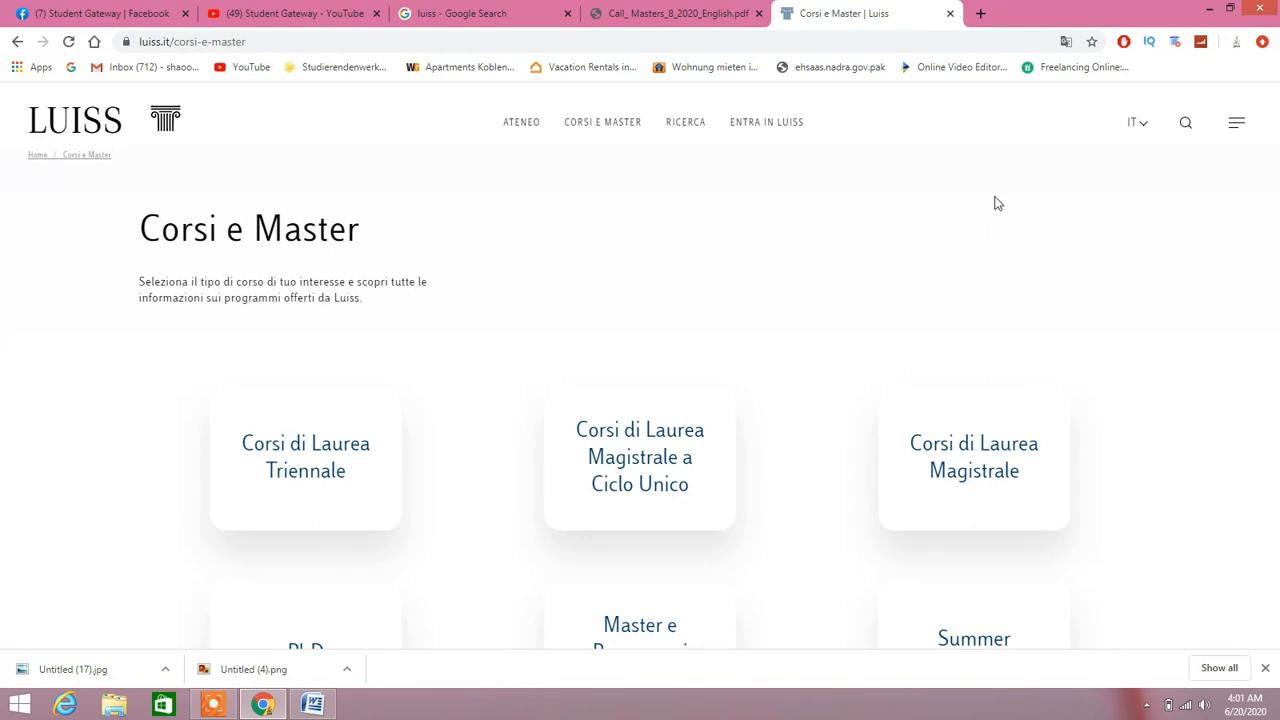
right_click(996, 204)
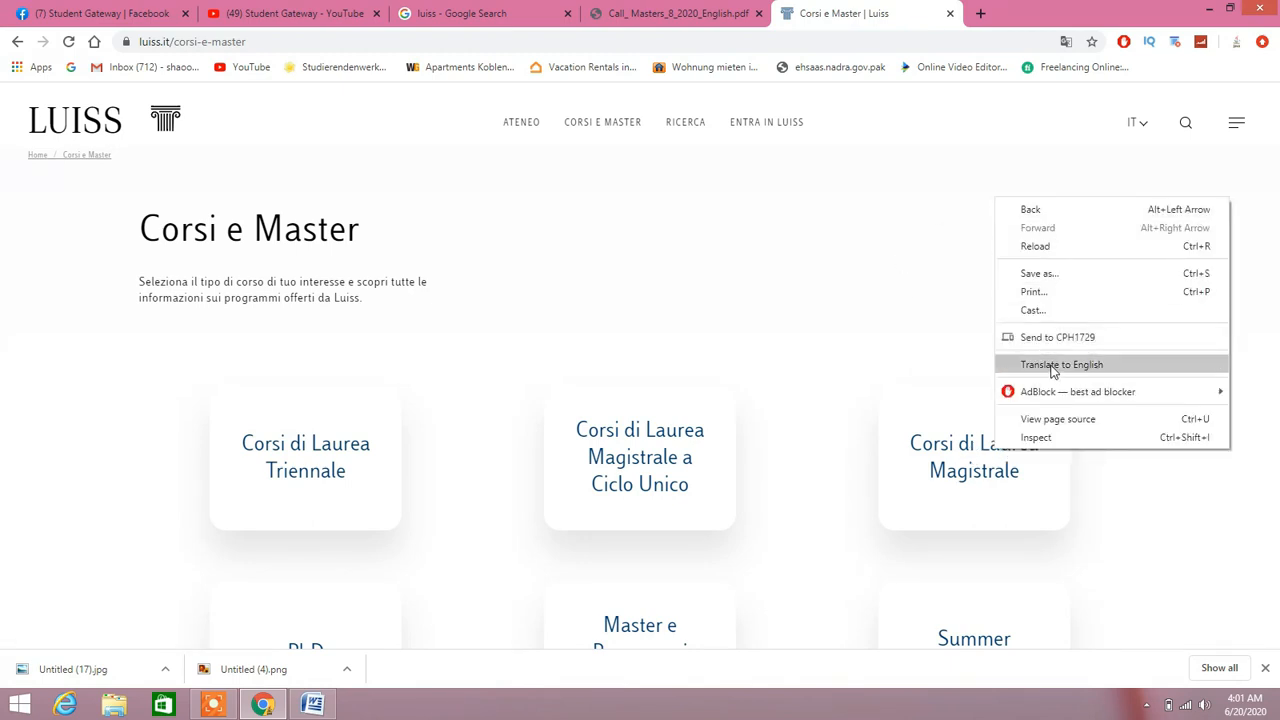
click(1060, 364)
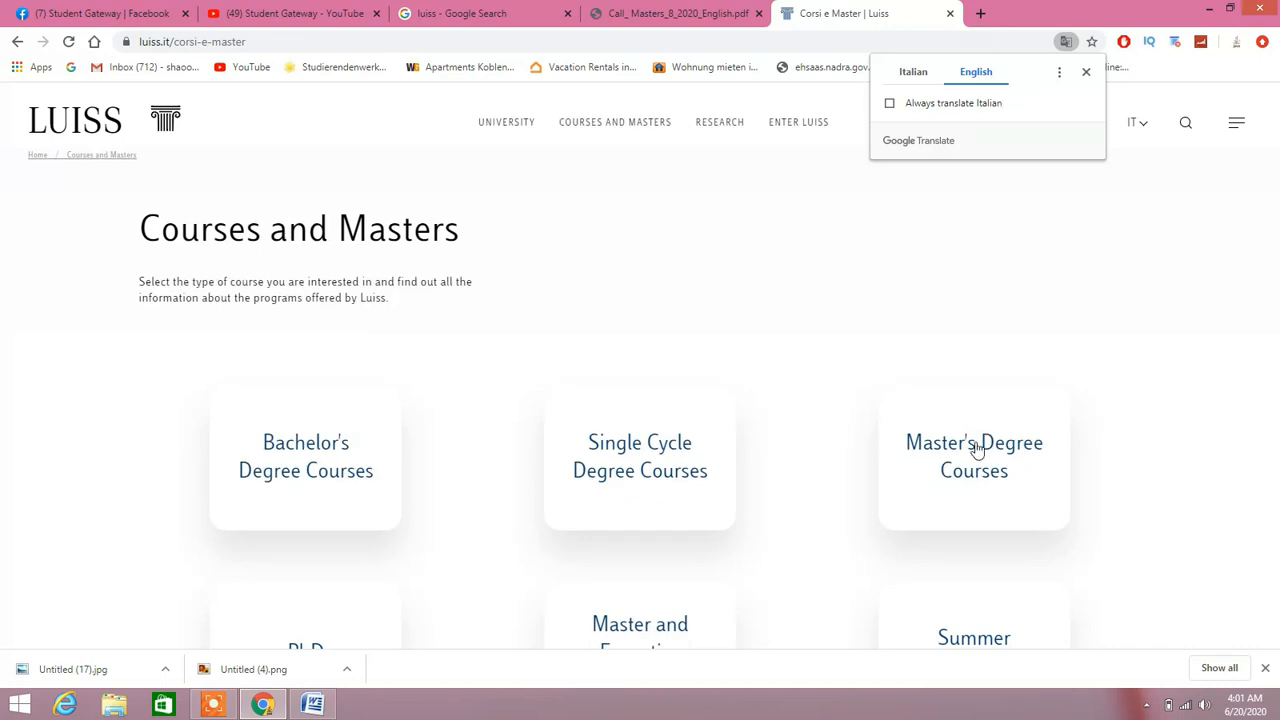
click(974, 456)
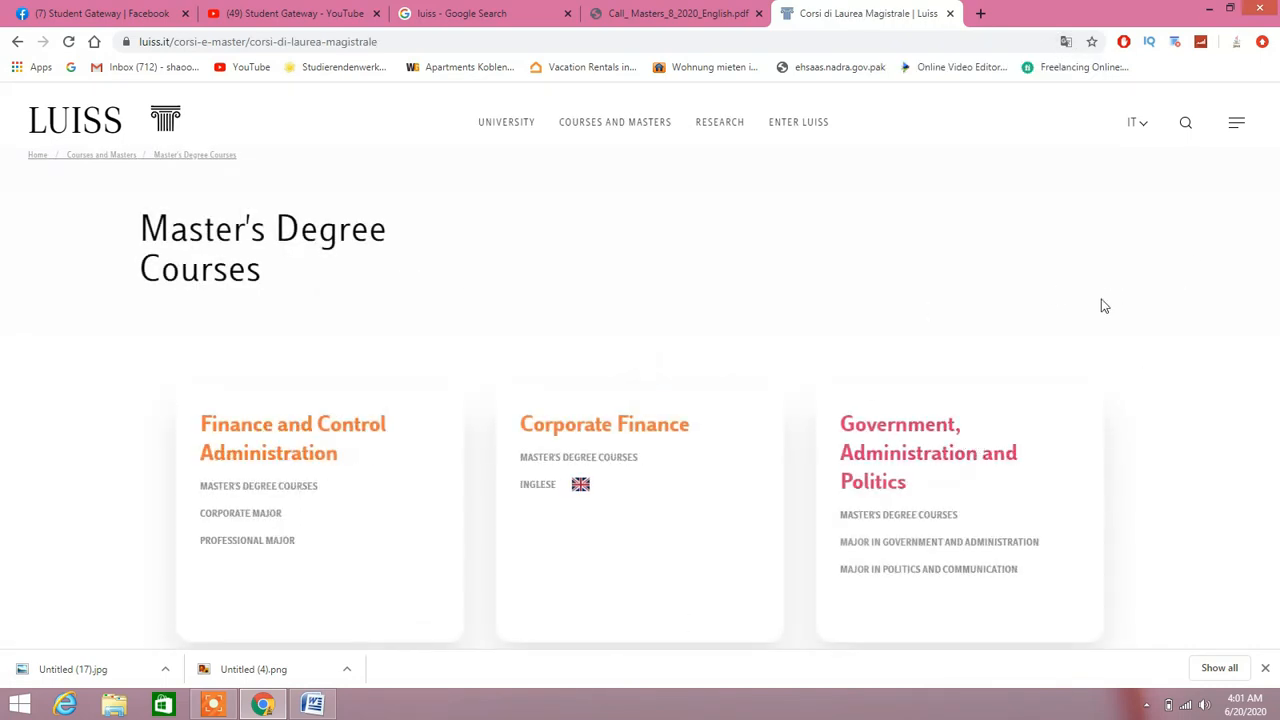
- Browse the master's degree courses list, briefly checking the scholarship PDF in between
scroll(down, 3)
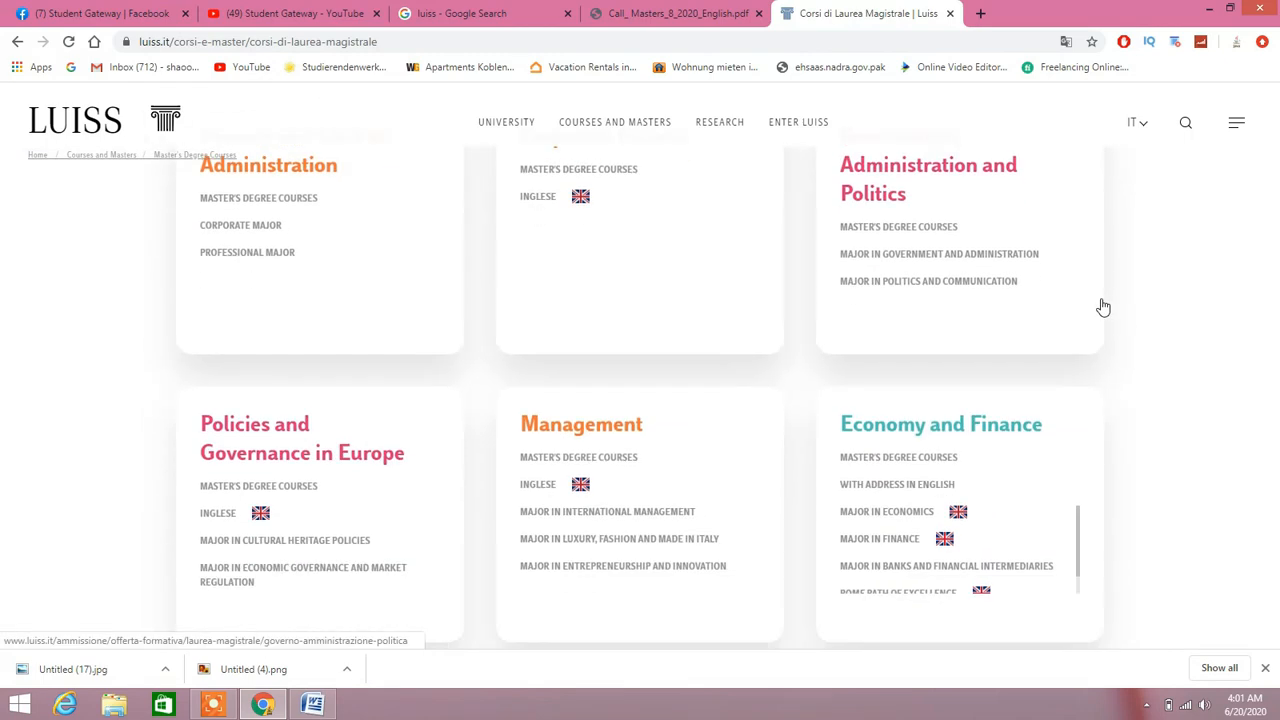
scroll(down, 3)
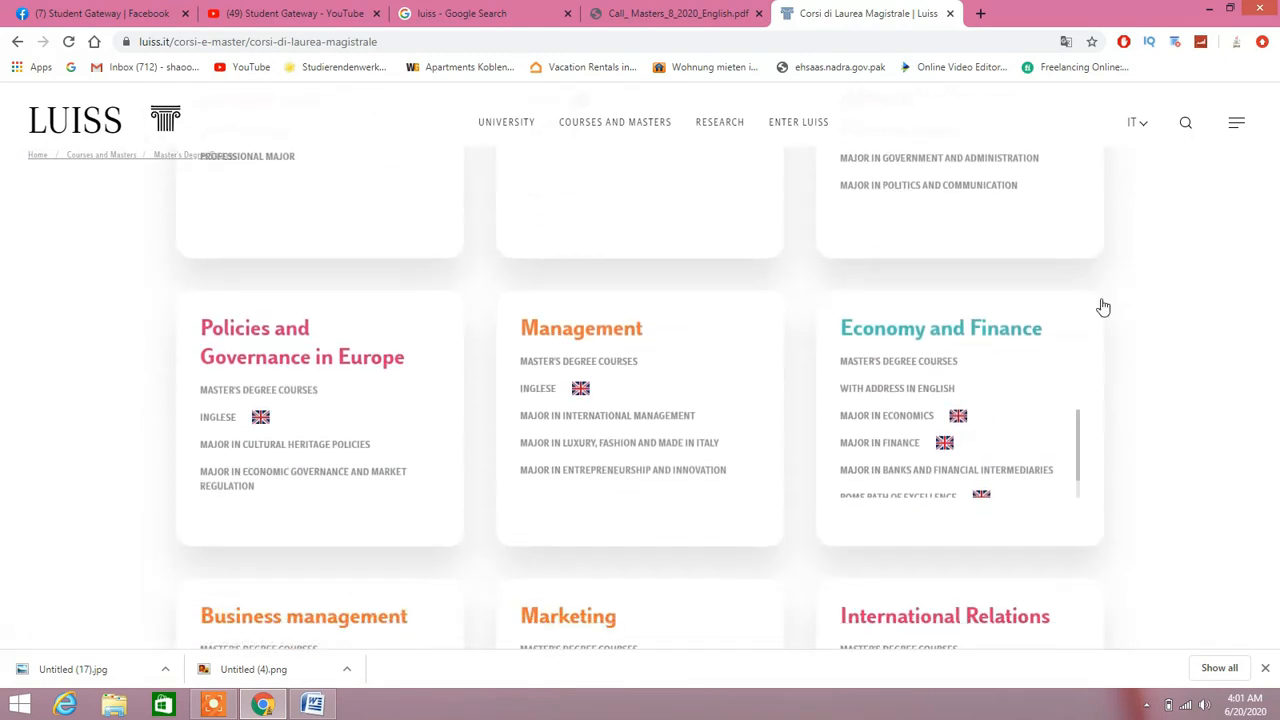
scroll(down, 3)
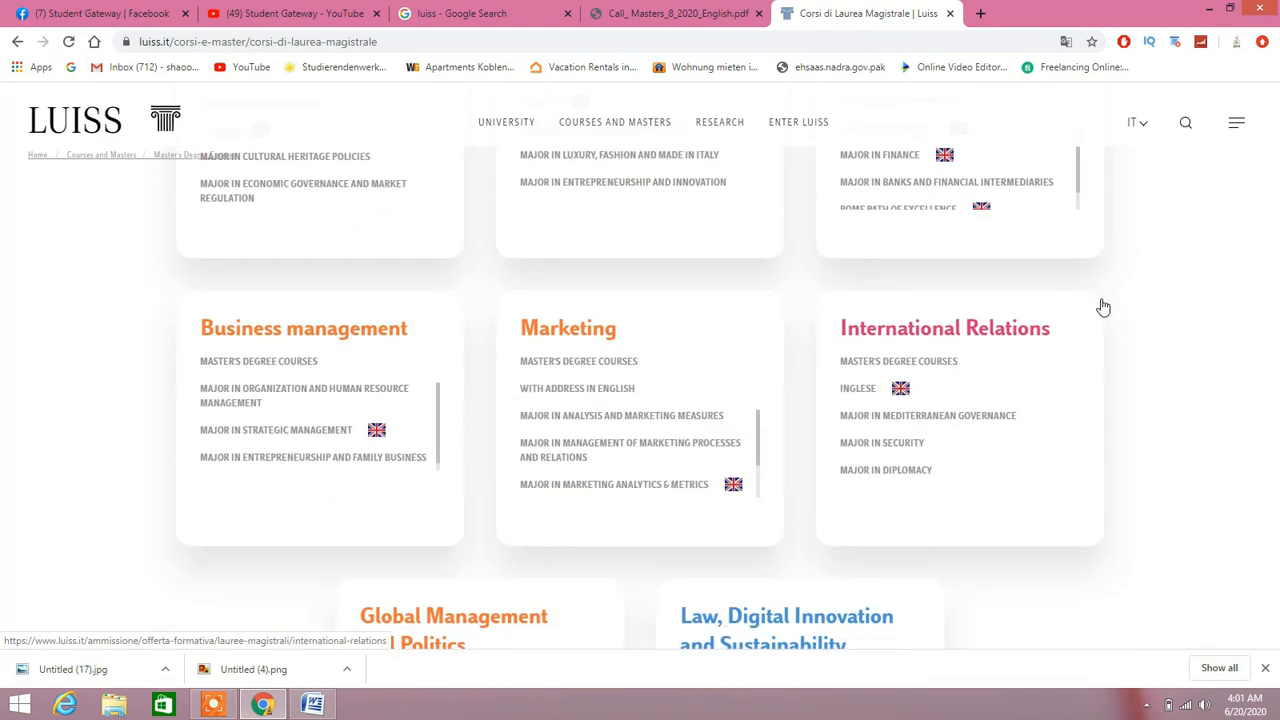
scroll(down, 3)
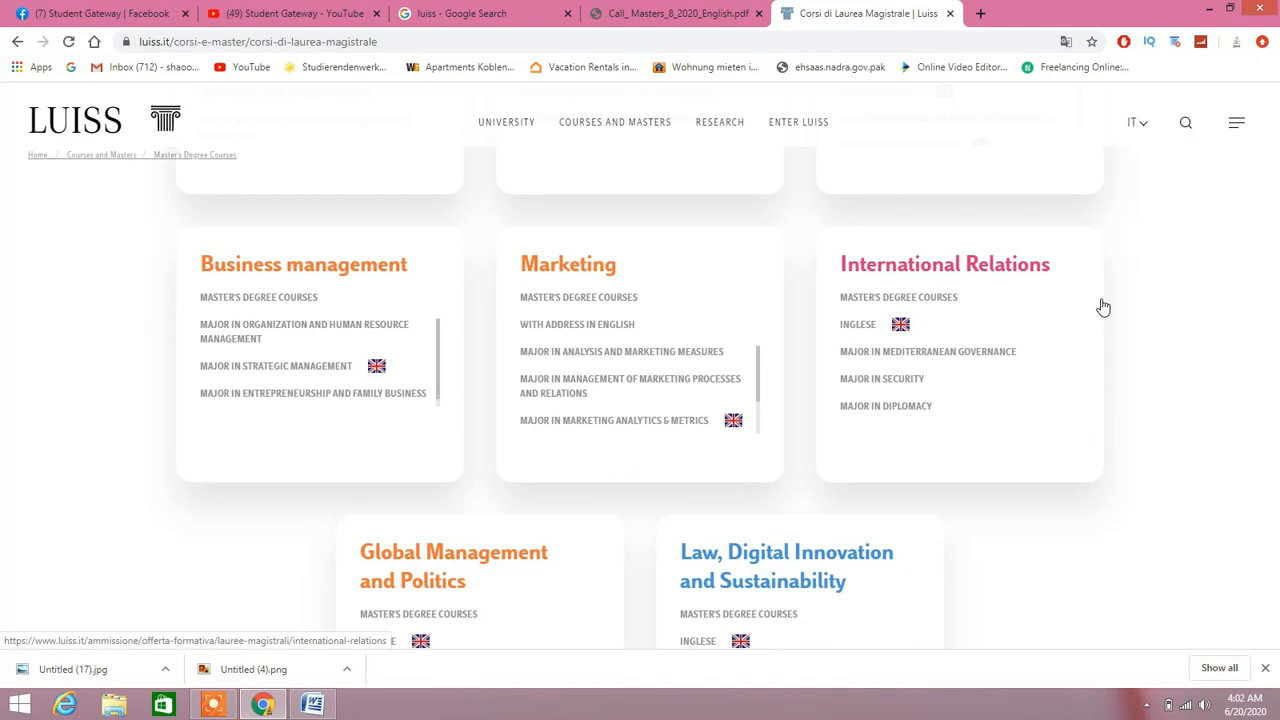
scroll(down, 3)
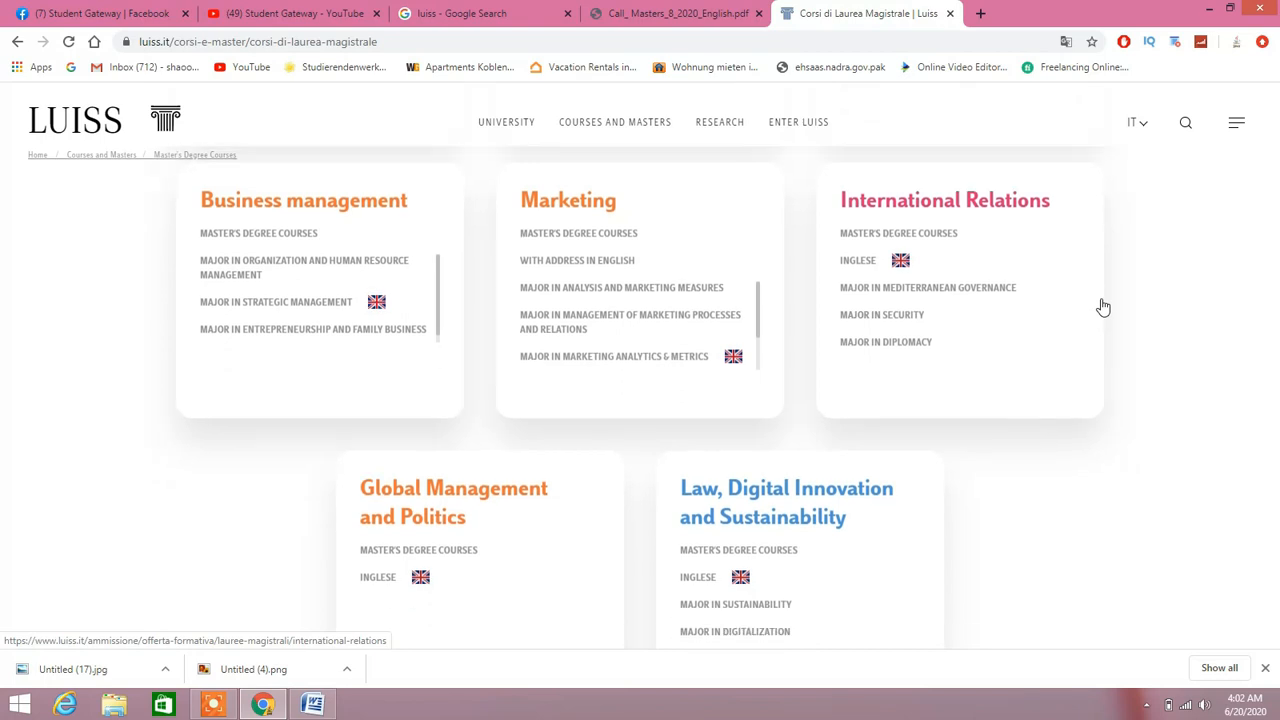
scroll(down, 3)
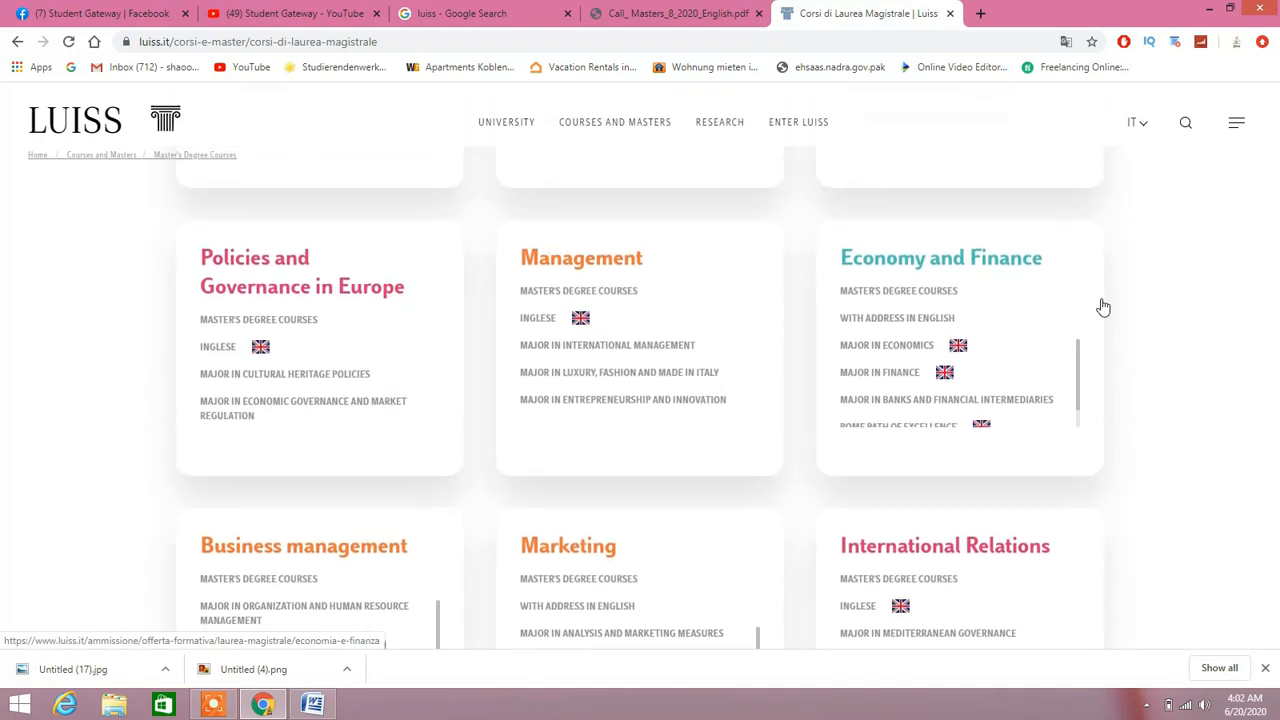
click(676, 12)
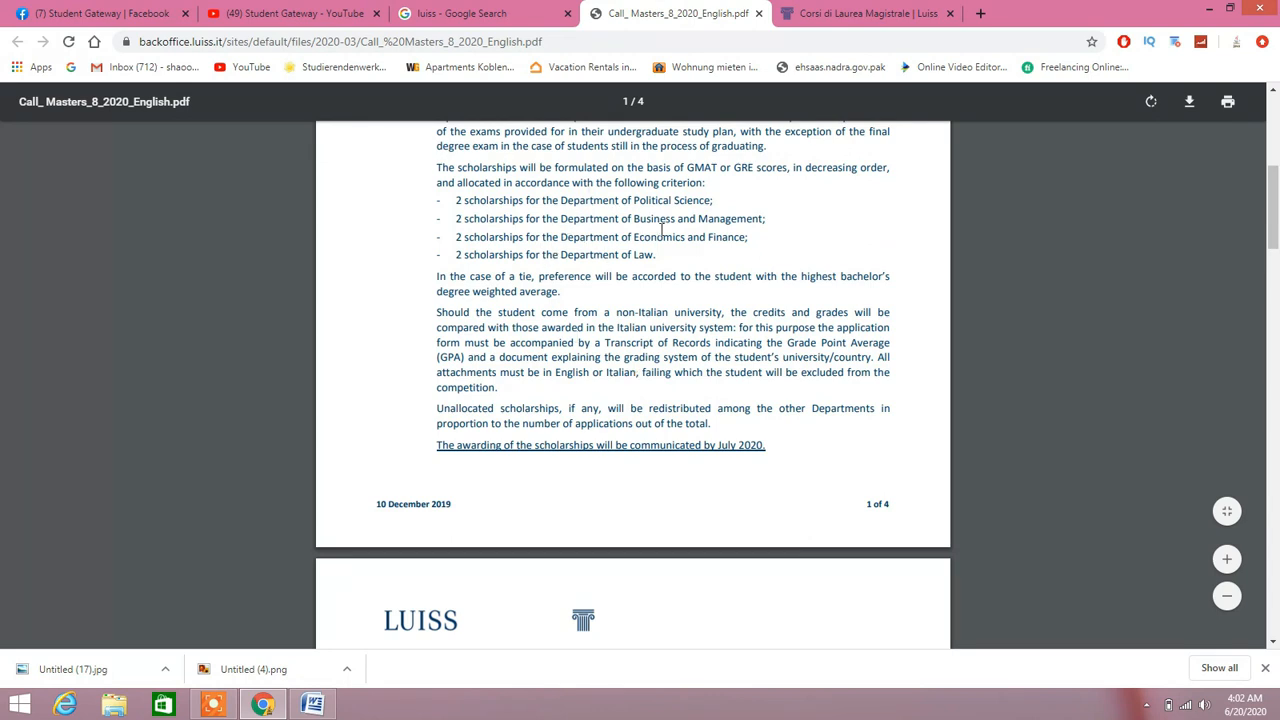
click(868, 12)
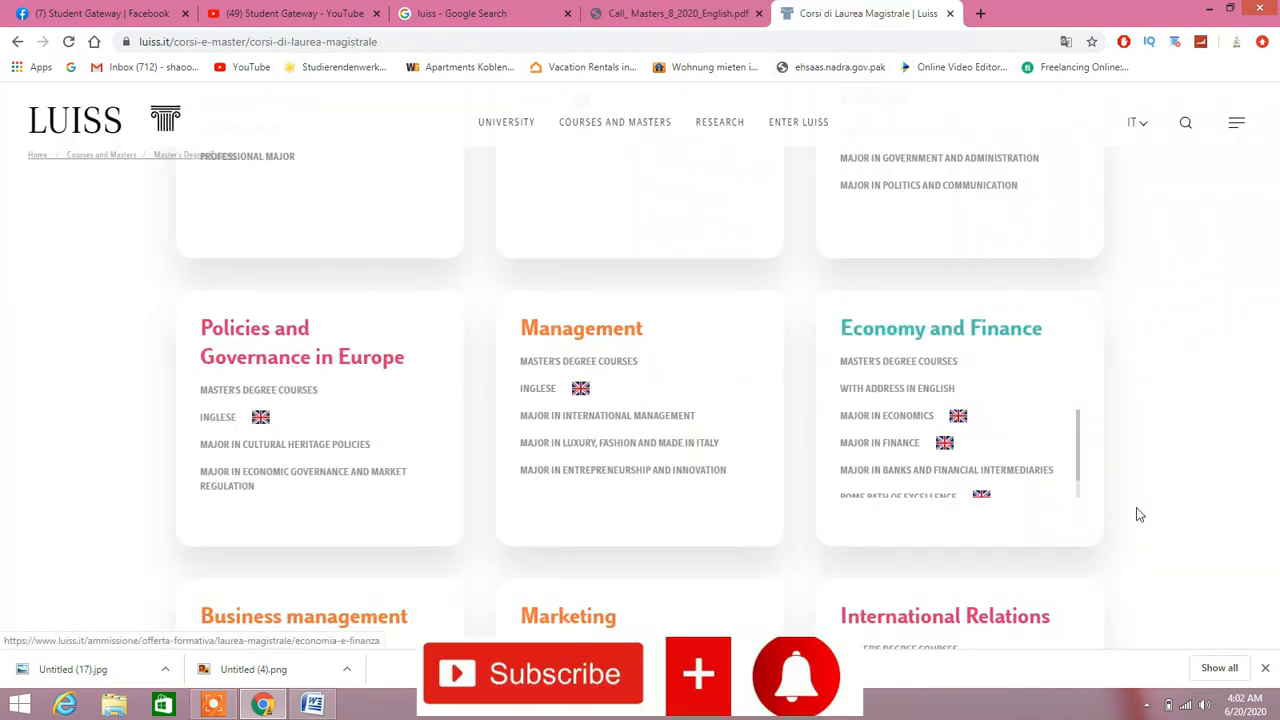
scroll(down, 3)
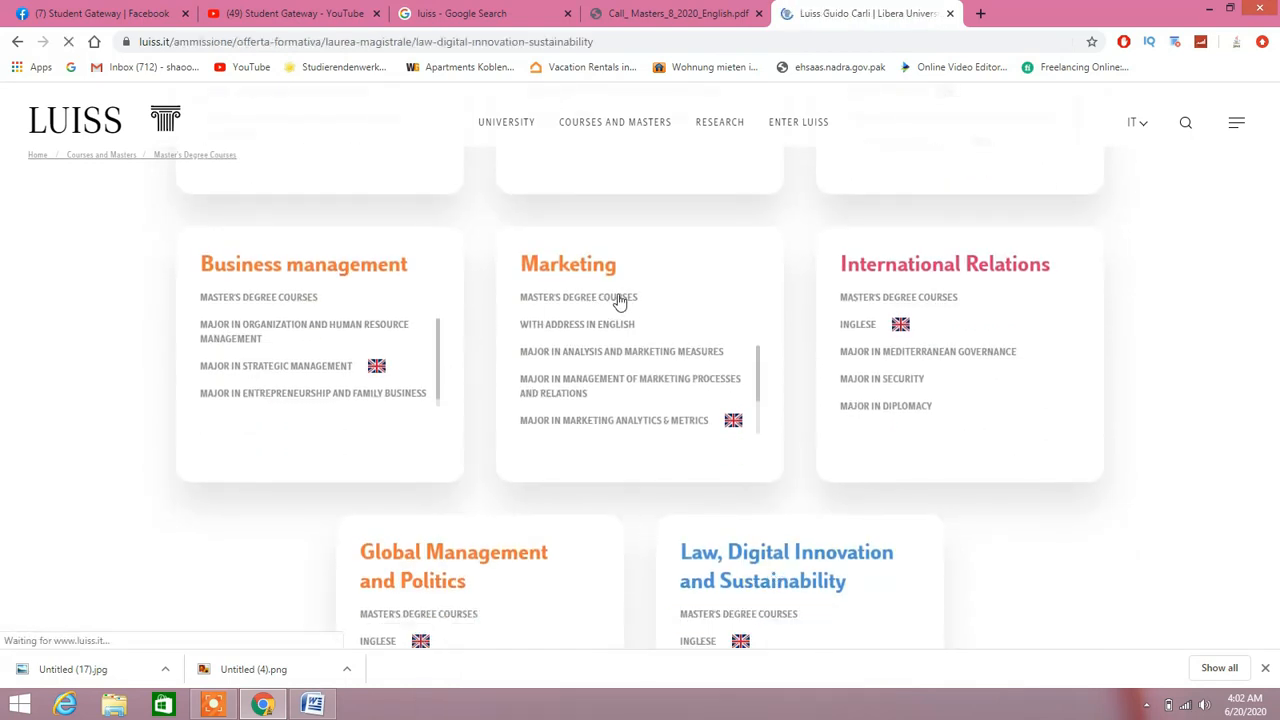
- View the Law, Digital Innovation and Sustainability course, then reach the Graduate admissions page without translation
click(786, 564)
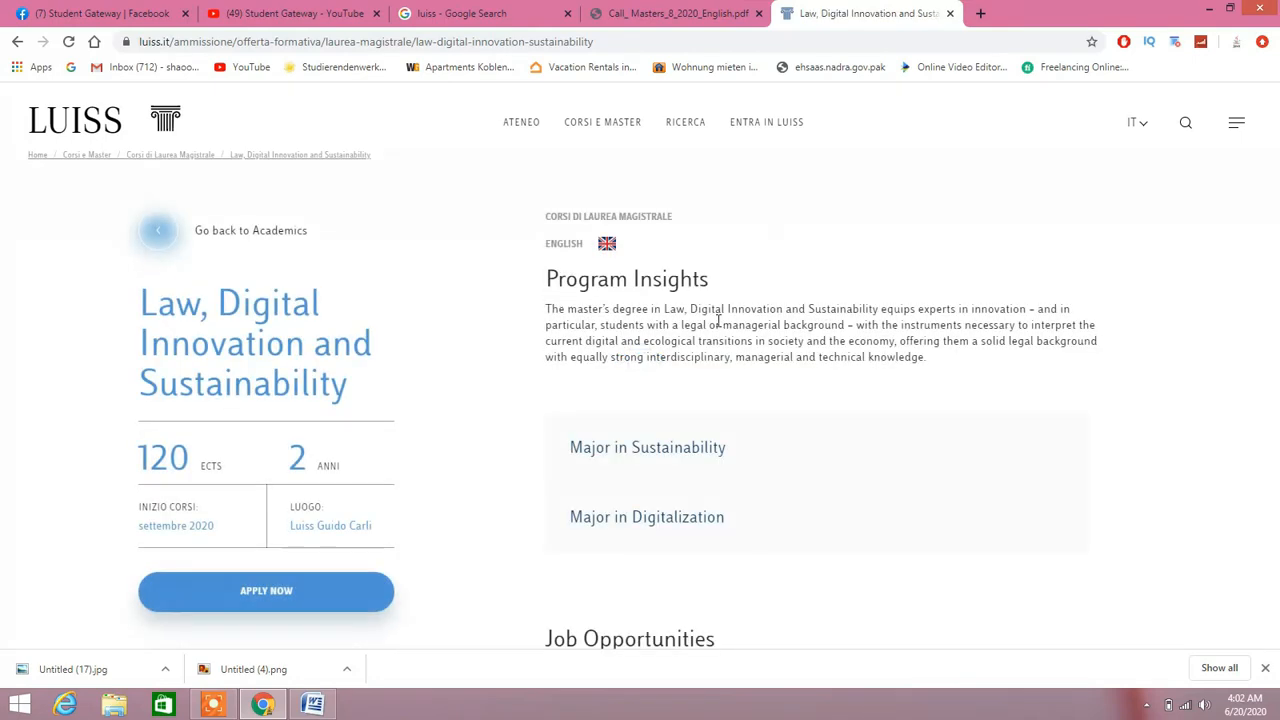
mouse_move(820, 308)
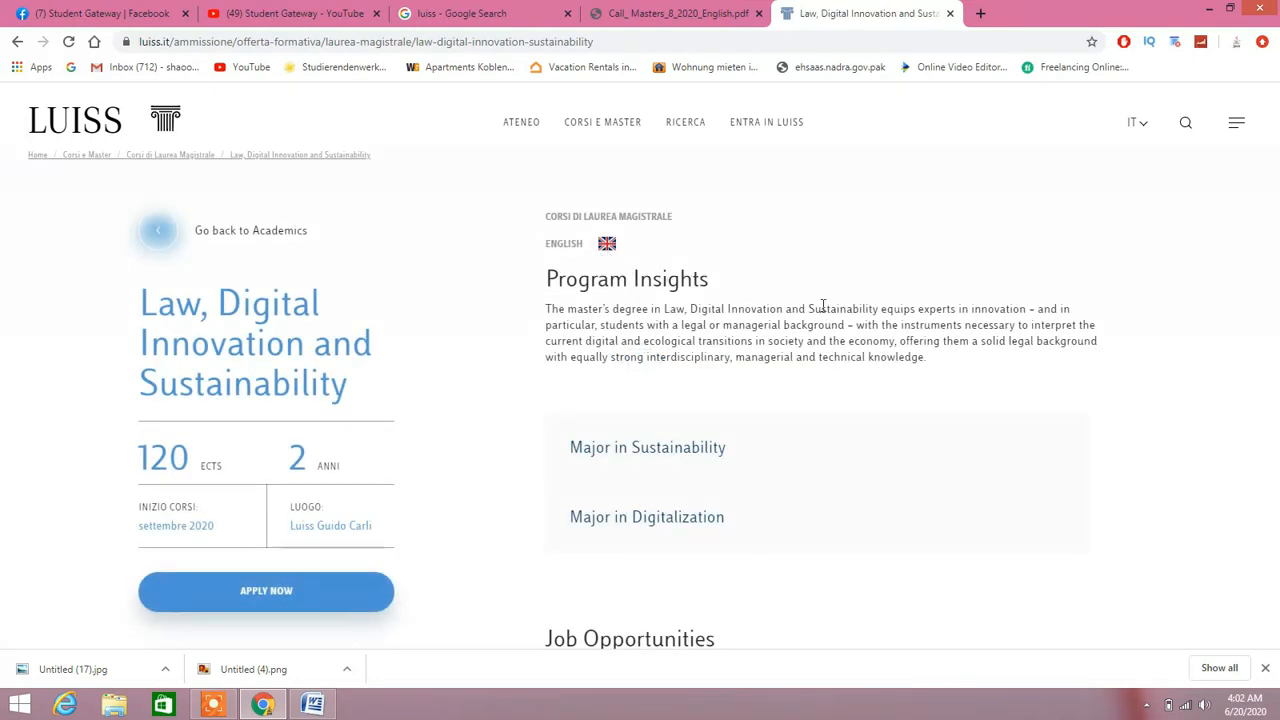
scroll(down, 3)
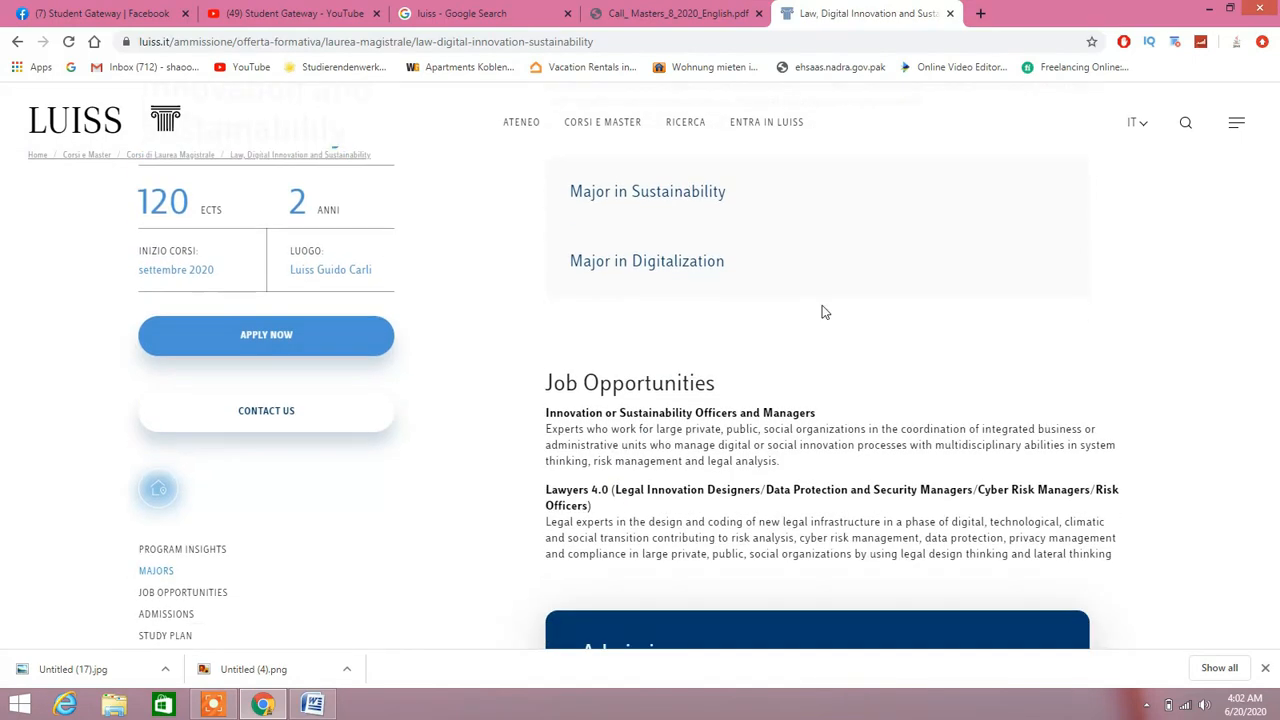
scroll(down, 3)
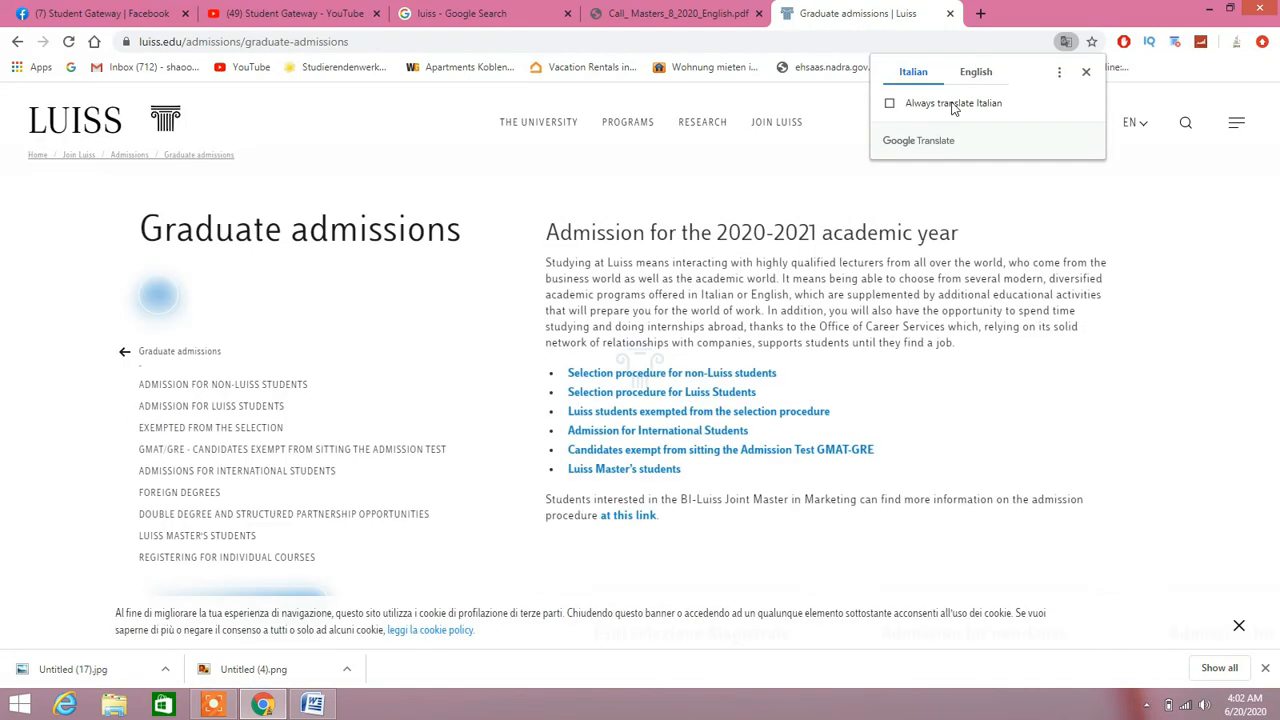
click(976, 72)
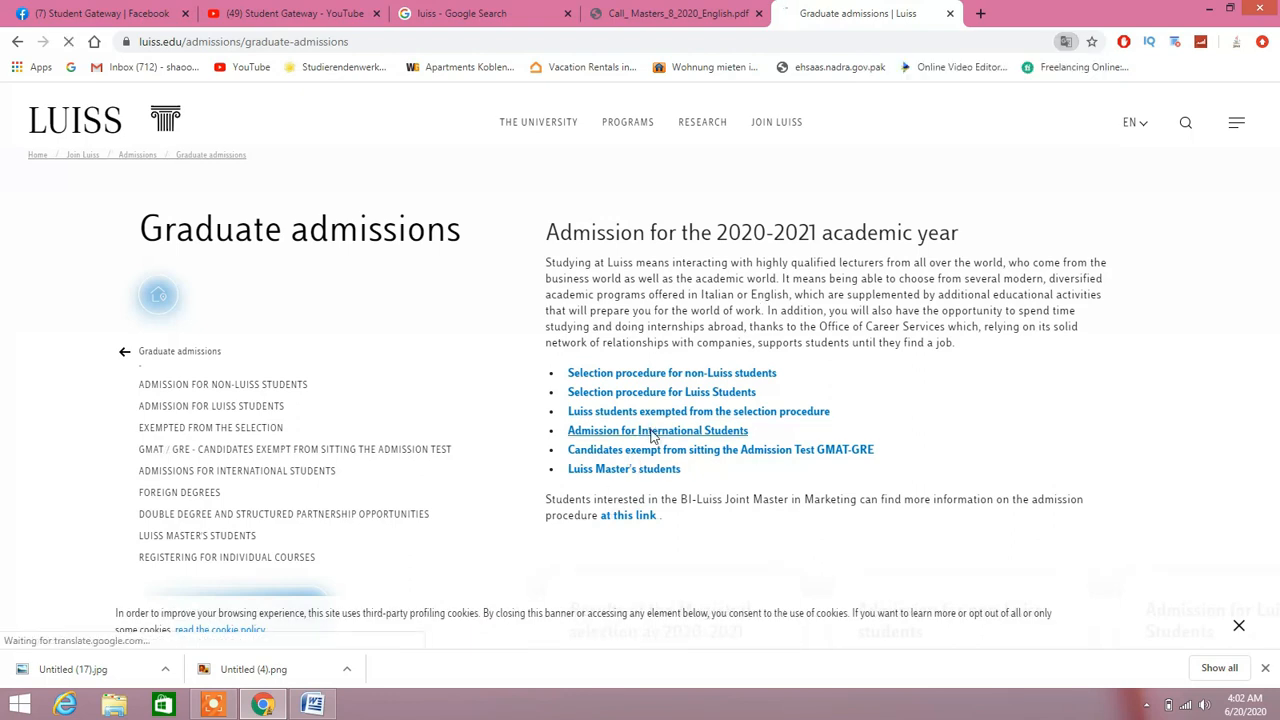
- Go to Admission for International Students and start the graduate application via APPLY NOW
click(656, 430)
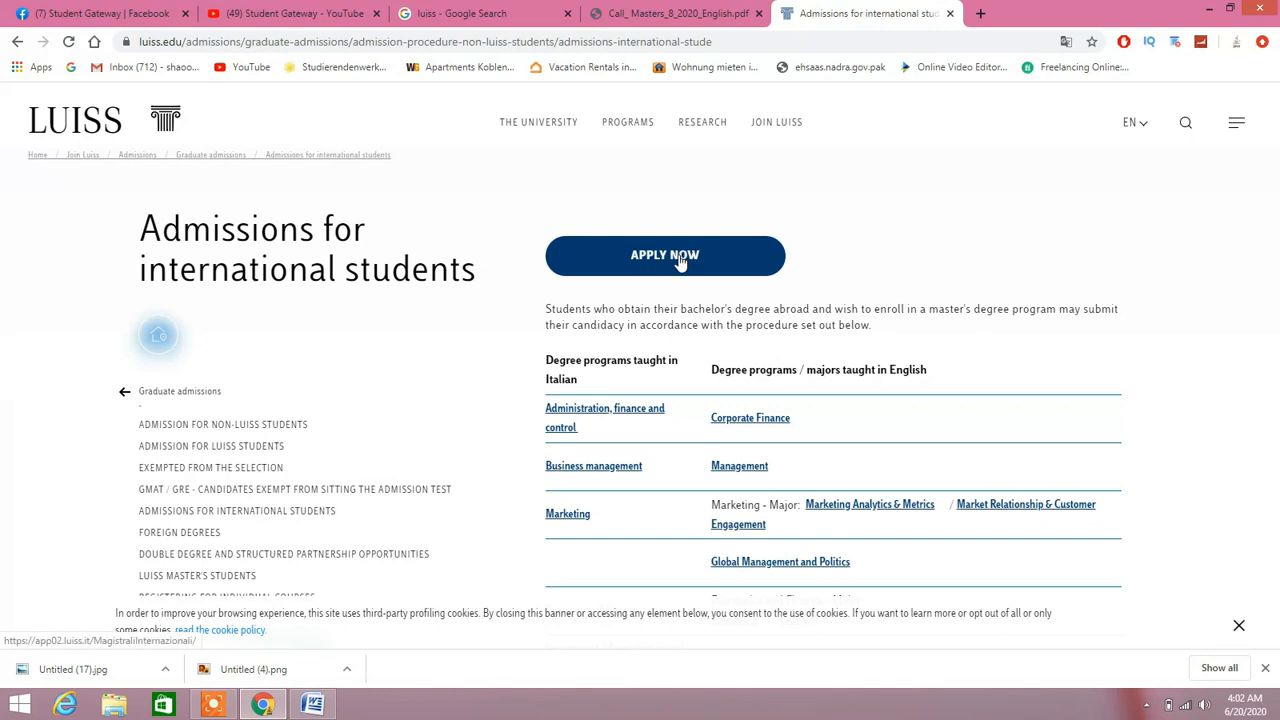
click(664, 256)
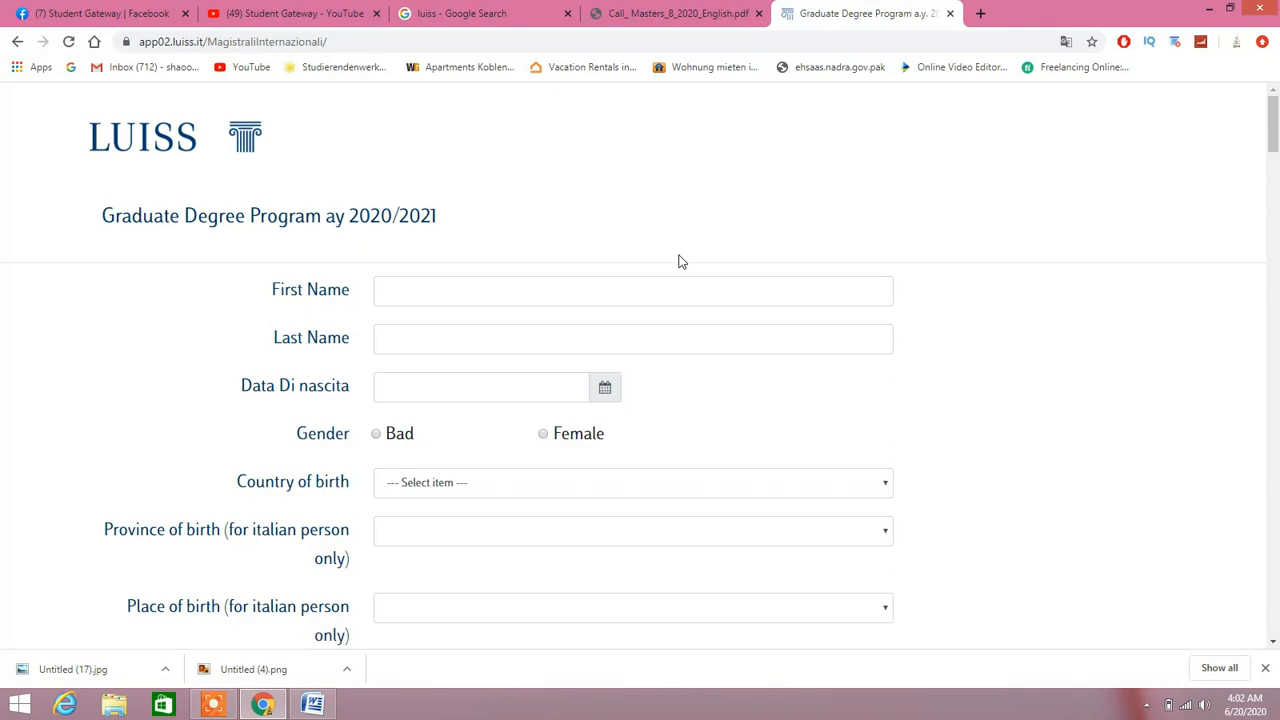
- Scroll the blank form from personal details through address and university to the secondary school section
scroll(down, 3)
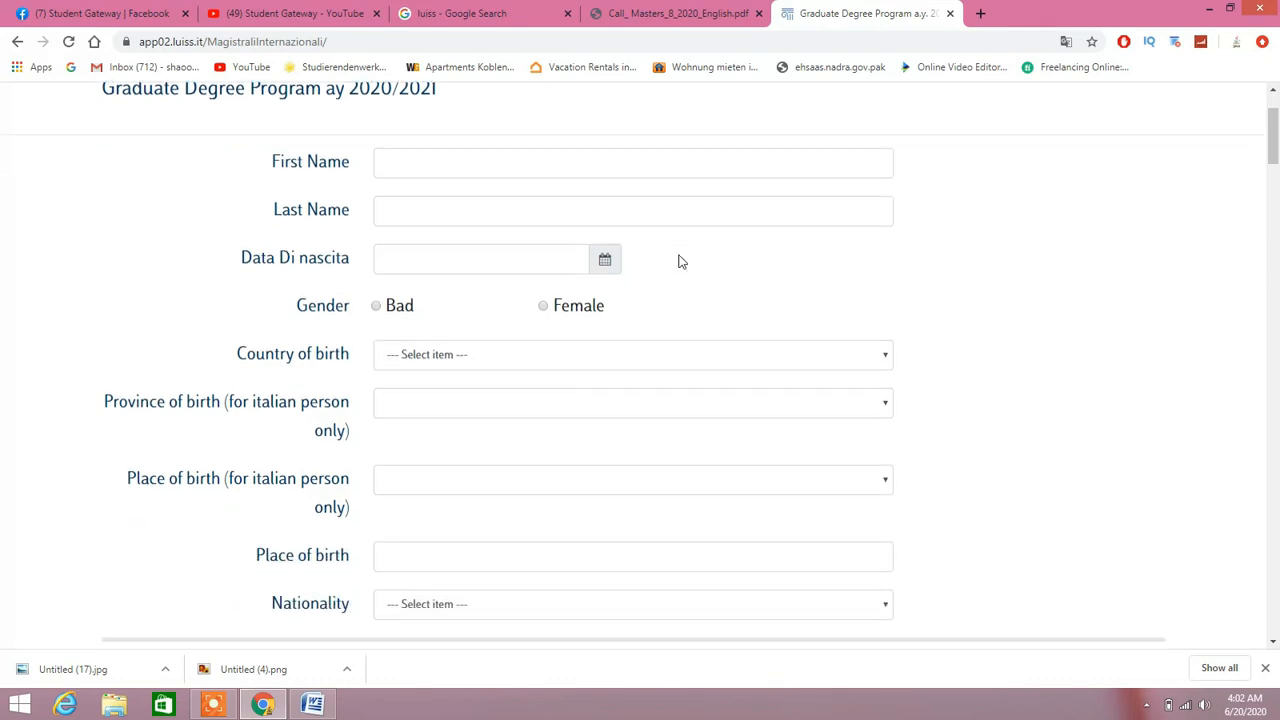
scroll(down, 3)
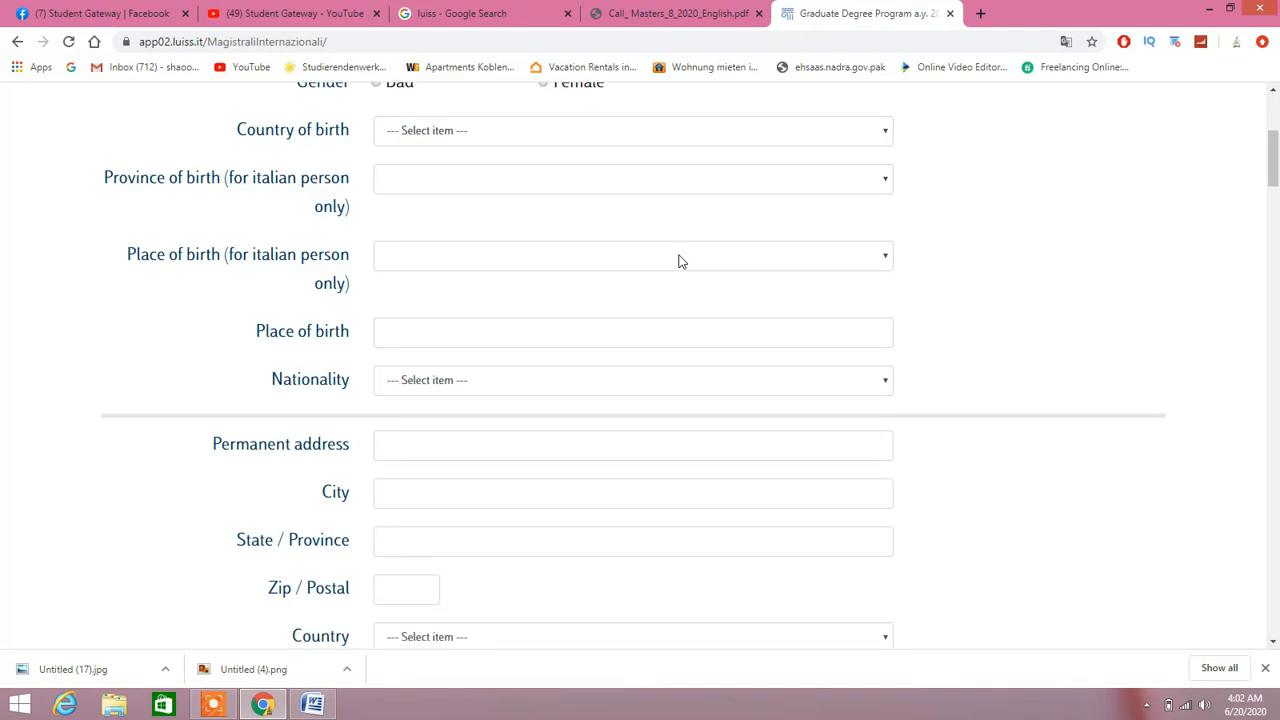
scroll(down, 3)
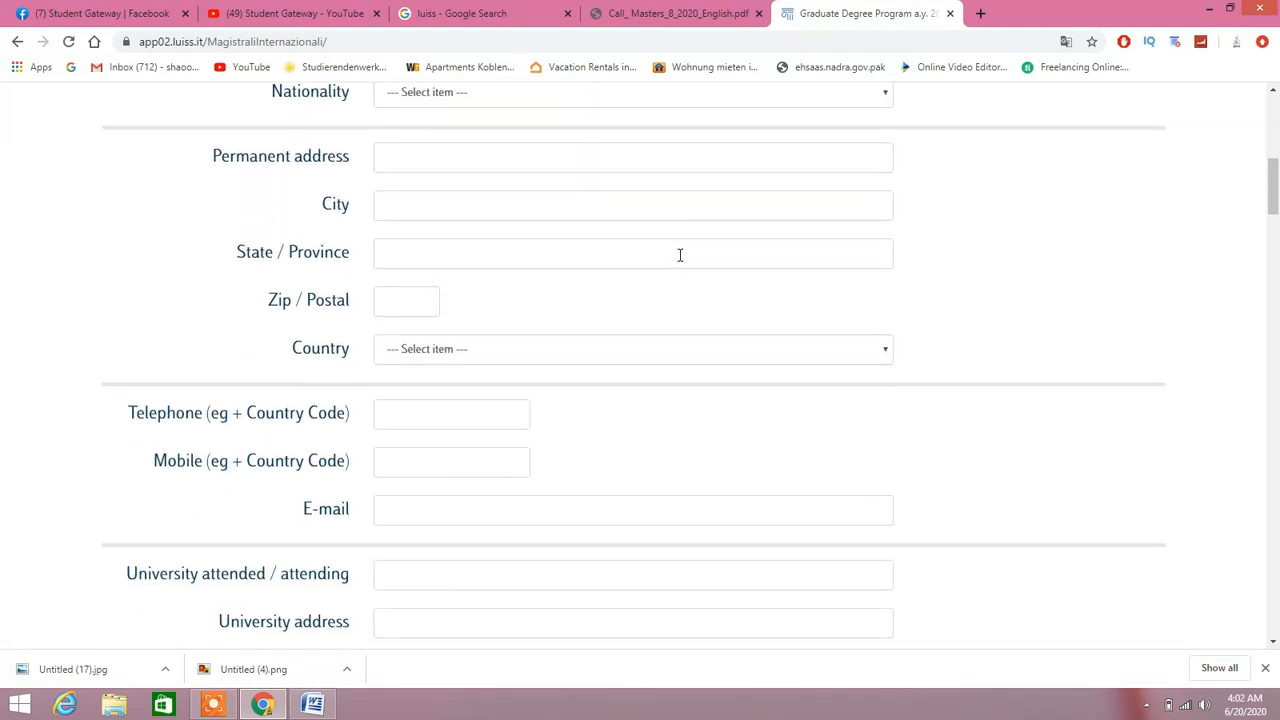
scroll(down, 3)
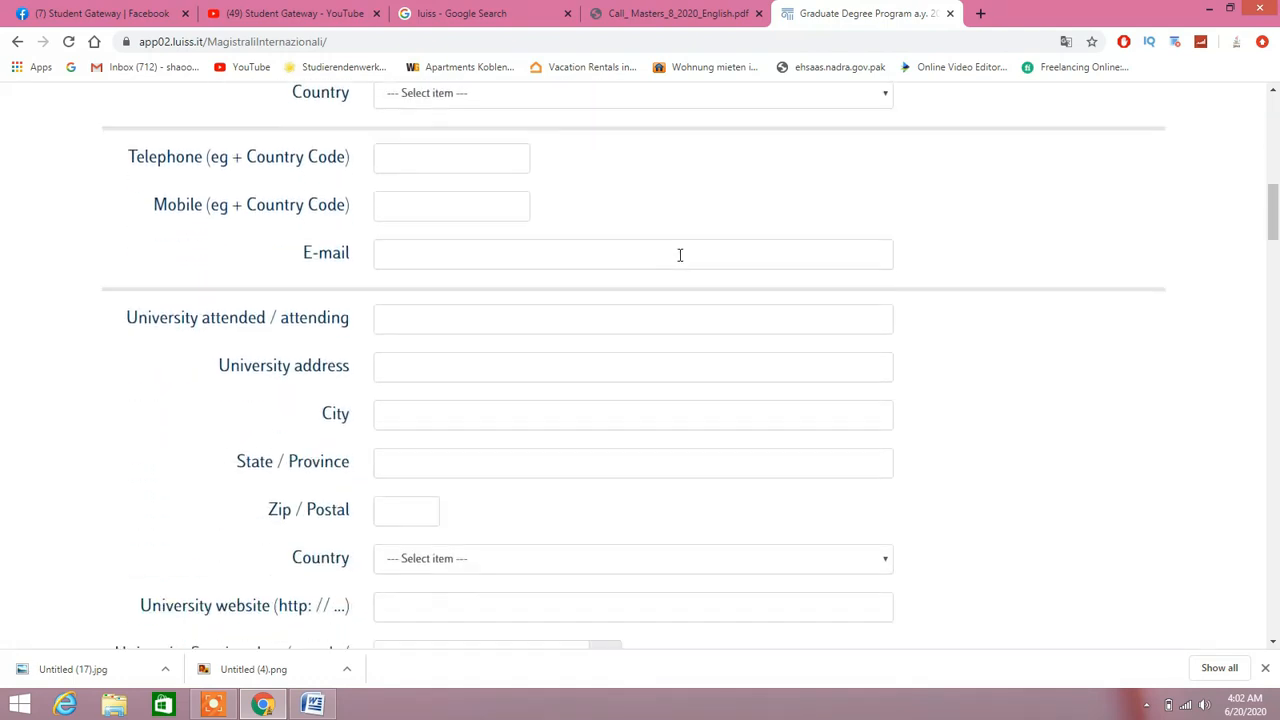
scroll(down, 3)
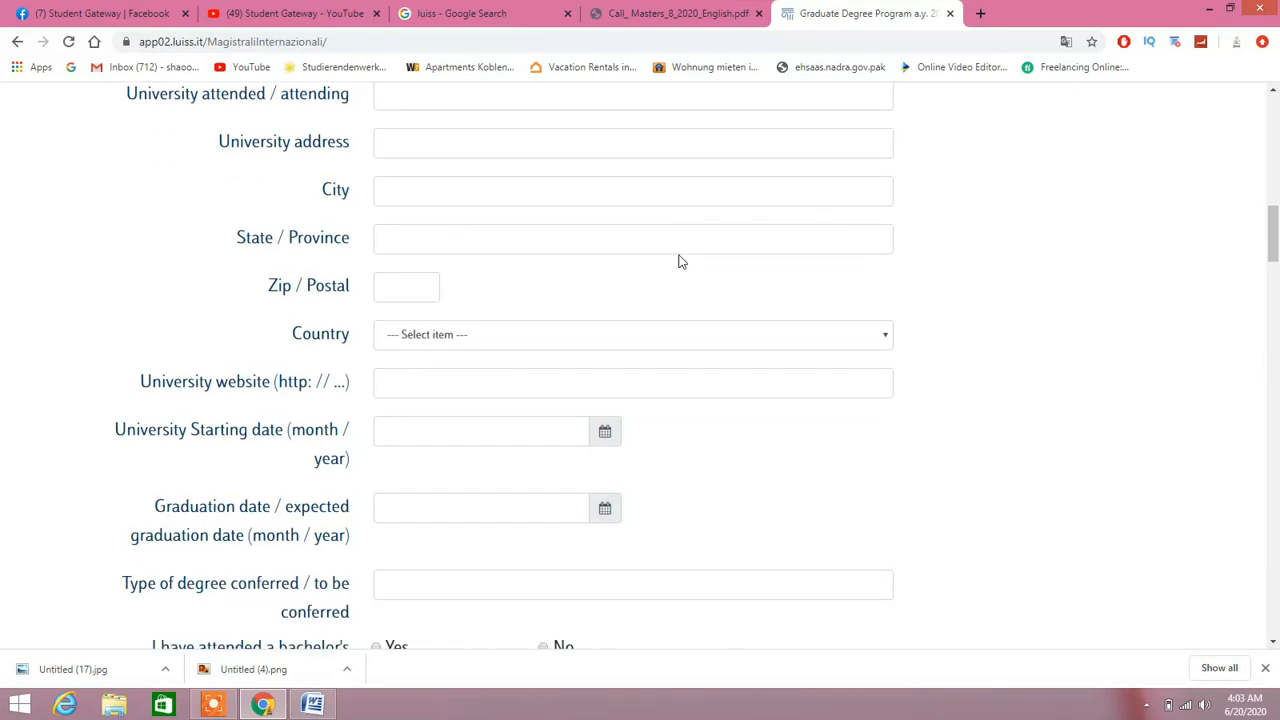
scroll(down, 3)
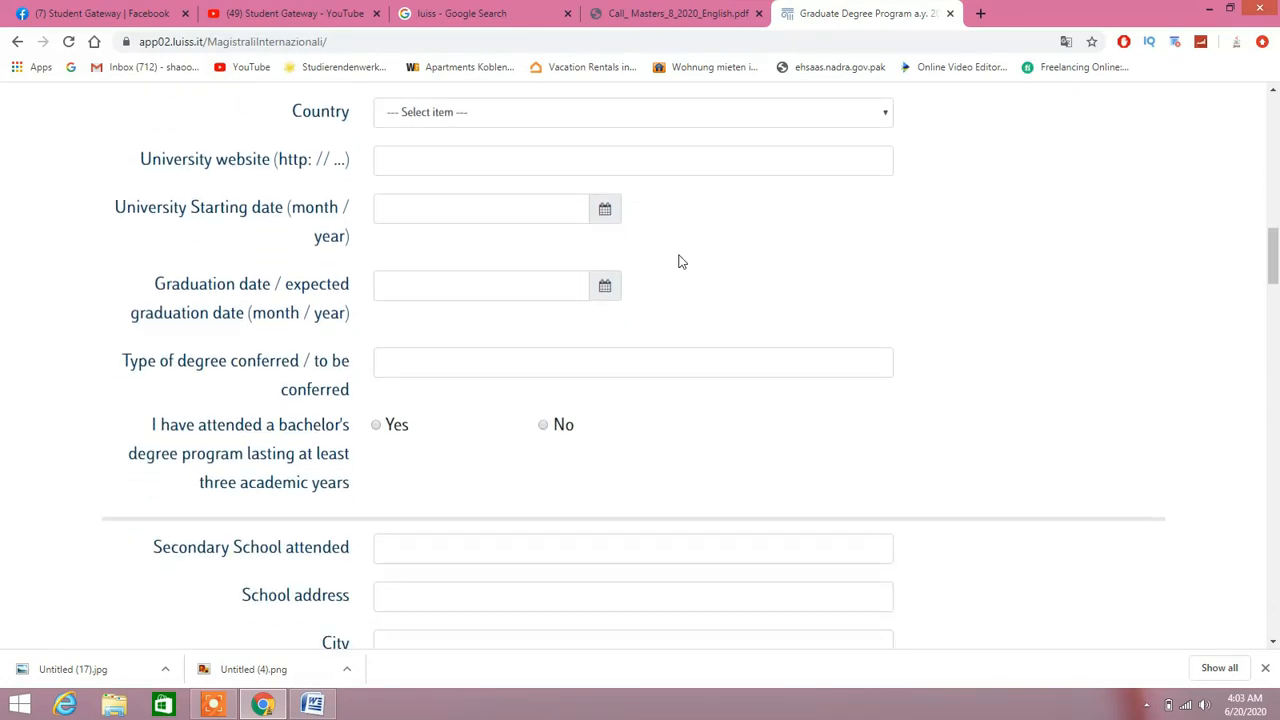
scroll(down, 3)
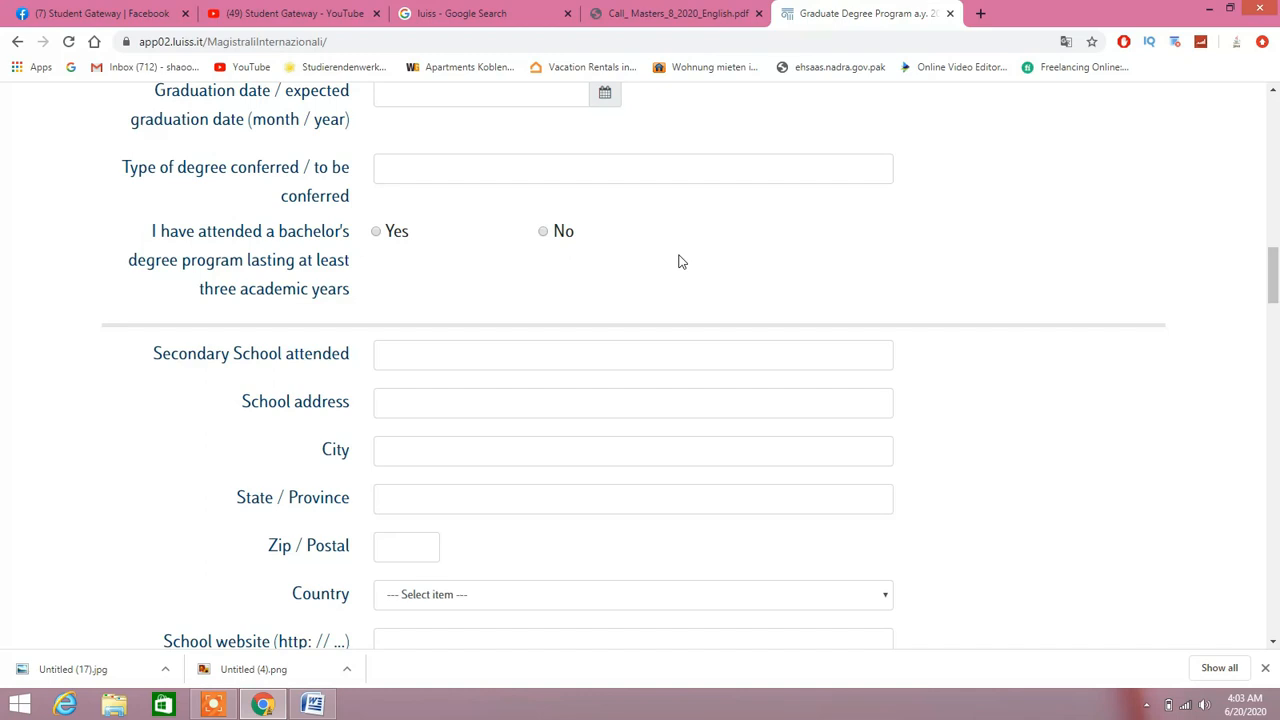
scroll(down, 3)
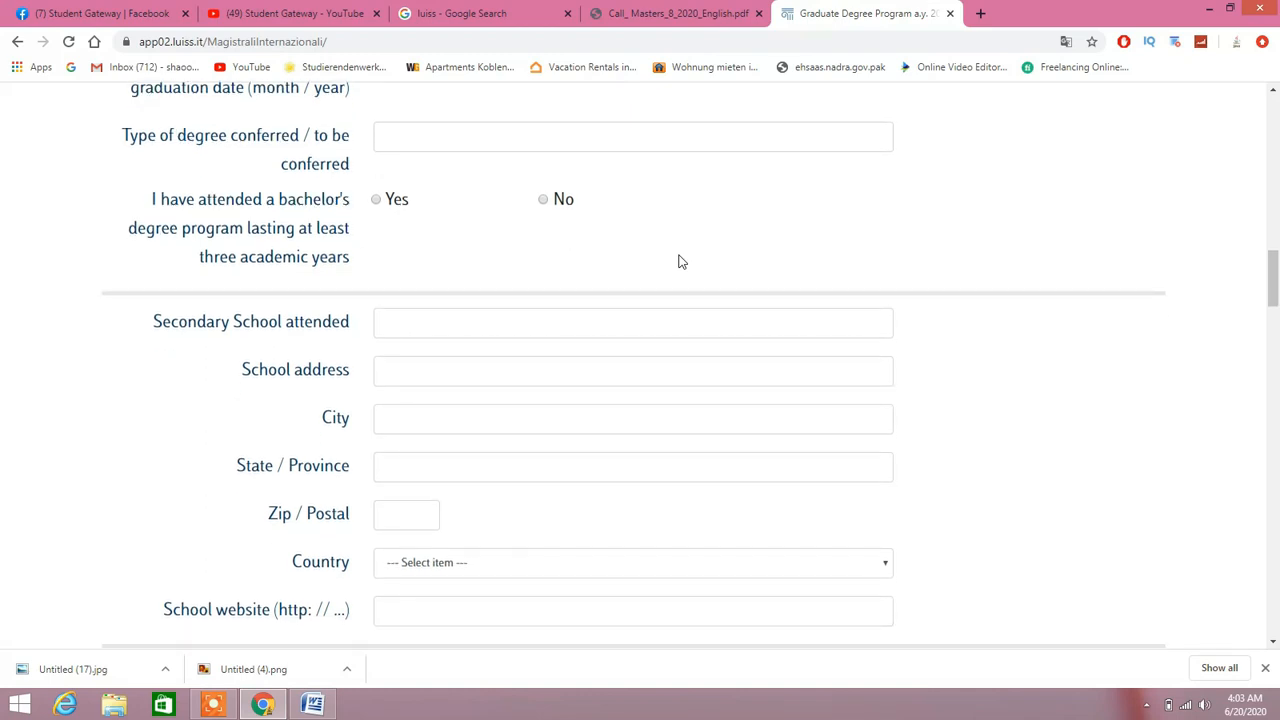
scroll(down, 3)
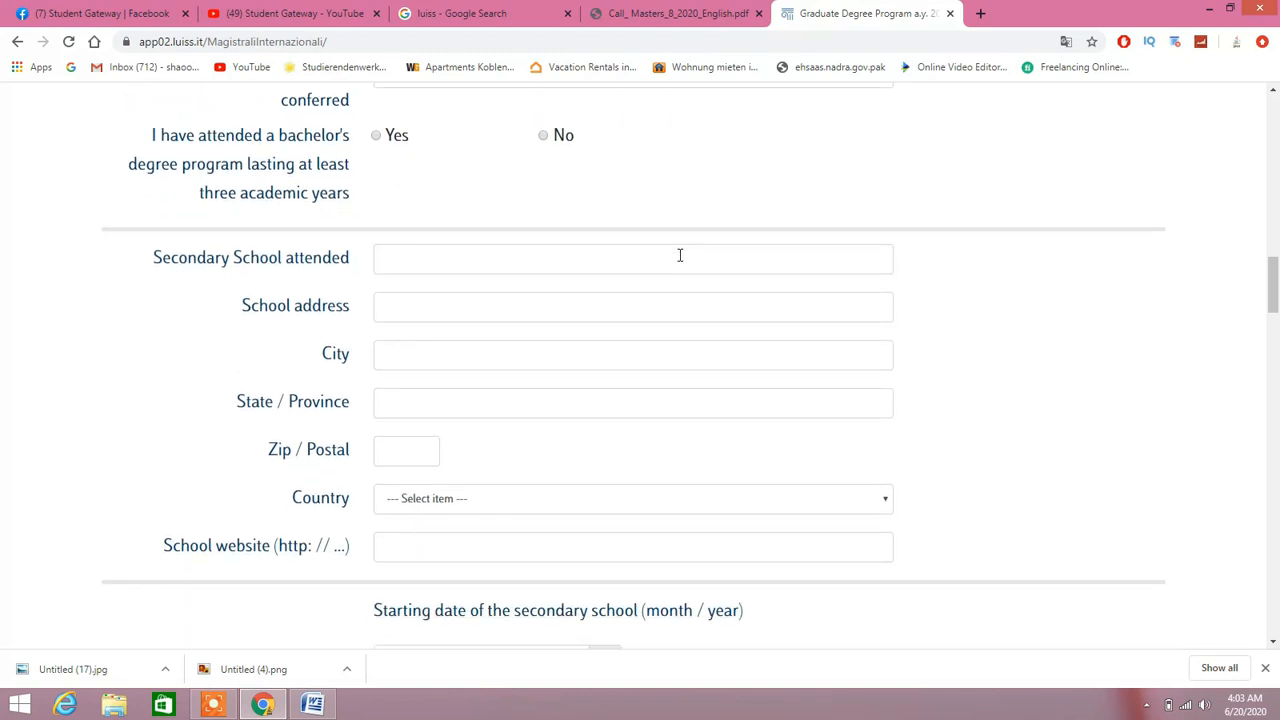
scroll(down, 3)
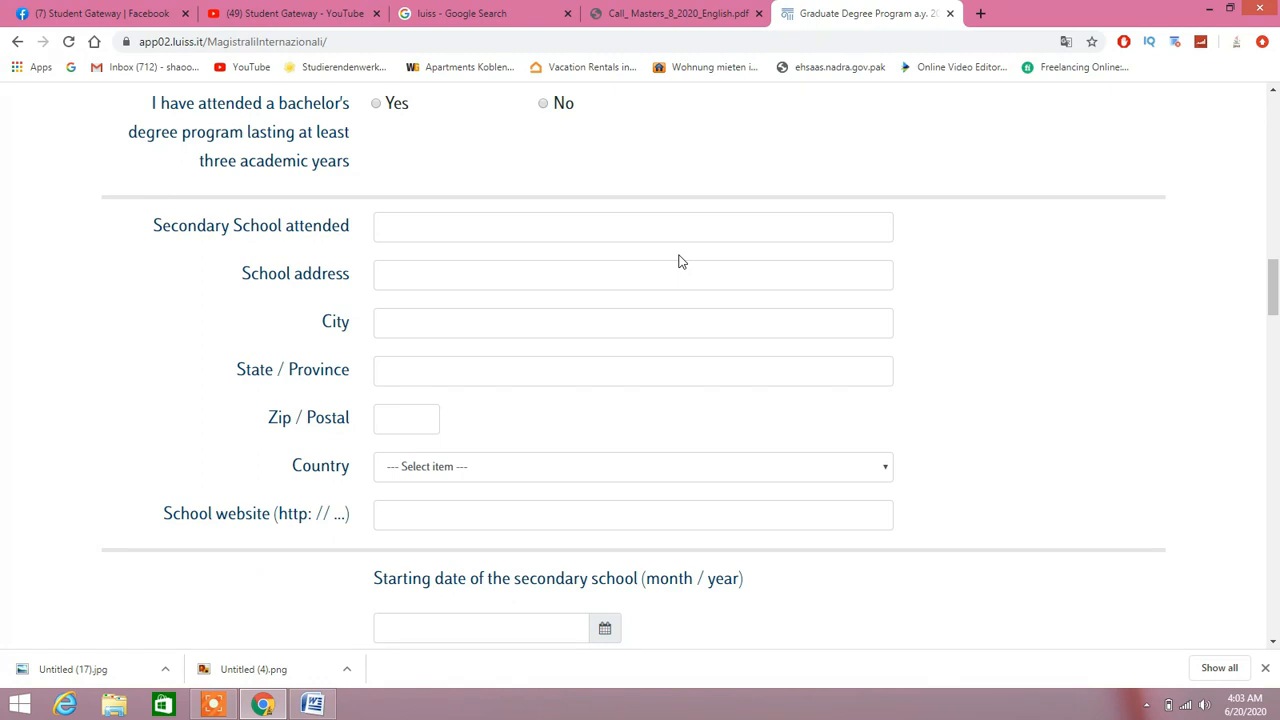
scroll(down, 3)
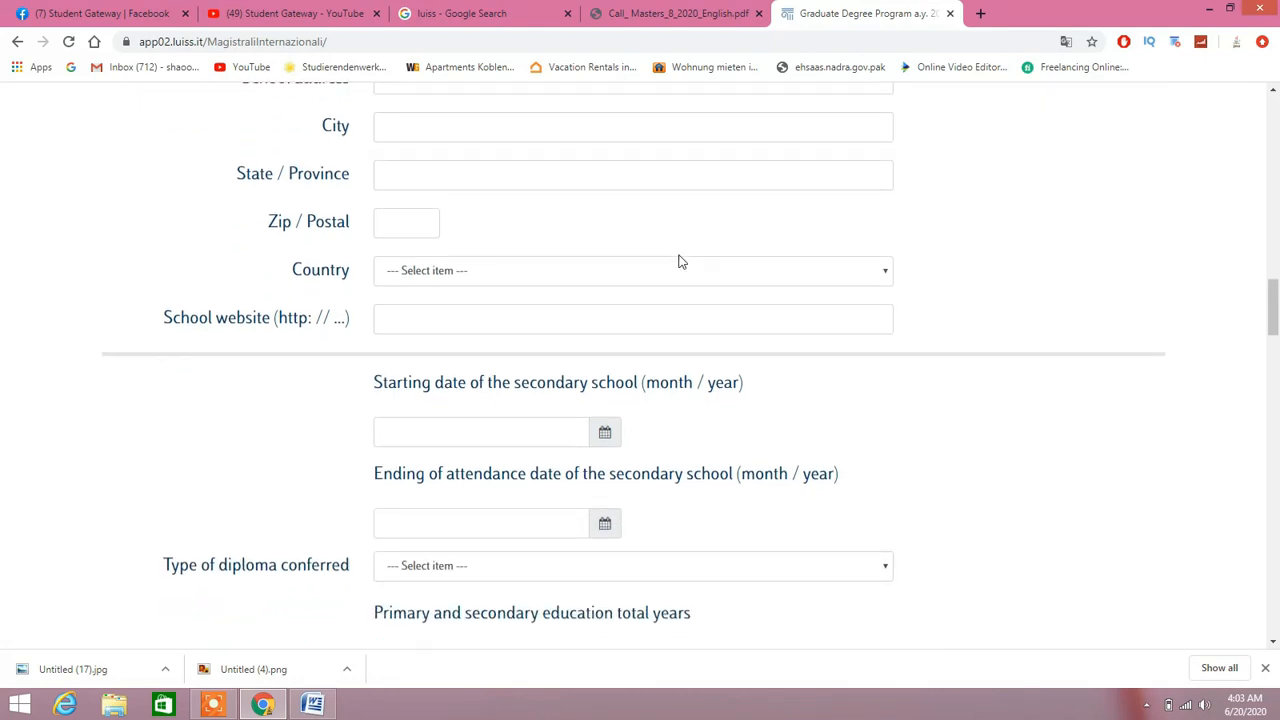
- Scroll past the diploma fields through the reference letter and work experience sections
scroll(down, 3)
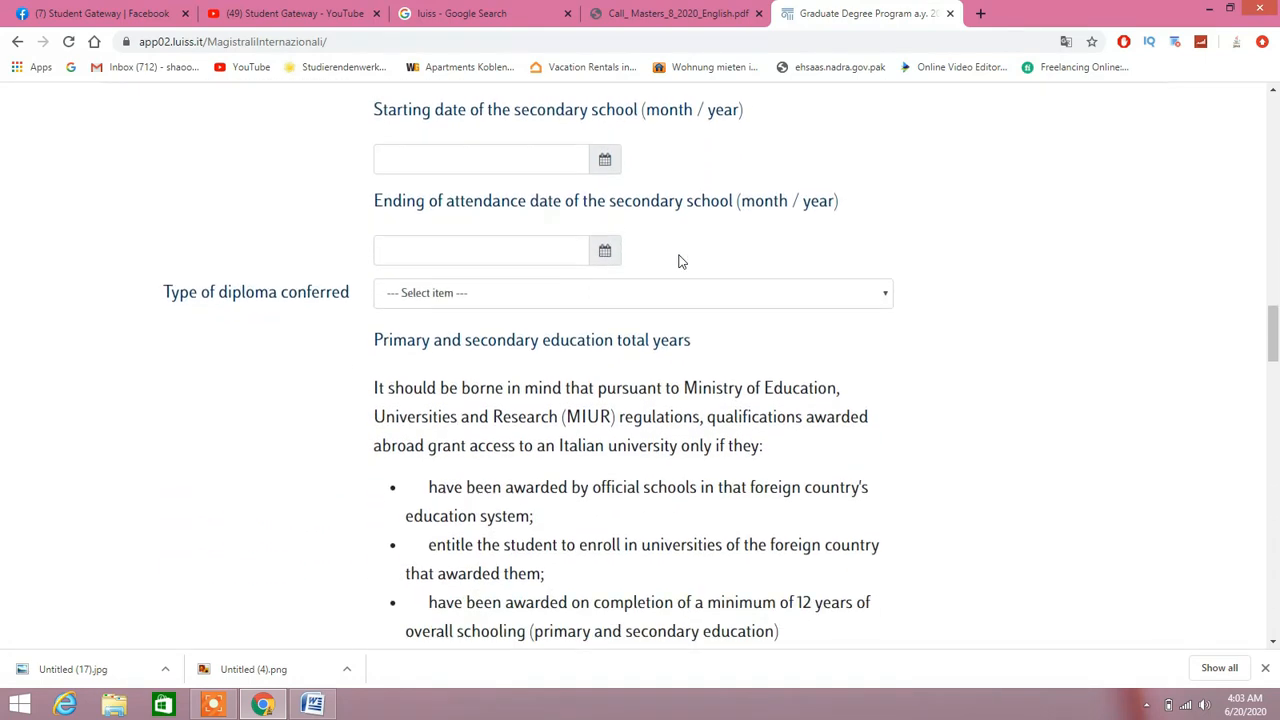
scroll(down, 3)
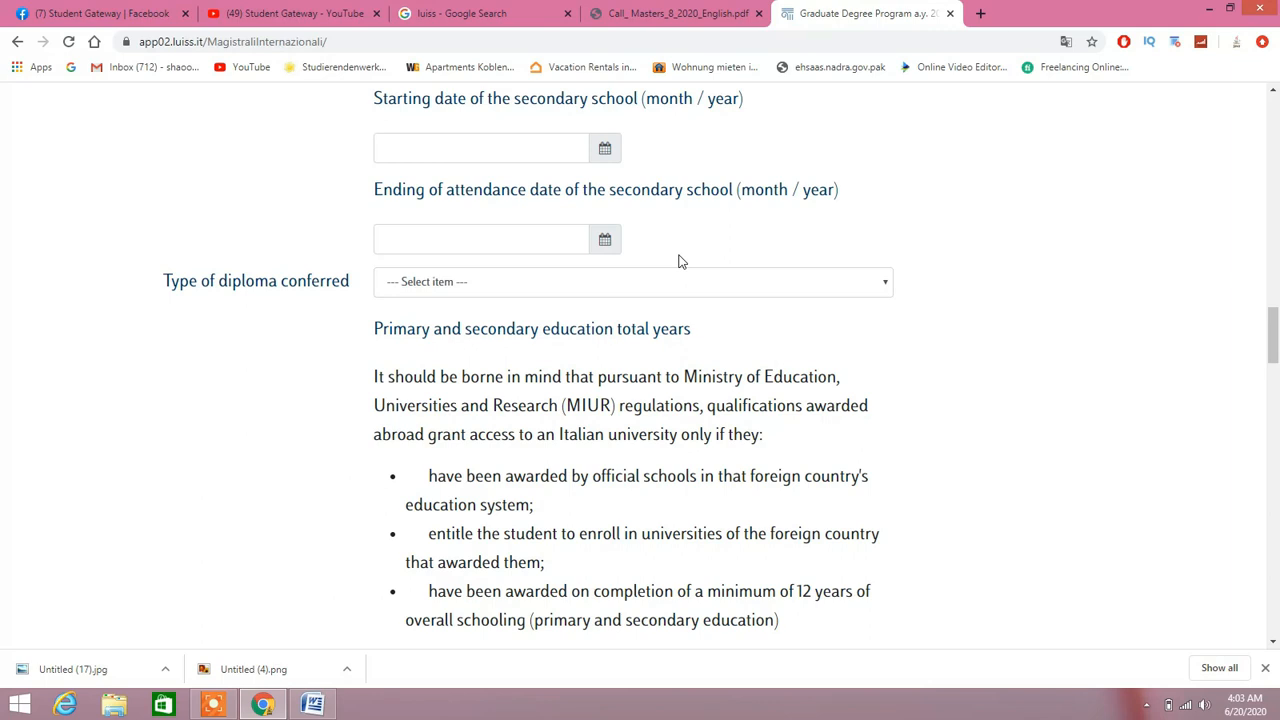
scroll(down, 3)
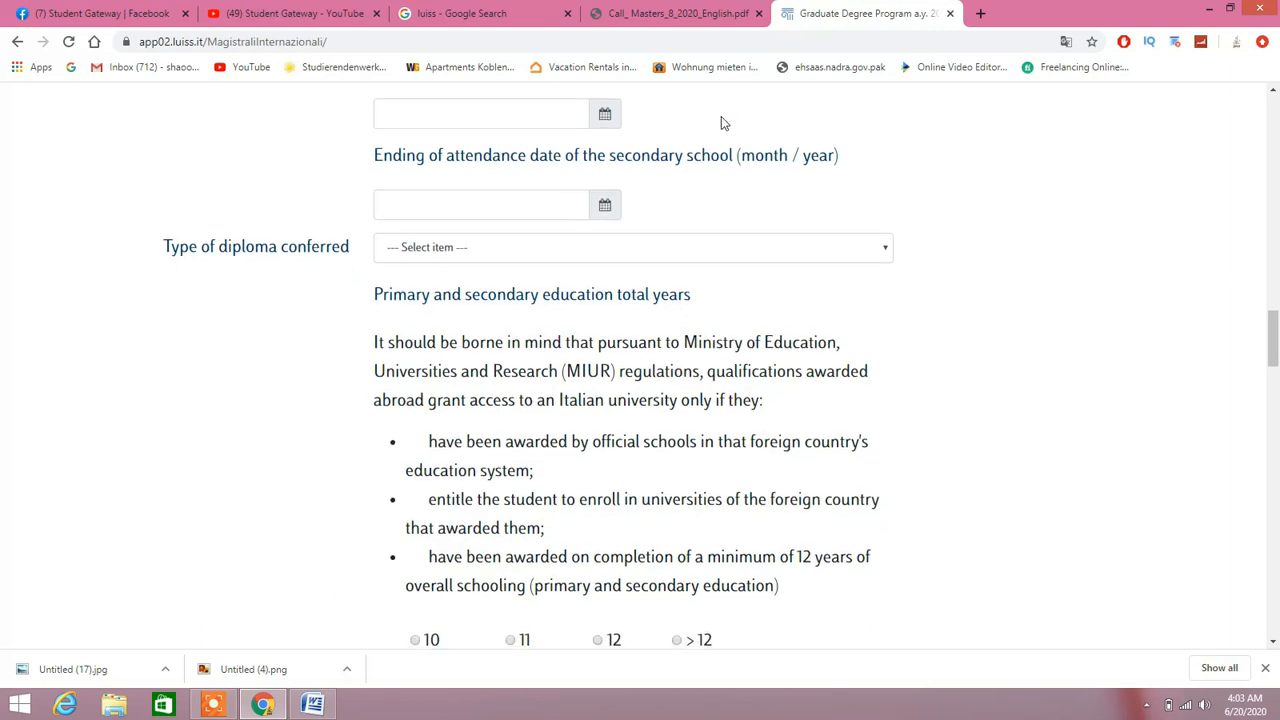
scroll(down, 3)
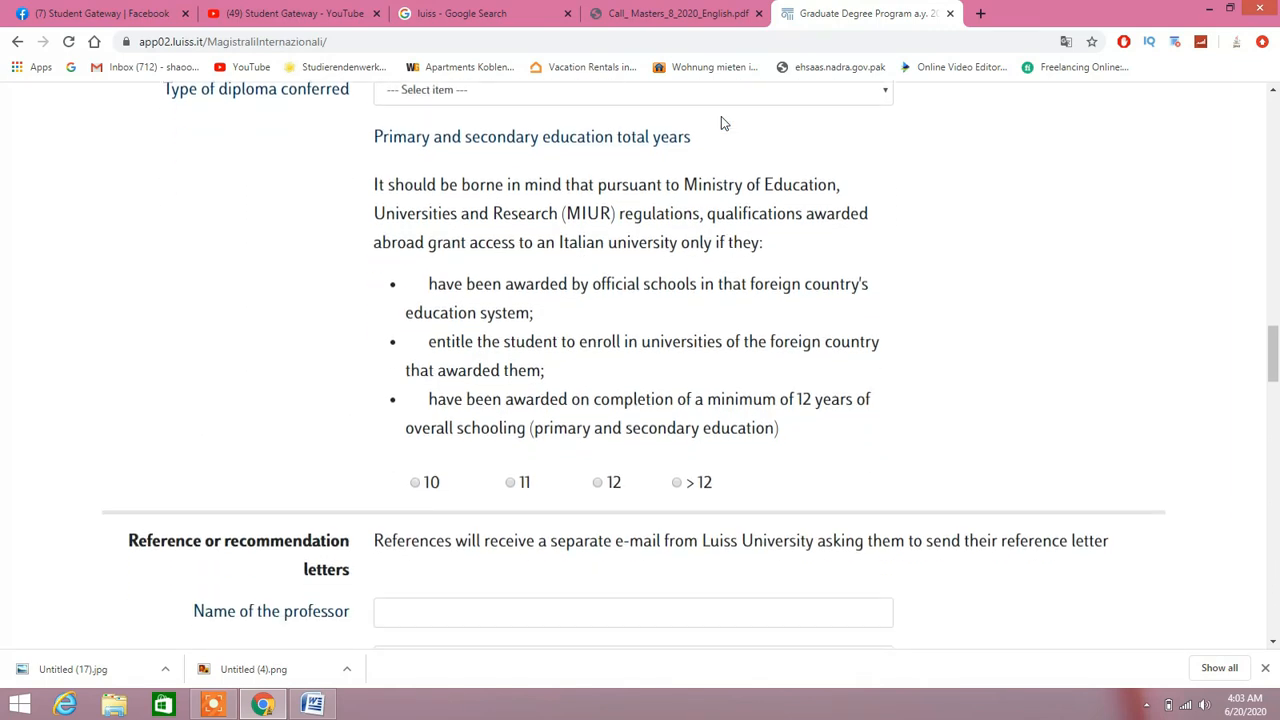
scroll(down, 3)
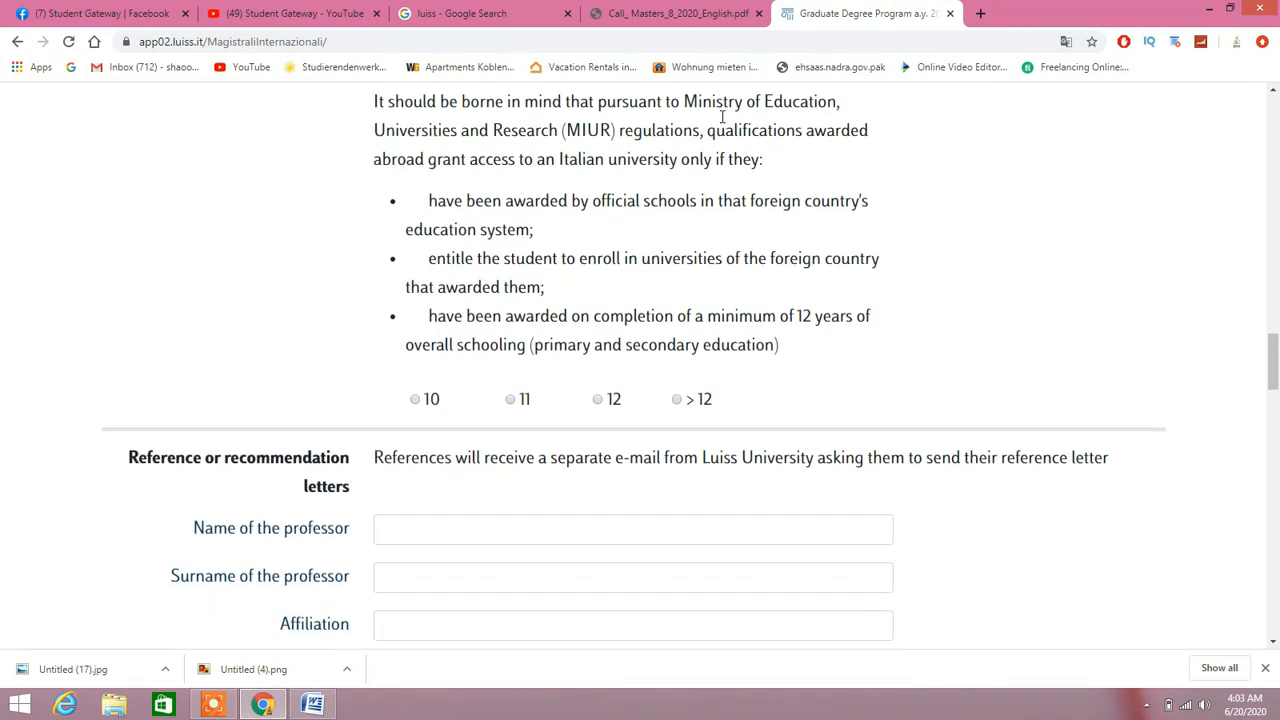
scroll(down, 3)
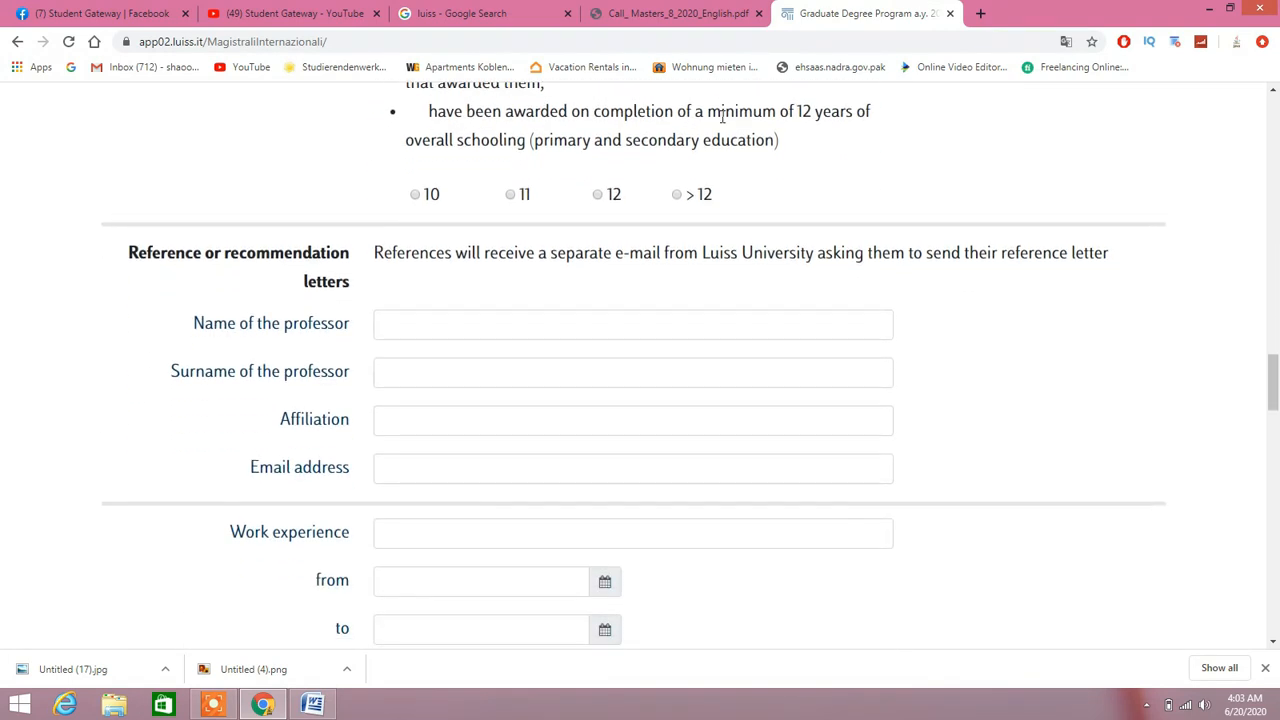
scroll(down, 3)
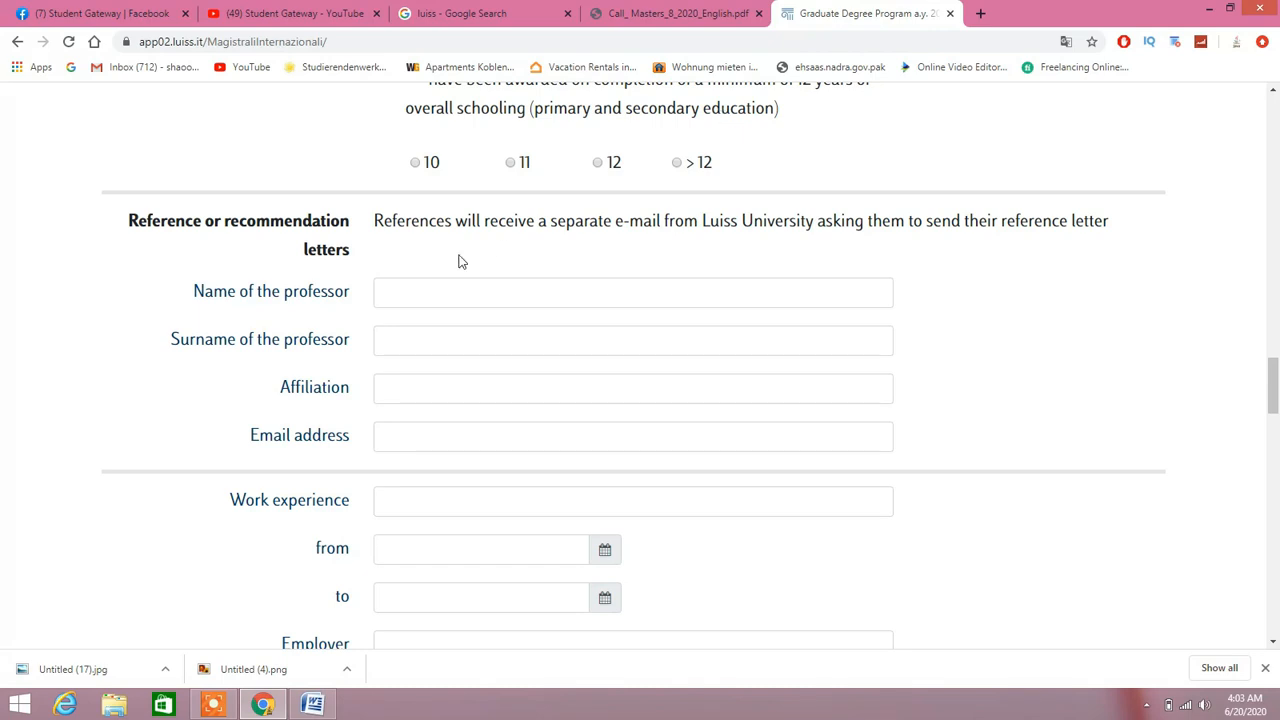
mouse_move(720, 238)
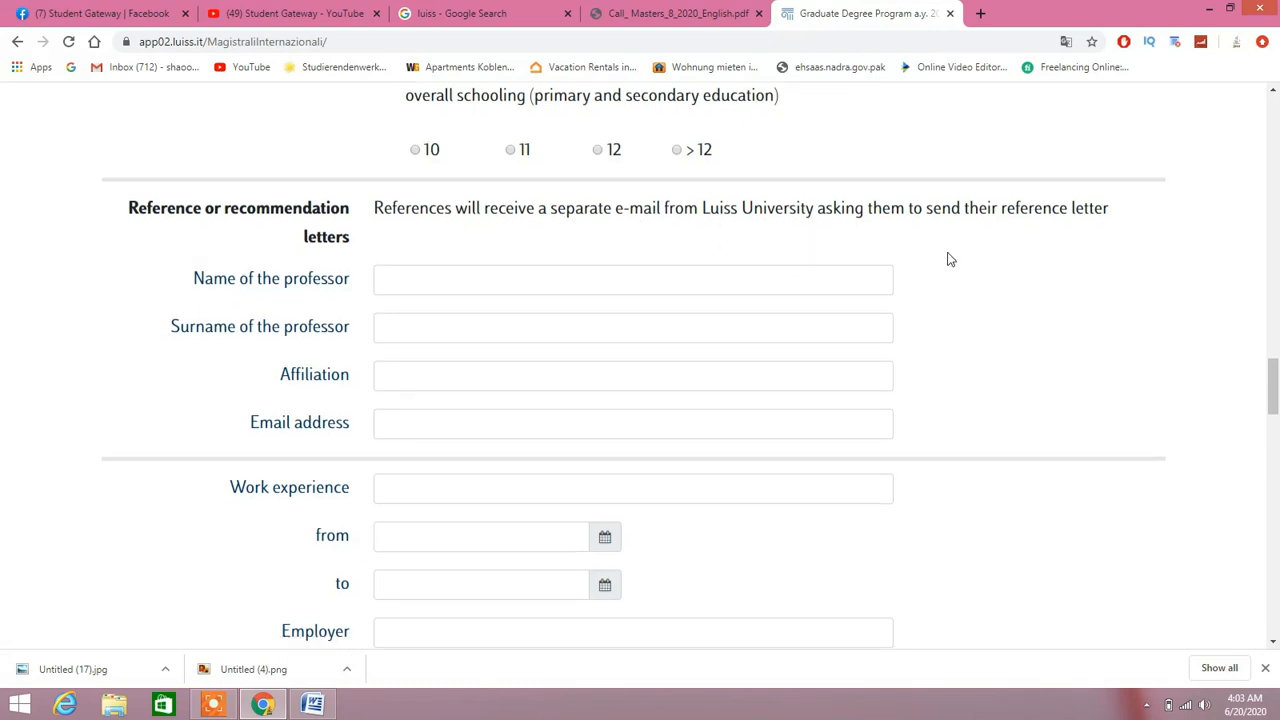
scroll(down, 3)
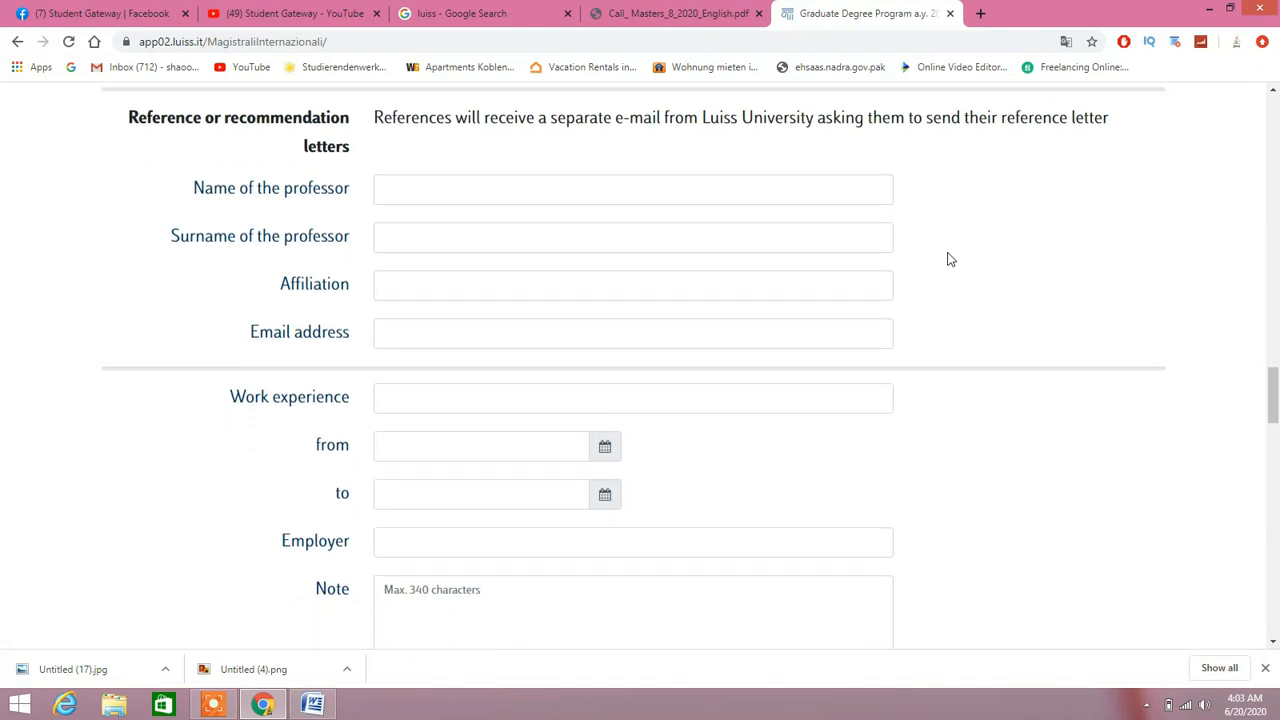
scroll(down, 3)
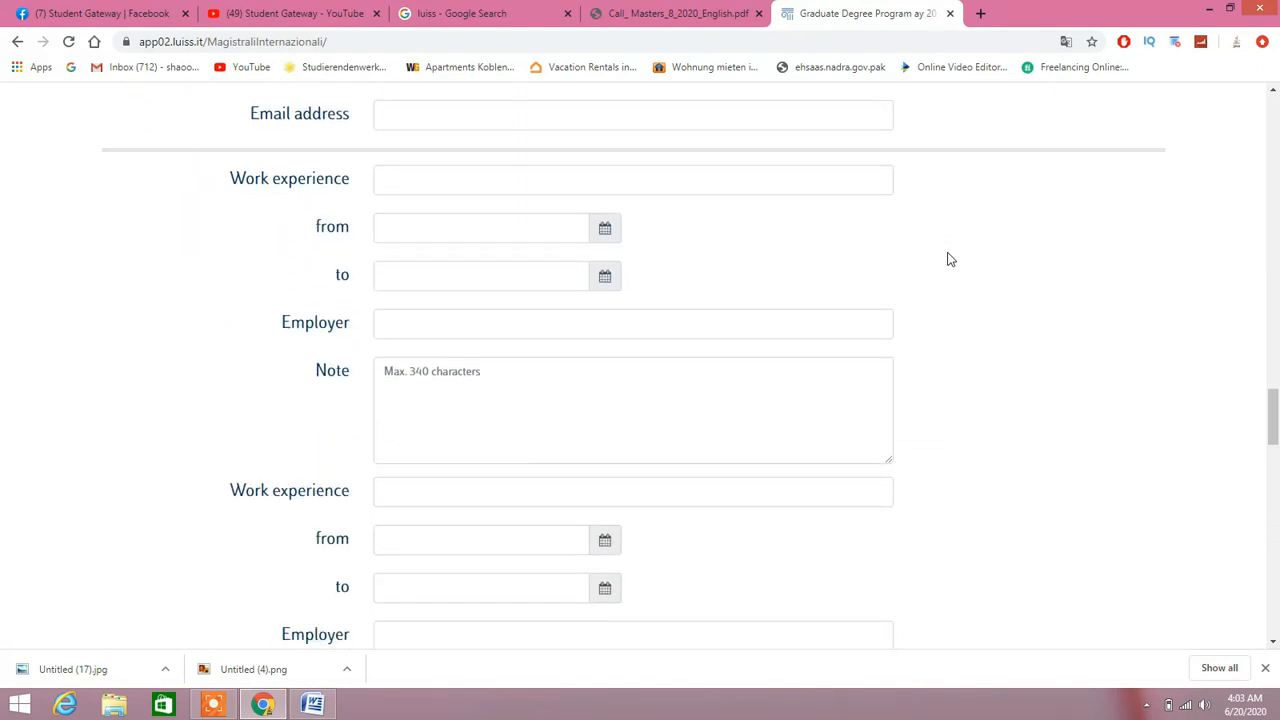
scroll(down, 3)
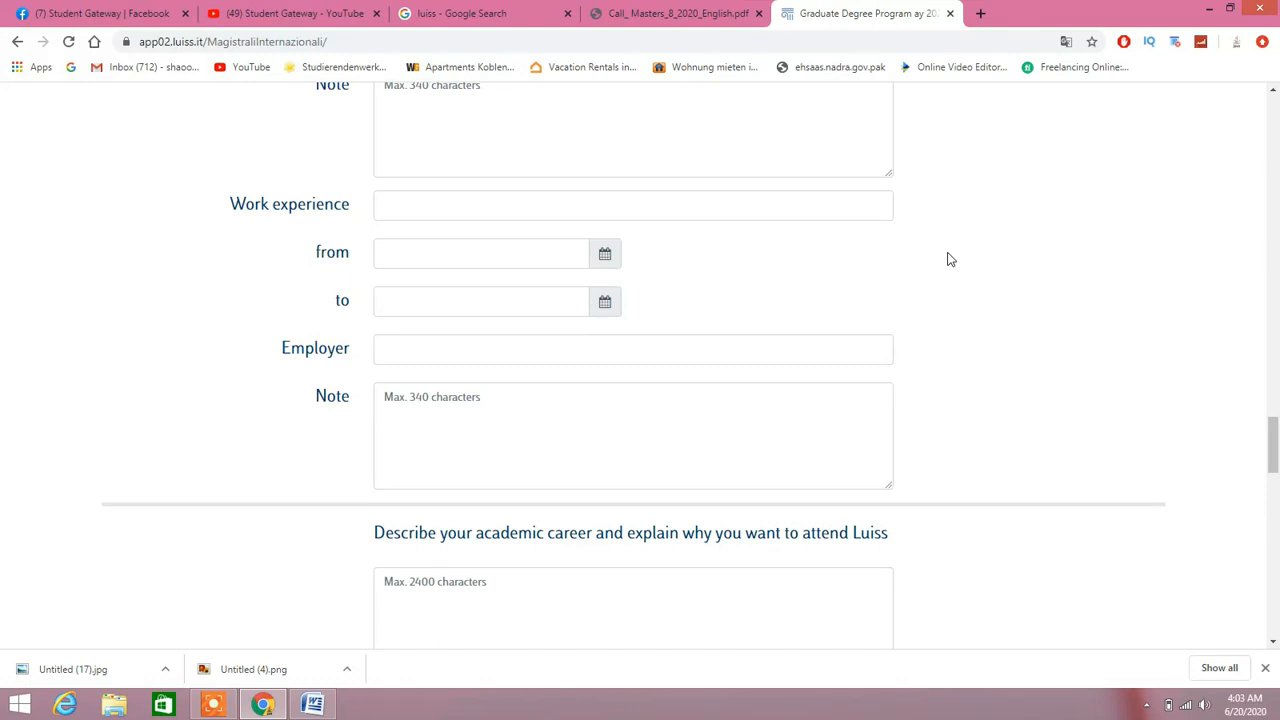
- Scroll past the academic career essay to the transcript and other qualification upload rows
scroll(down, 3)
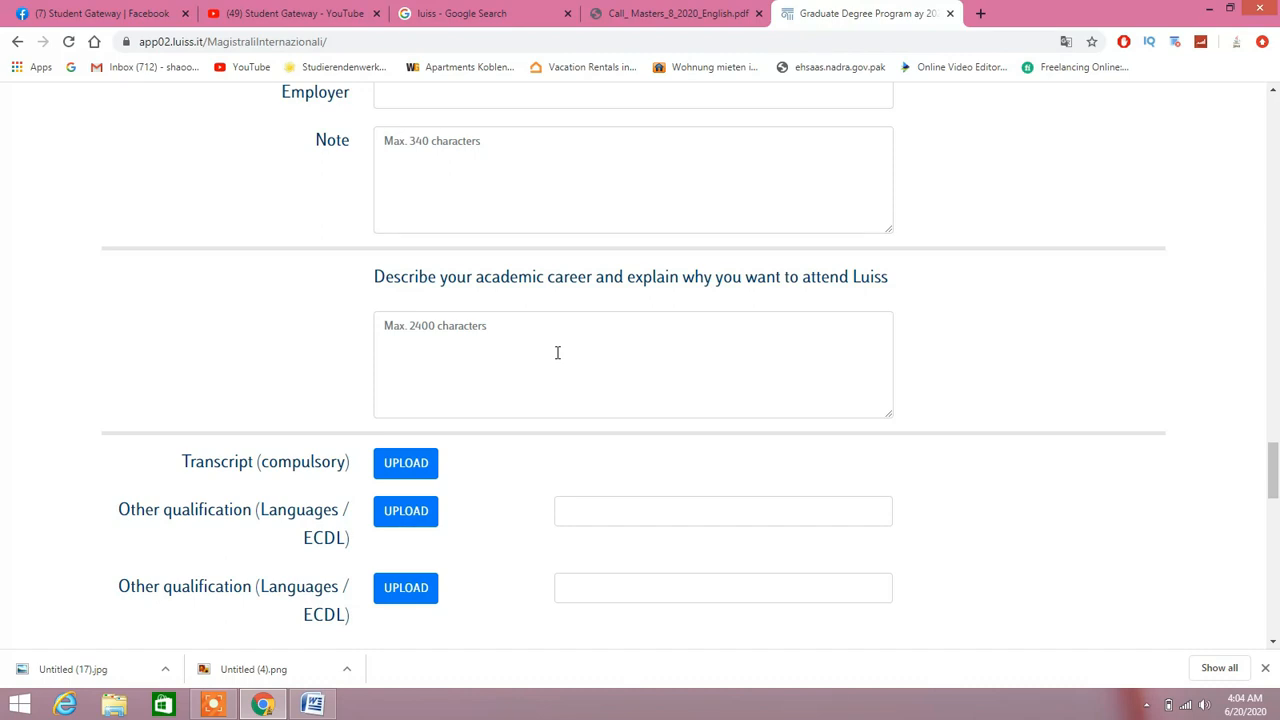
scroll(down, 3)
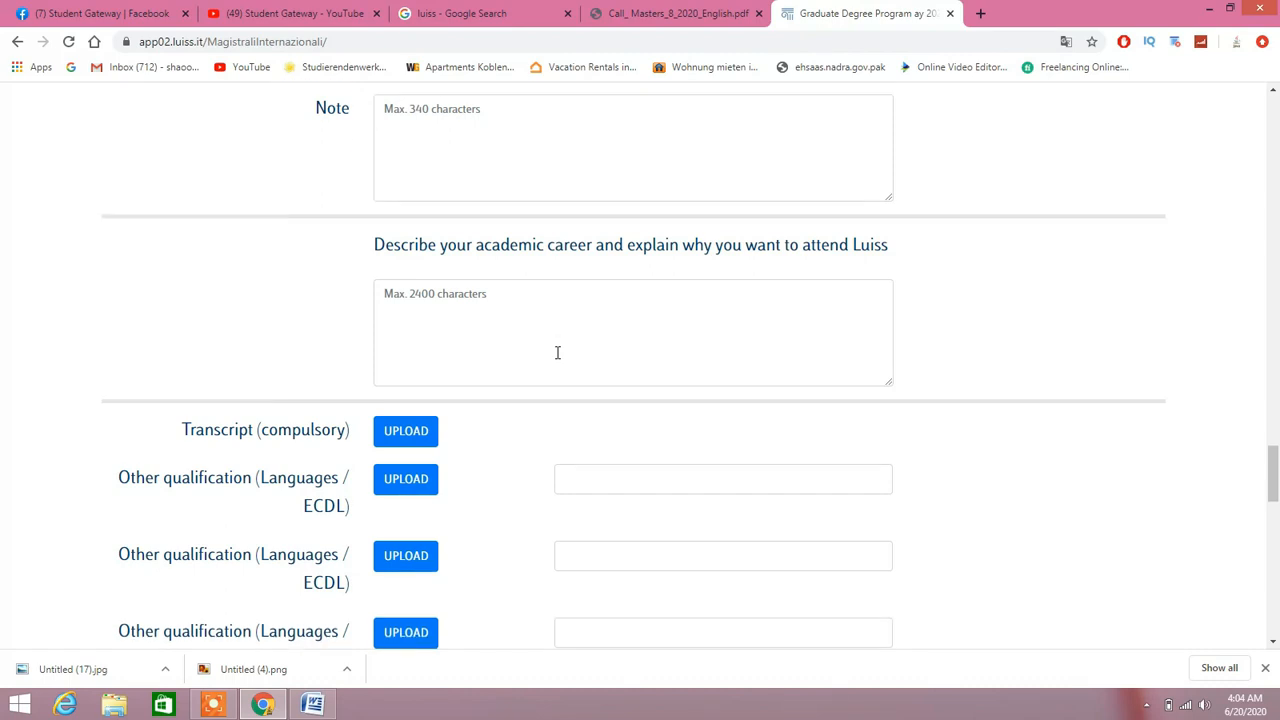
scroll(down, 3)
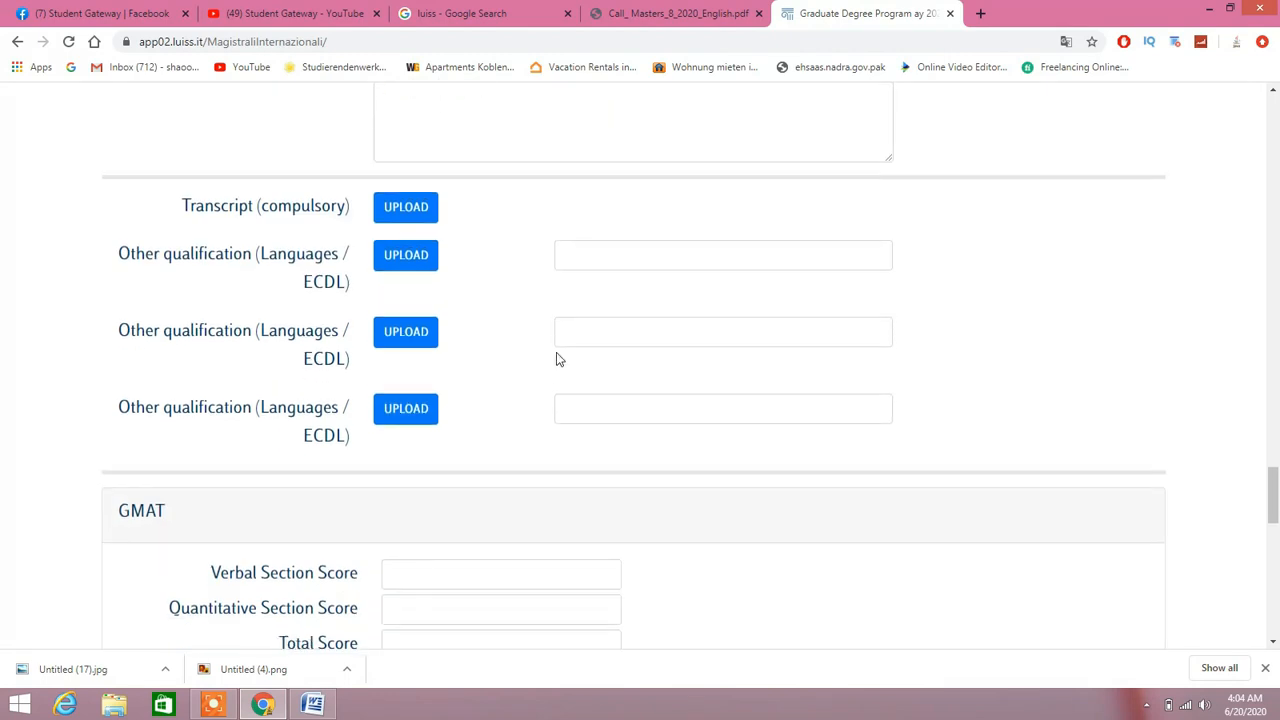
- Scroll past the GMAT and GRE score fields down to the Course chosen list and Privacy Statement
scroll(down, 3)
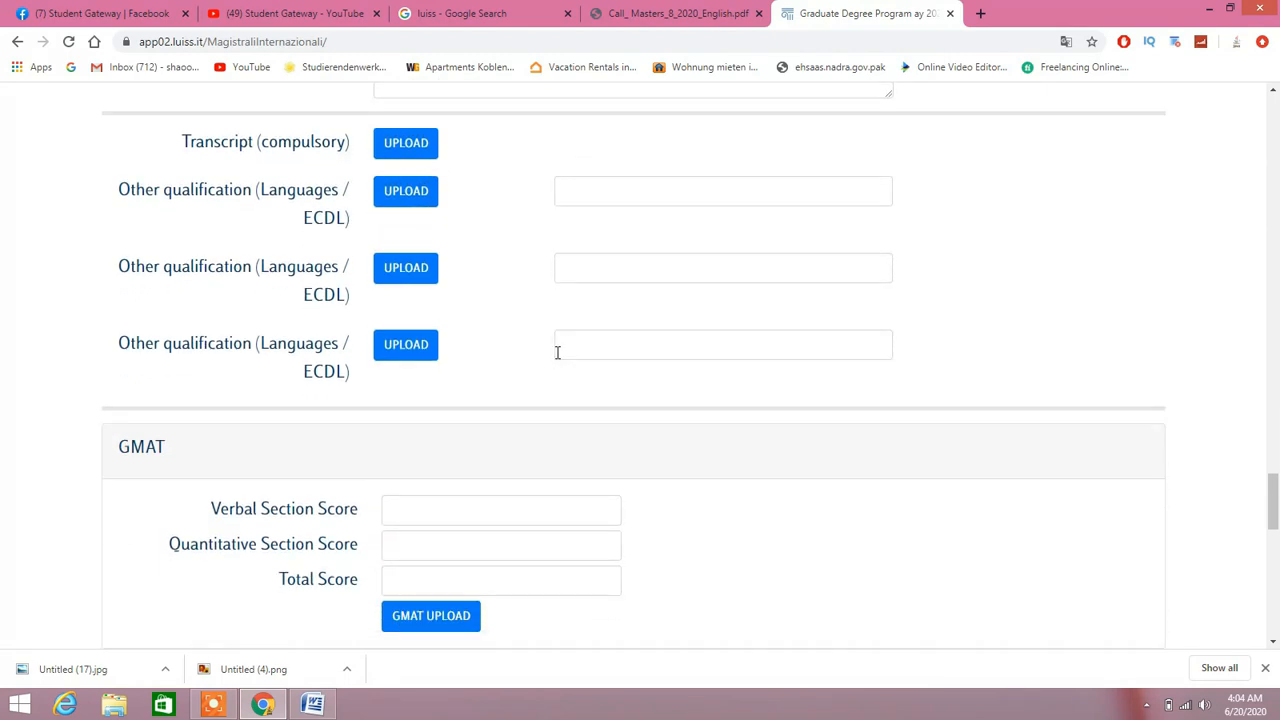
mouse_move(600, 310)
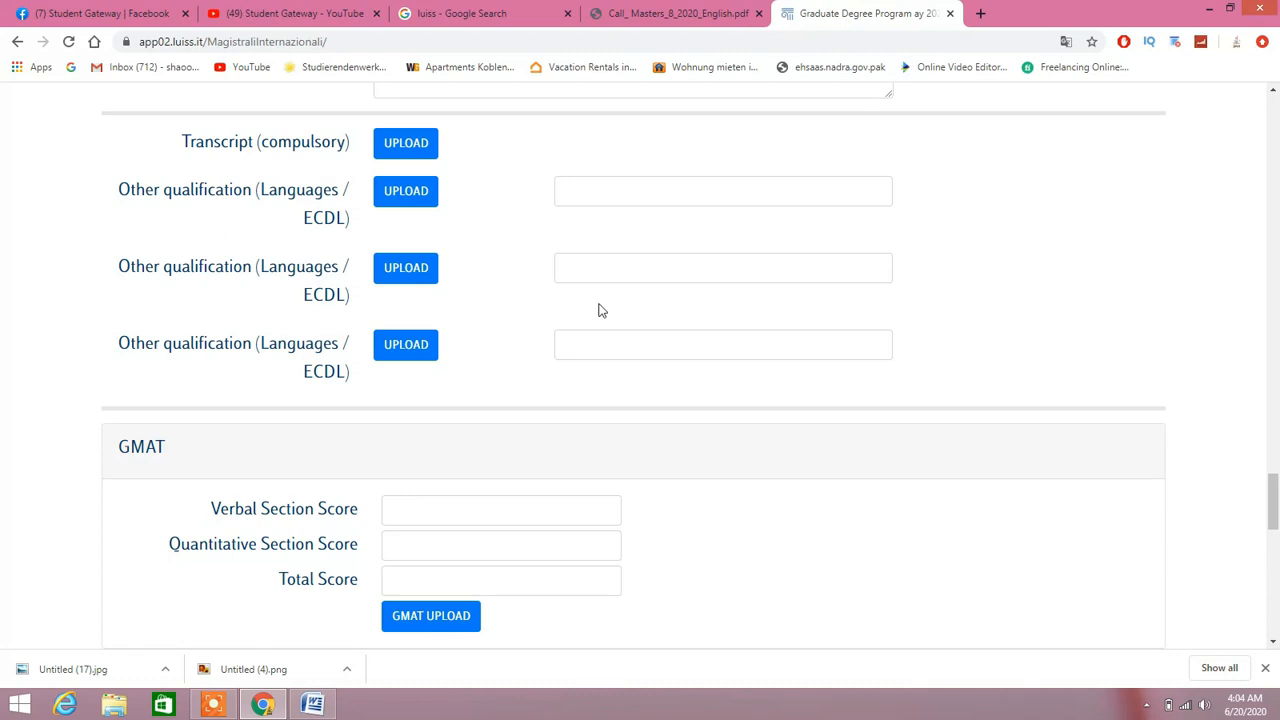
scroll(down, 3)
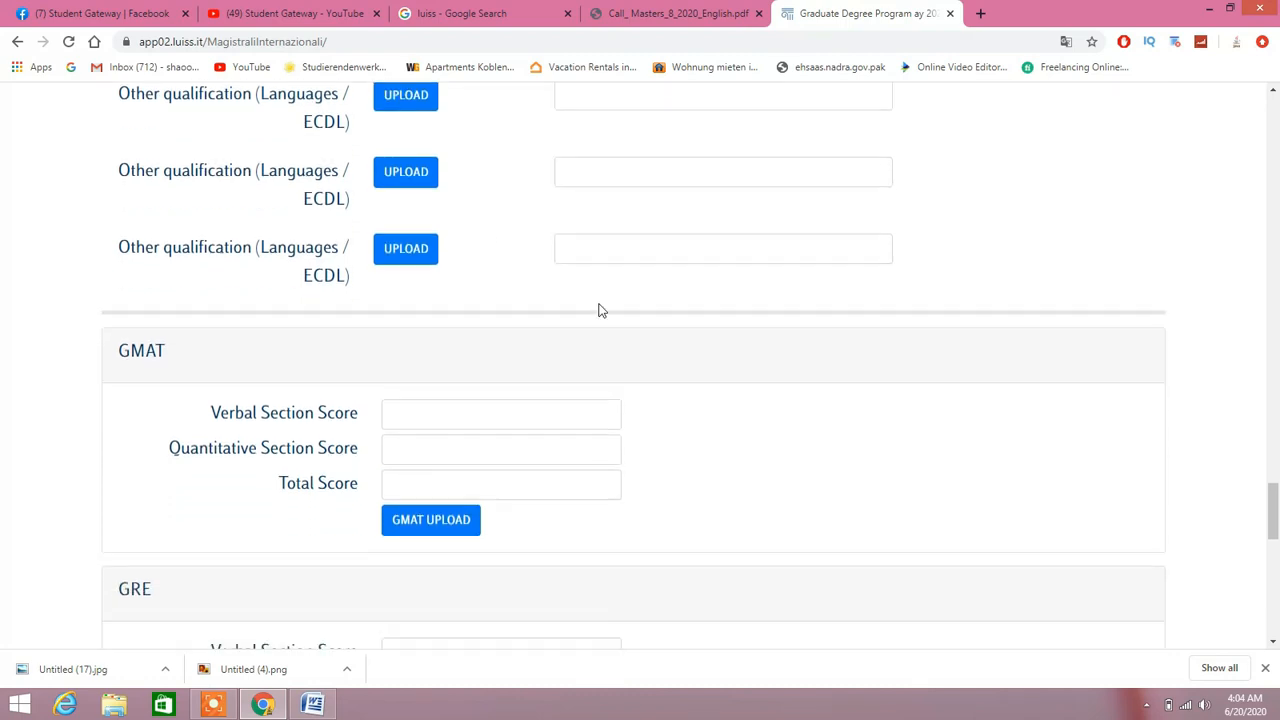
scroll(down, 3)
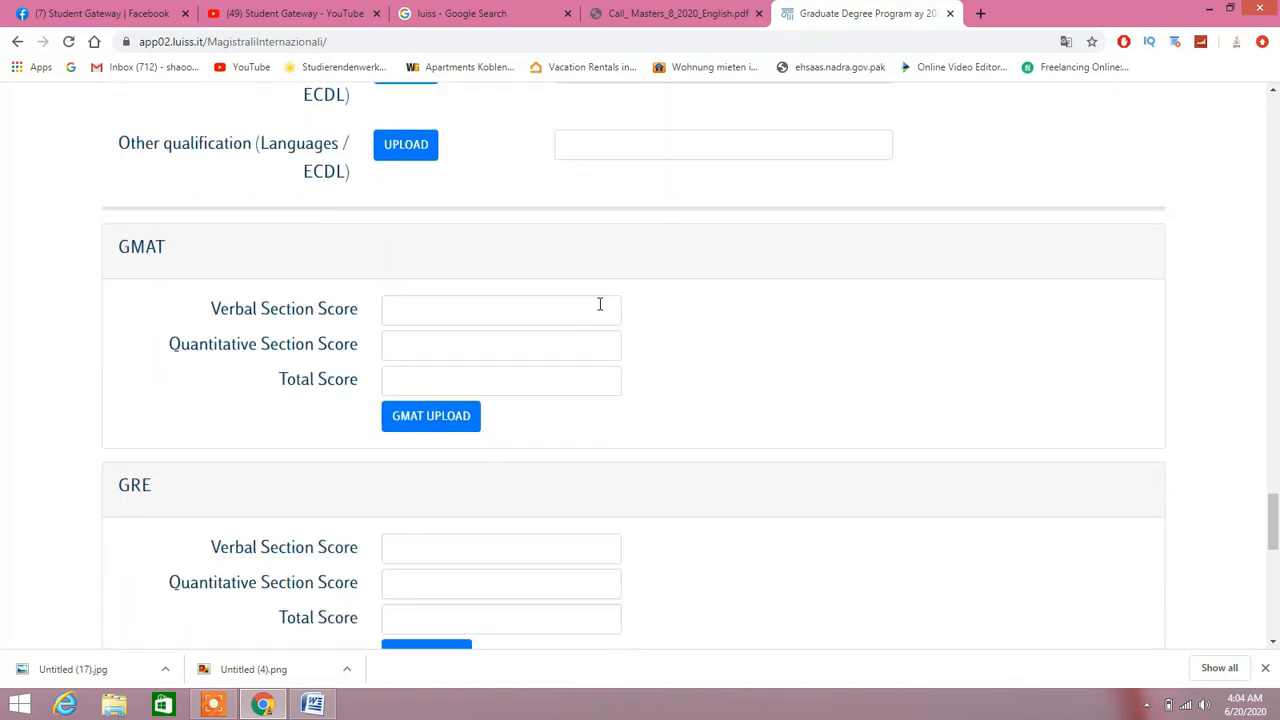
scroll(down, 3)
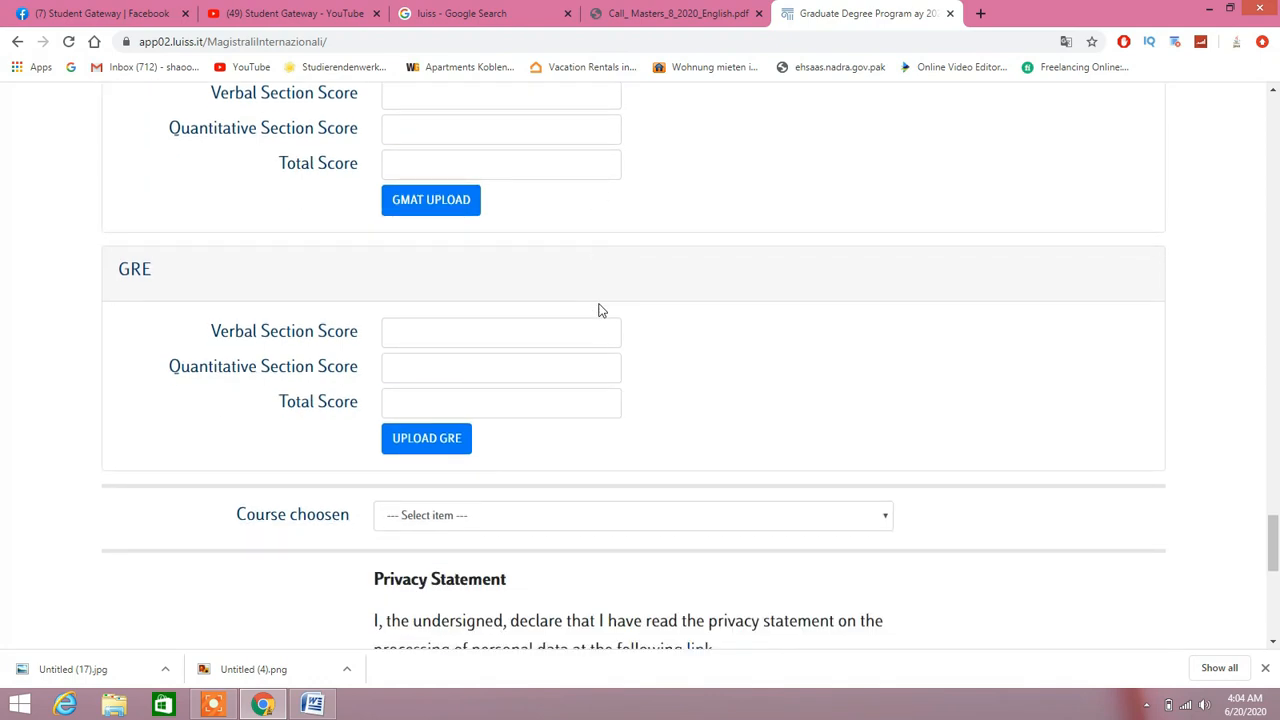
scroll(down, 3)
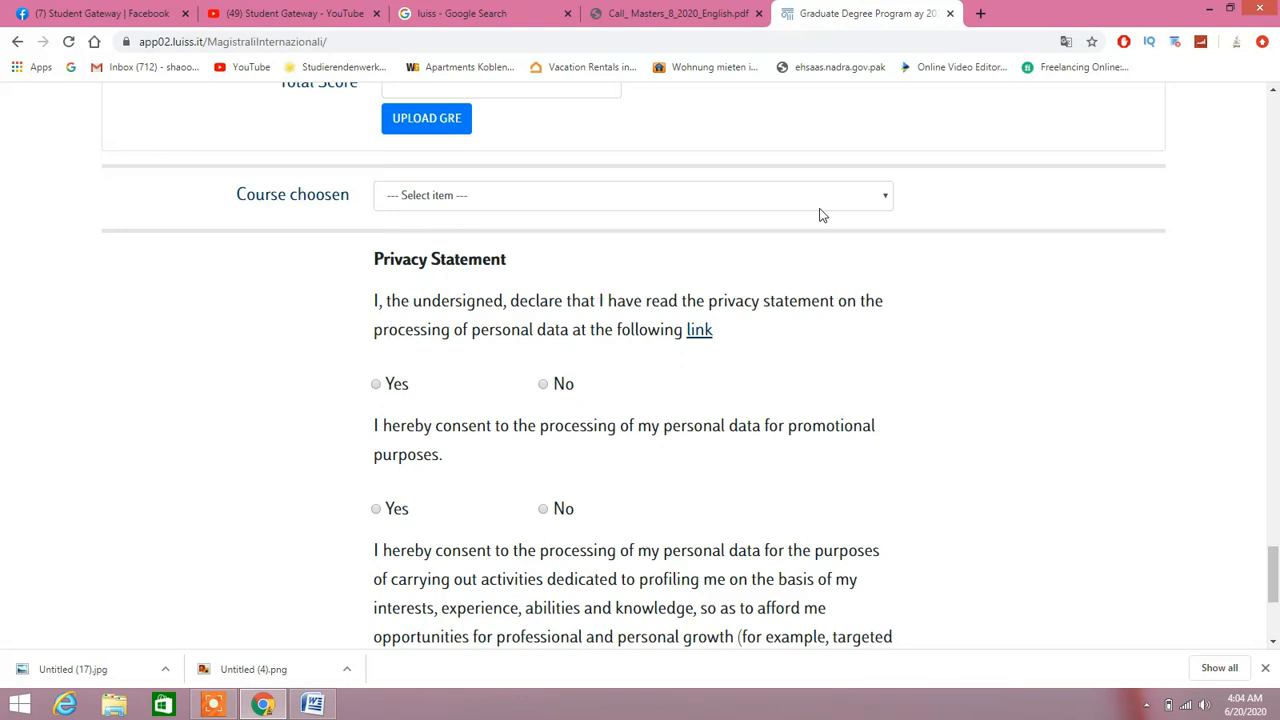
click(632, 196)
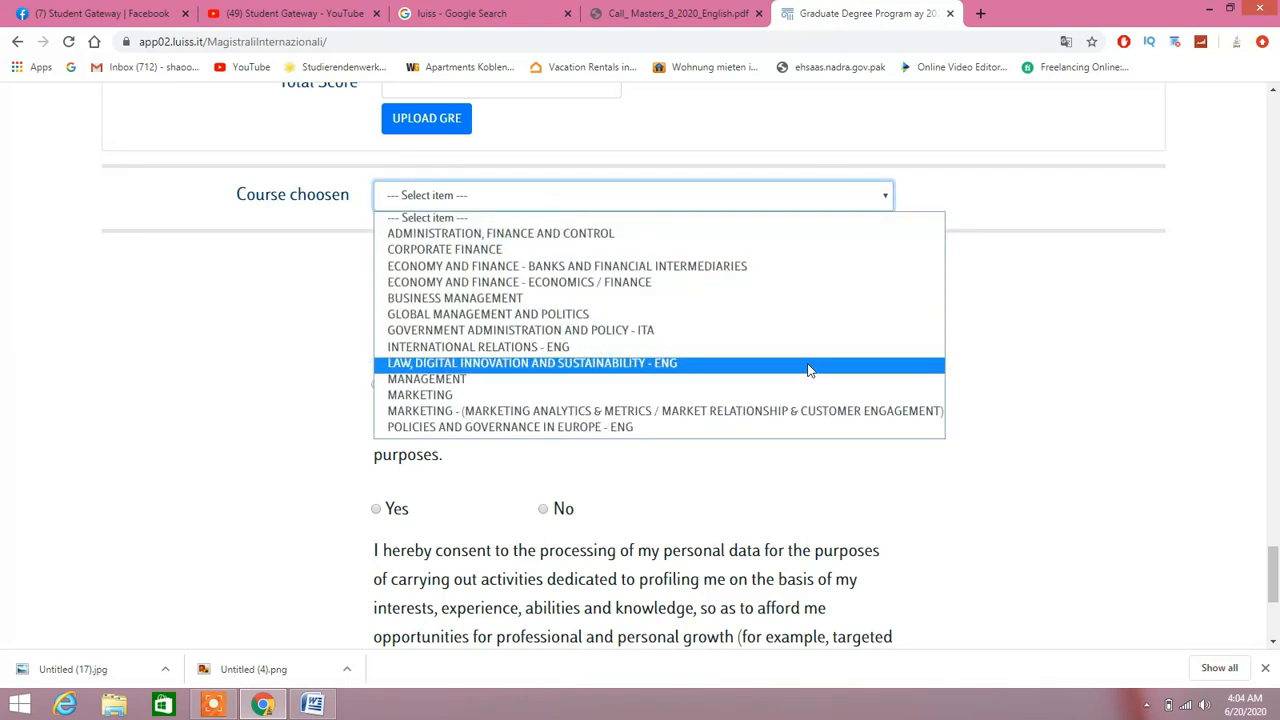
click(676, 12)
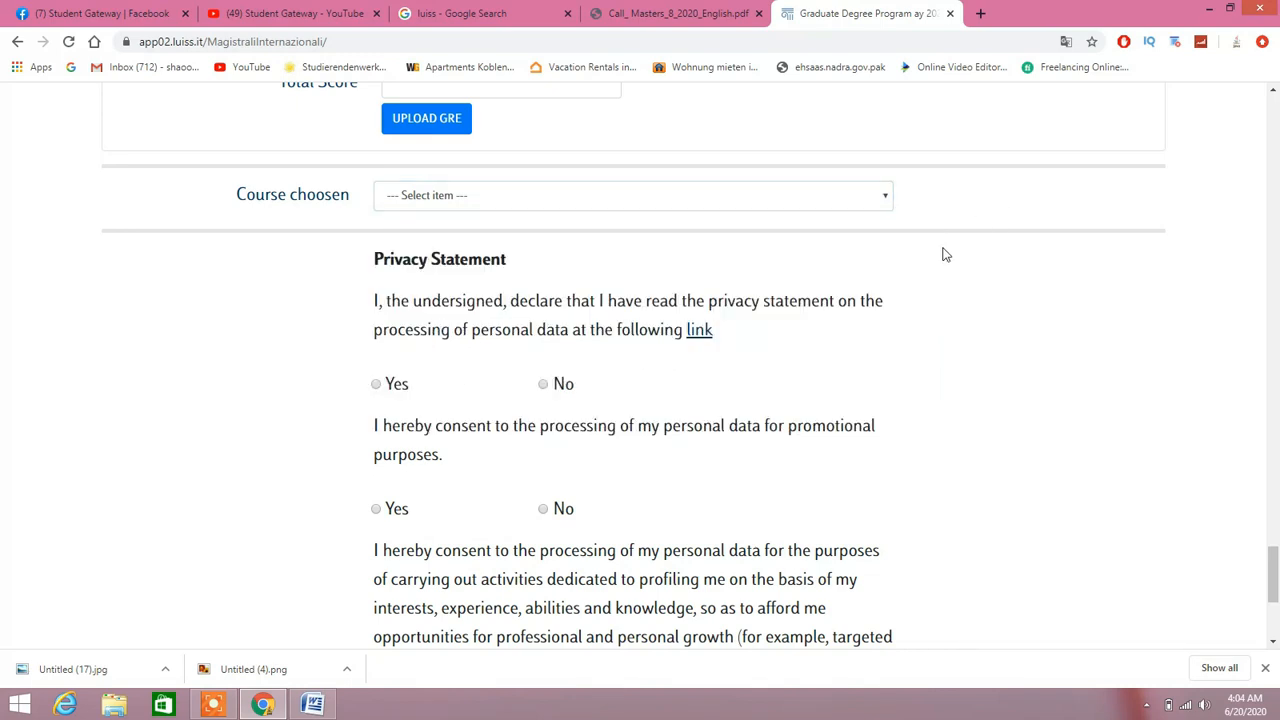
- Read the remaining privacy consent questions, then return to the Google search results for luiss
scroll(down, 3)
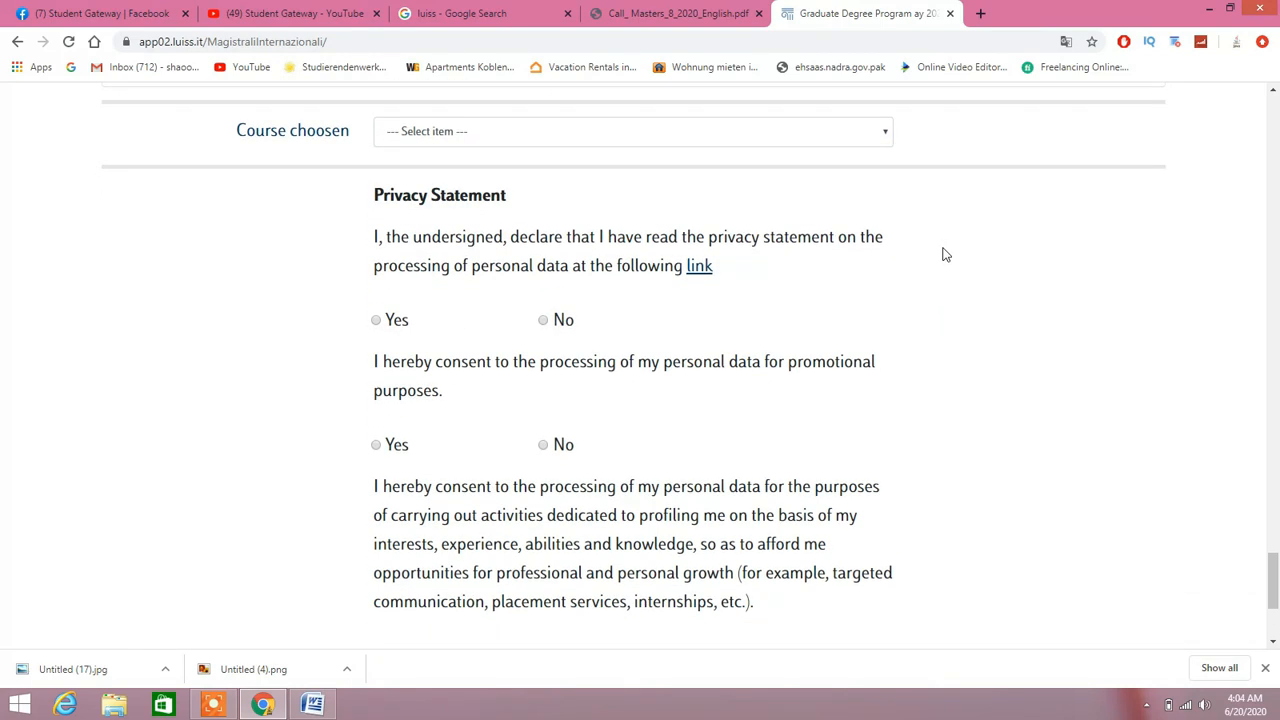
scroll(down, 3)
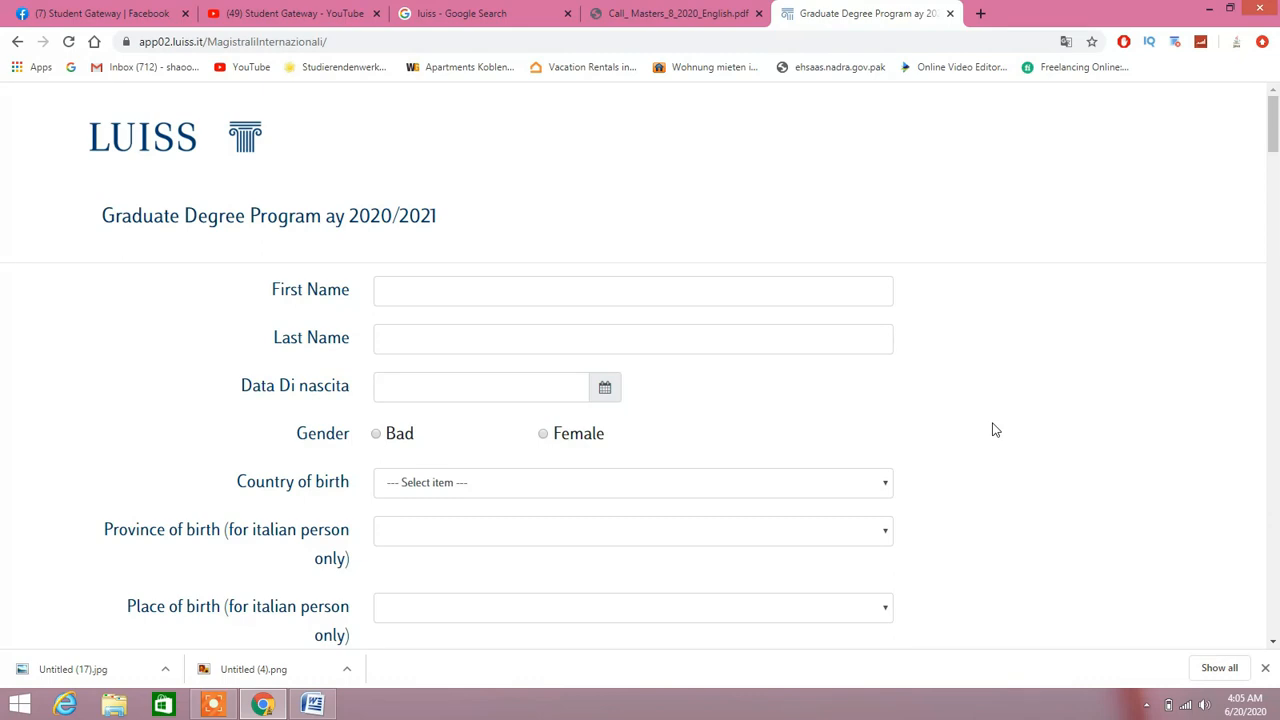
mouse_move(560, 230)
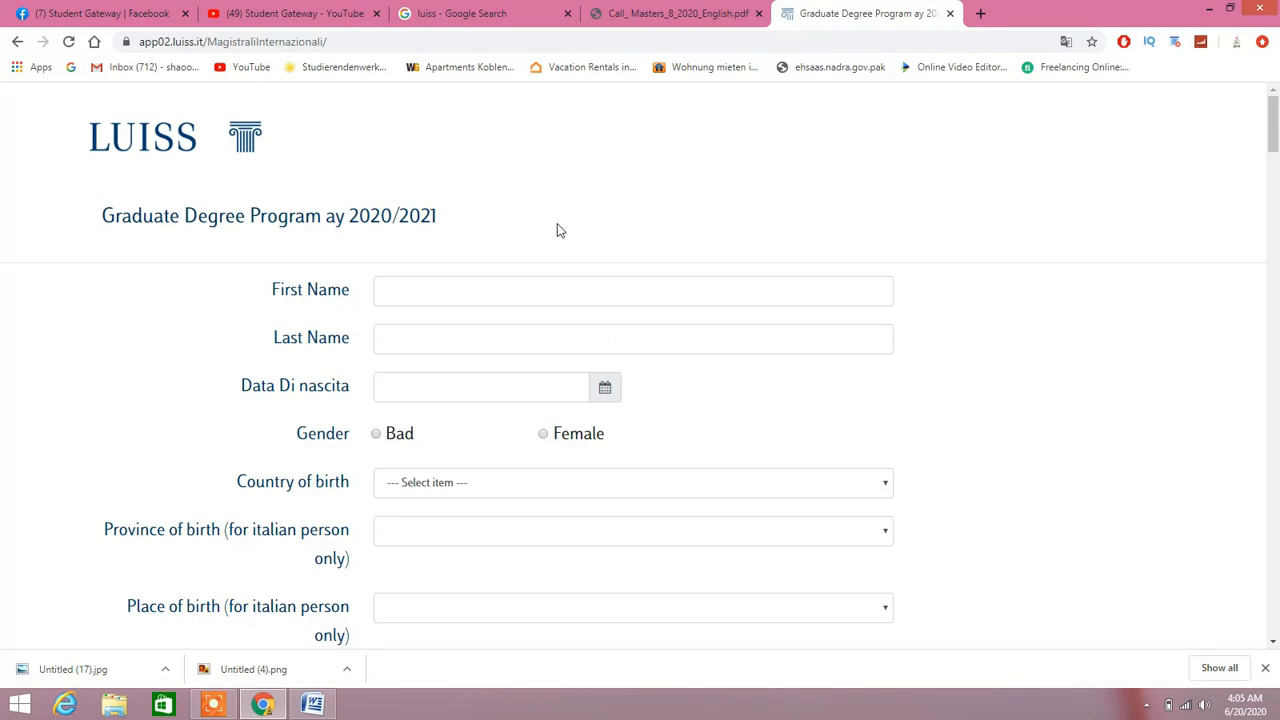
click(484, 12)
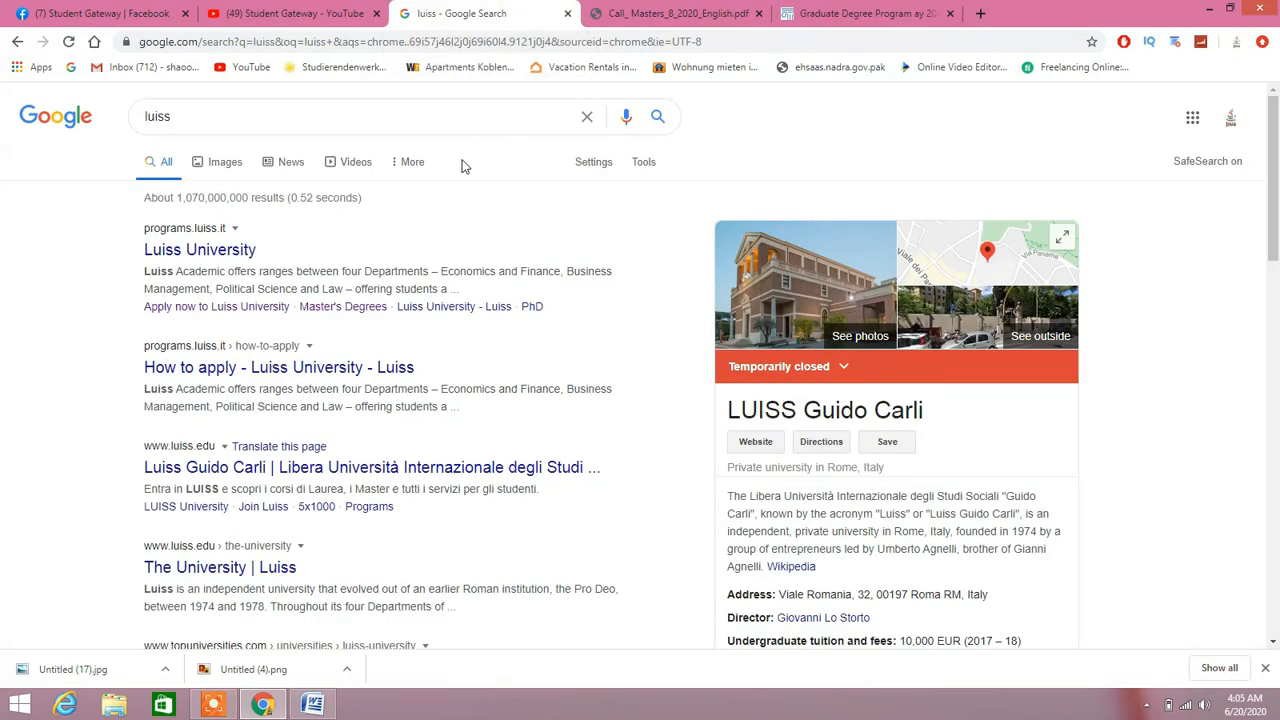
mouse_move(324, 116)
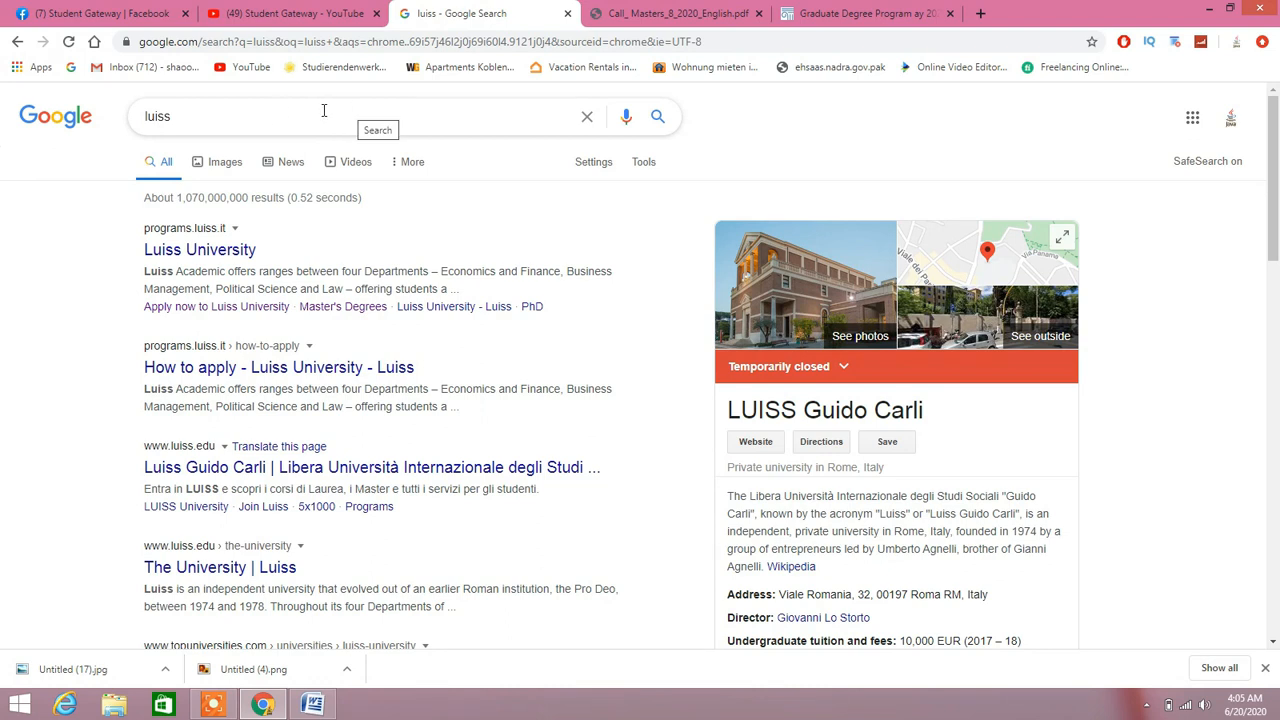